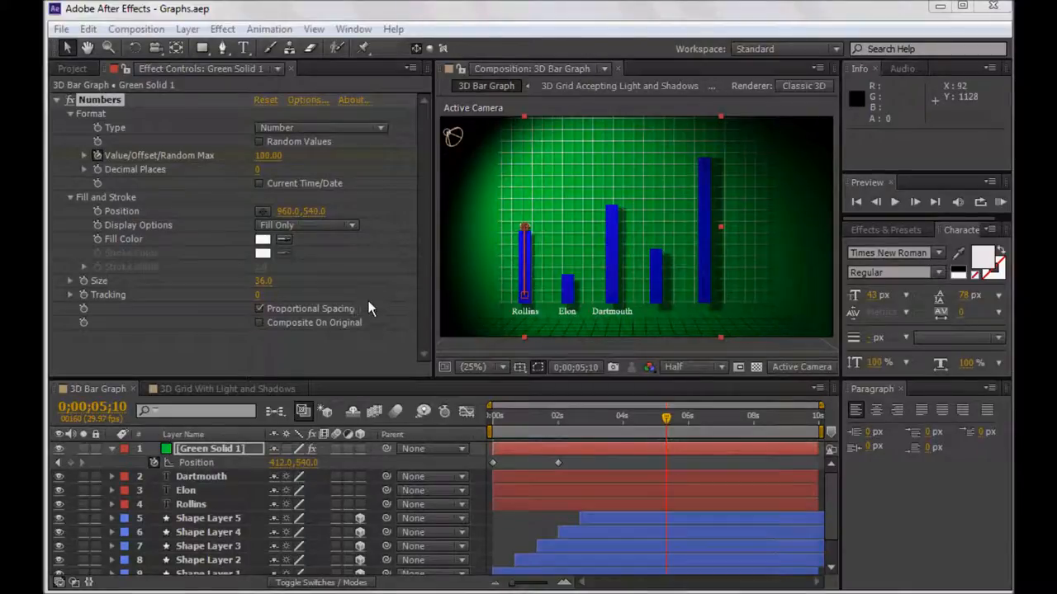
mouse_move(322, 345)
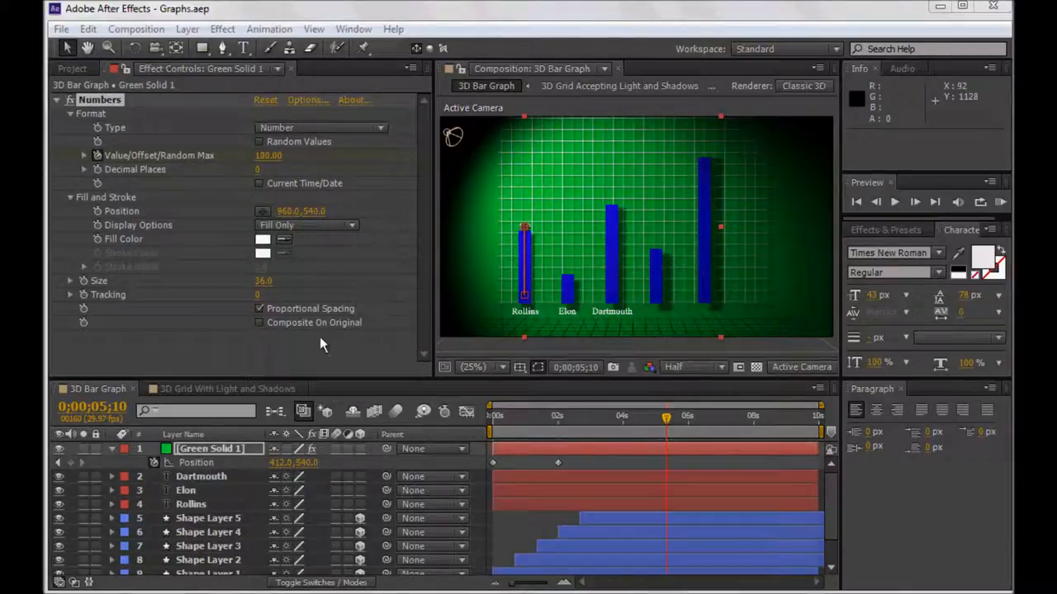
Review the finished bar graph comp, scrubbing the bars' grow-in animation in an enlarged preview.
left_click(228, 390)
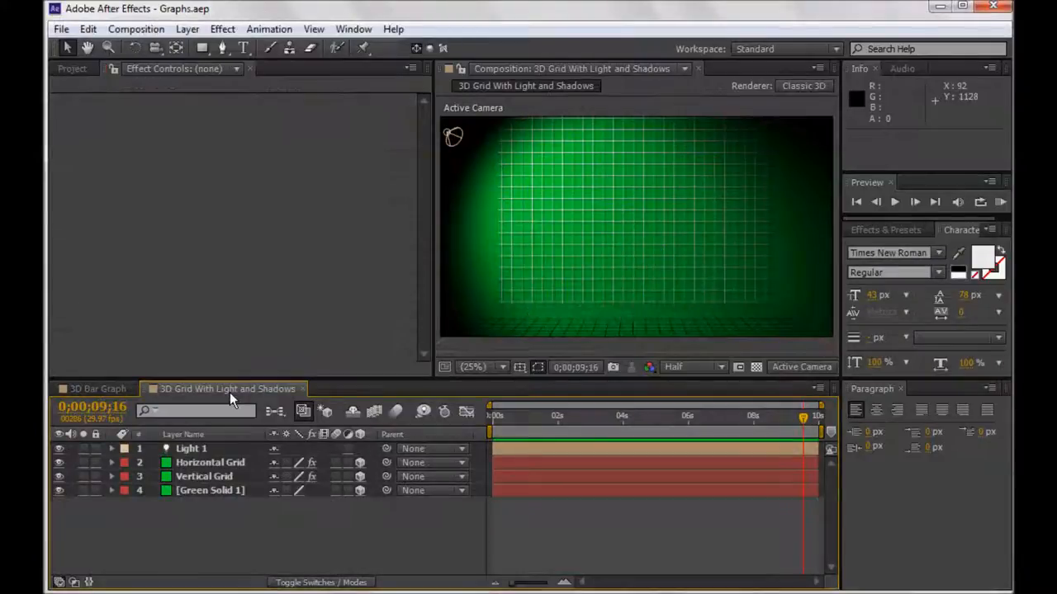
mouse_move(717, 347)
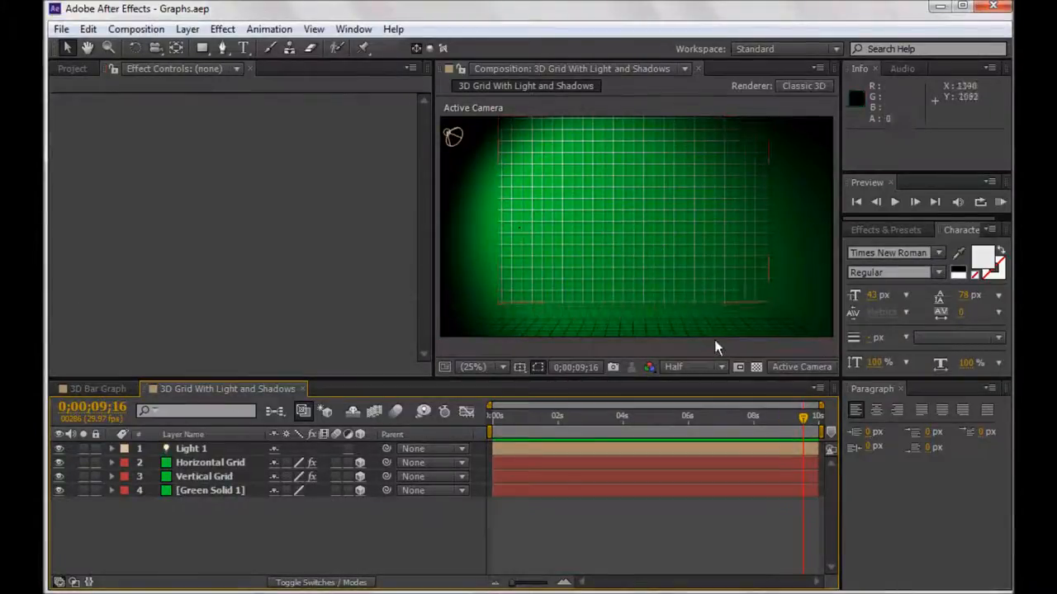
mouse_move(553, 254)
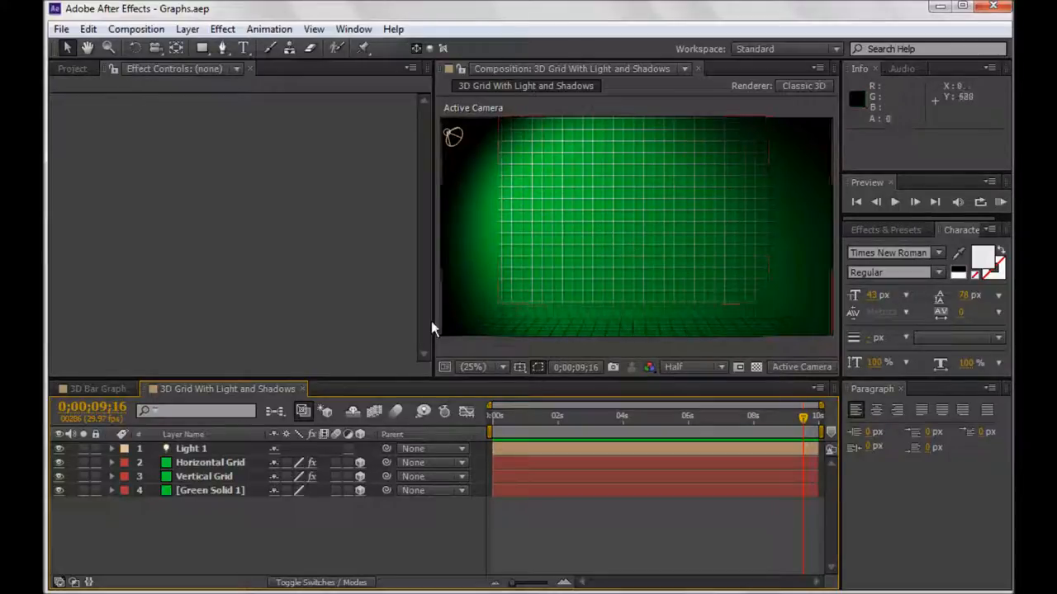
left_click(96, 389)
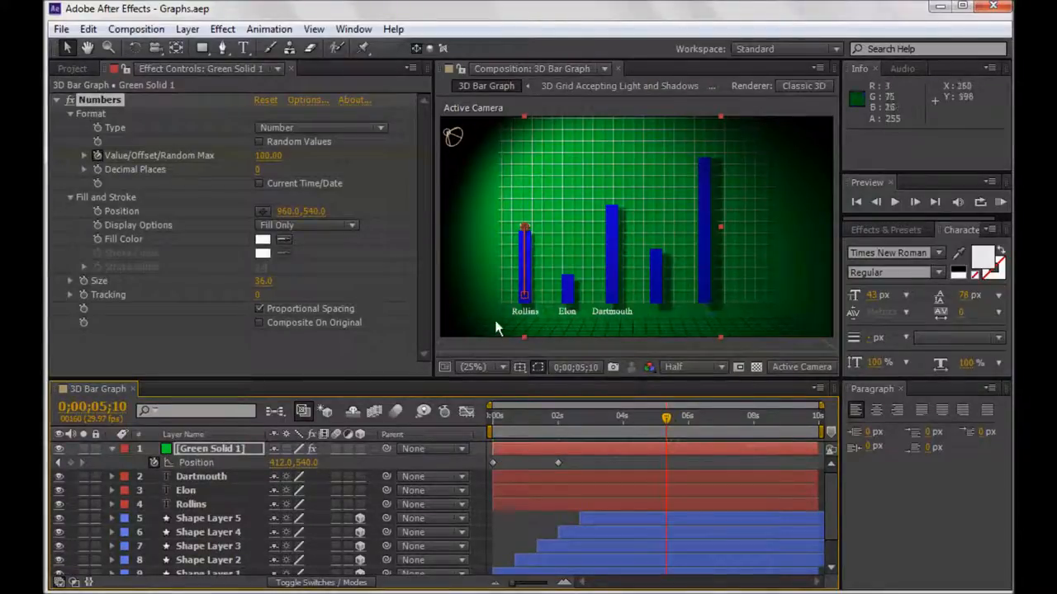
left_click(185, 489)
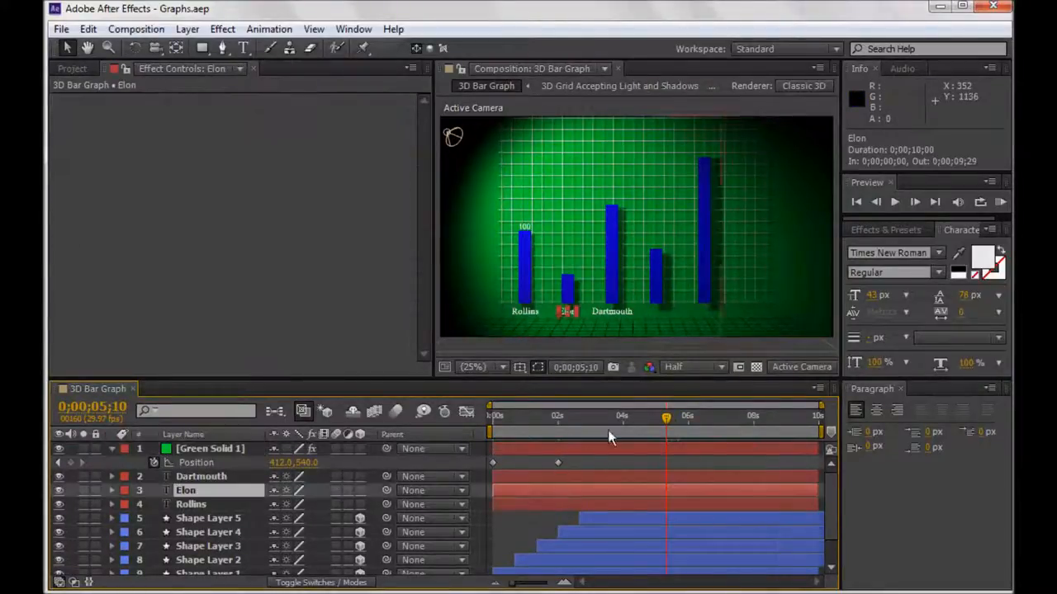
left_click(208, 545)
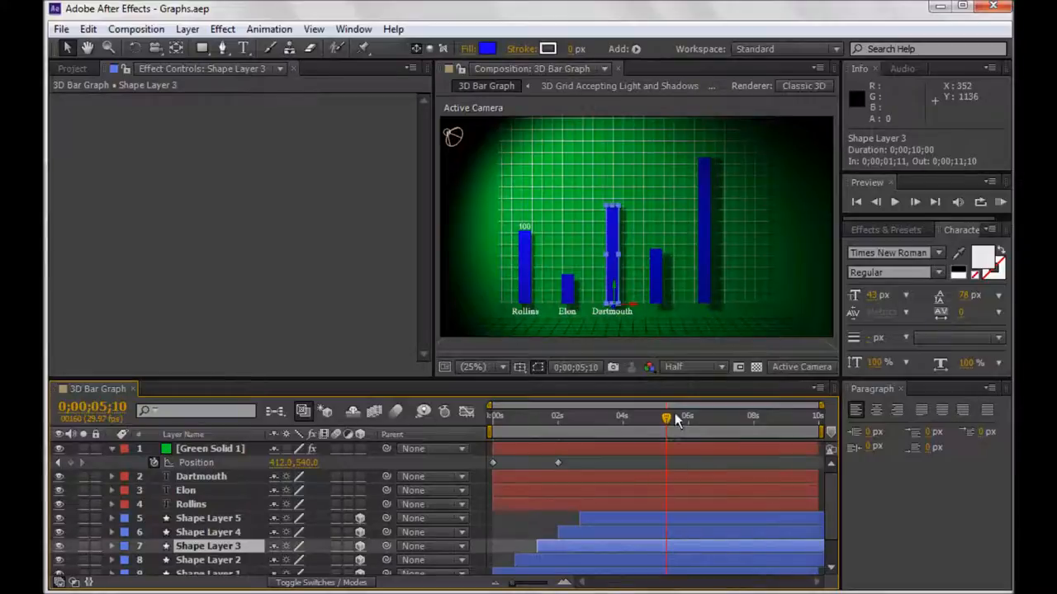
left_click_drag(667, 421, 653, 421)
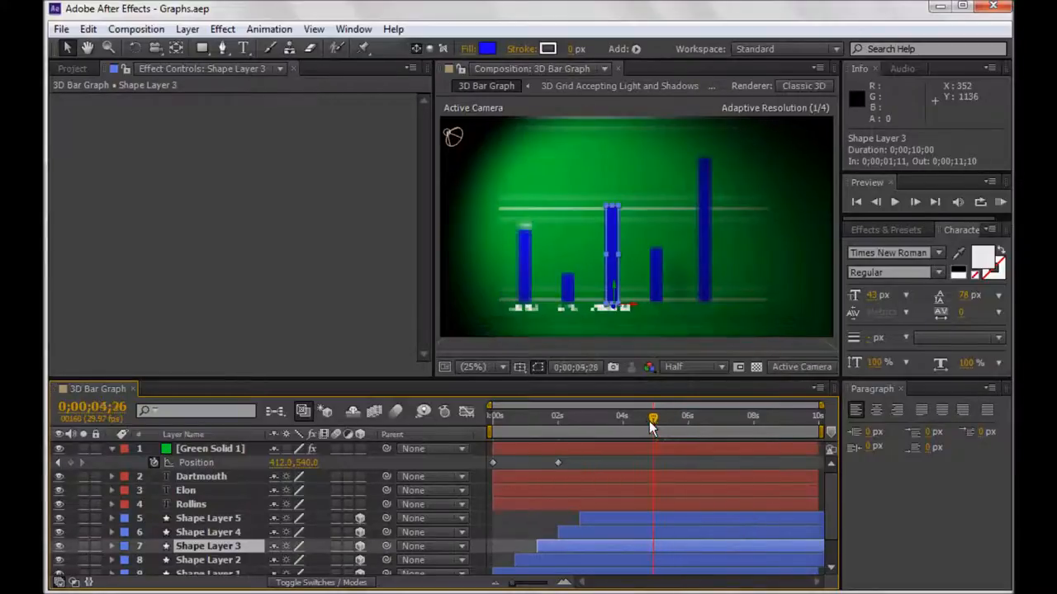
left_click_drag(652, 420, 581, 420)
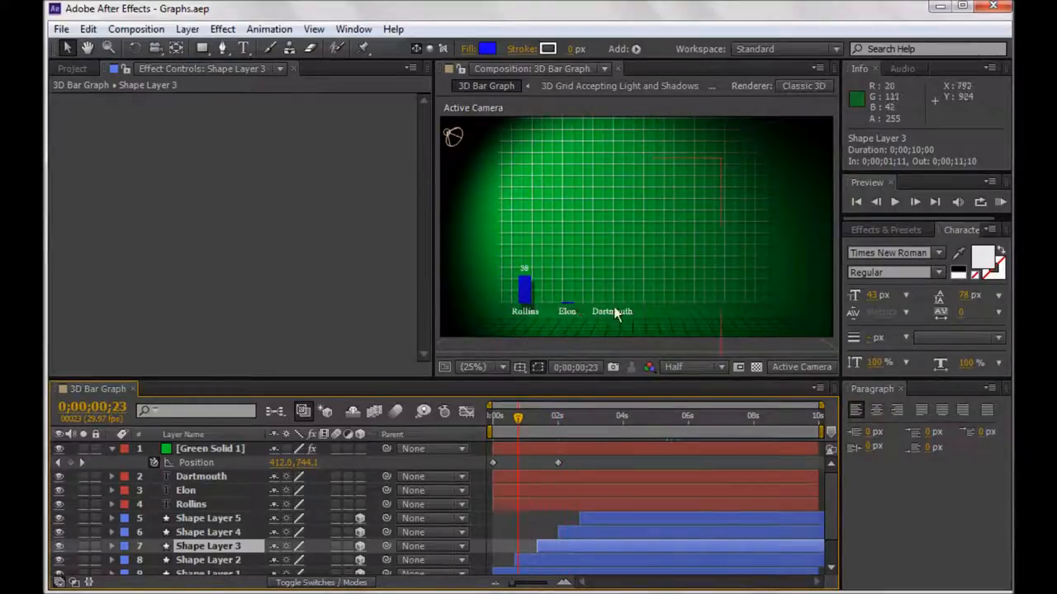
mouse_move(561, 322)
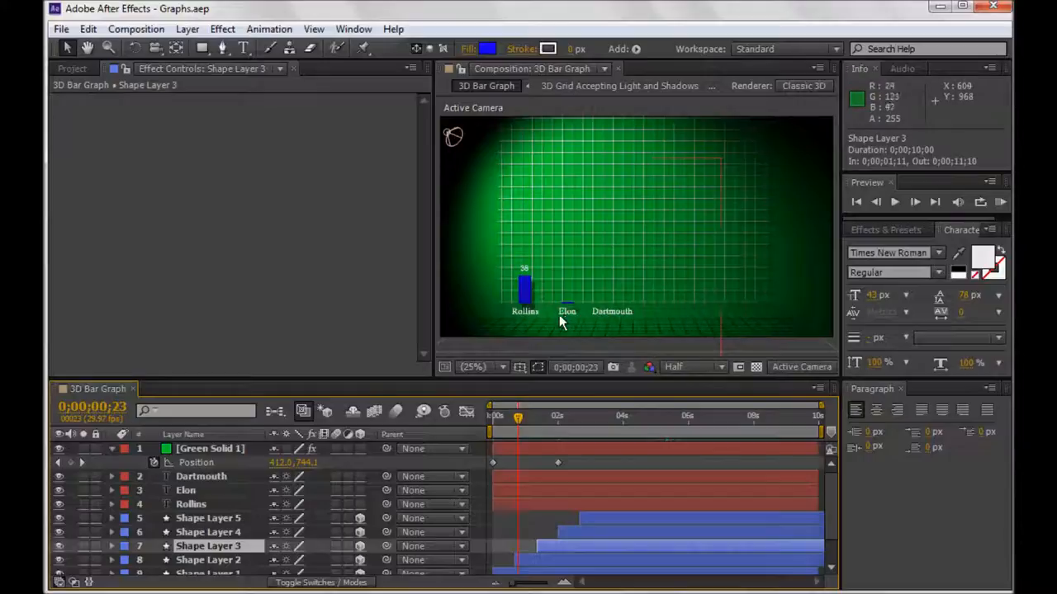
mouse_move(466, 355)
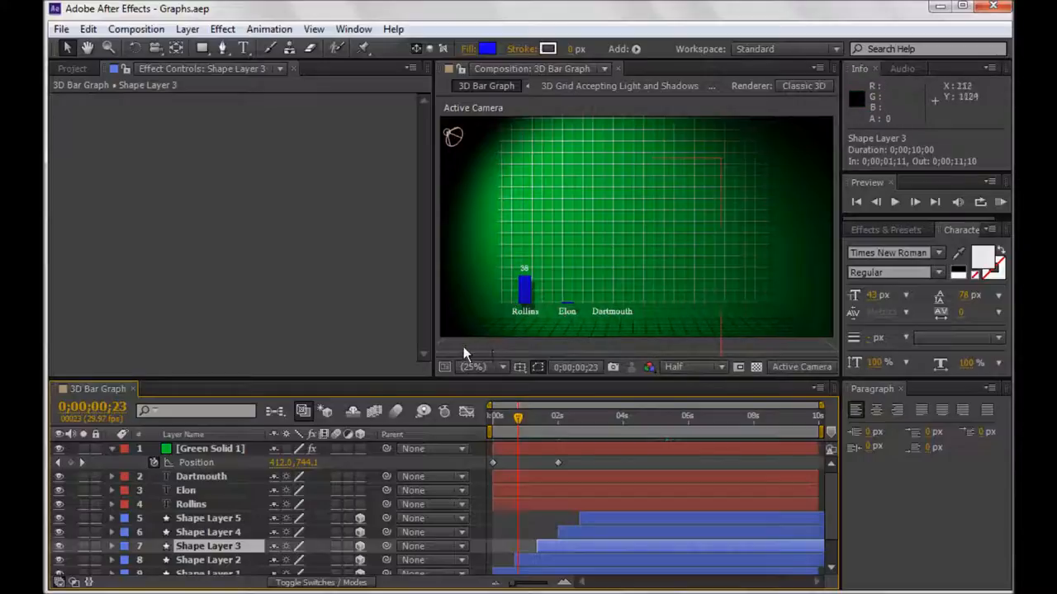
left_click(210, 450)
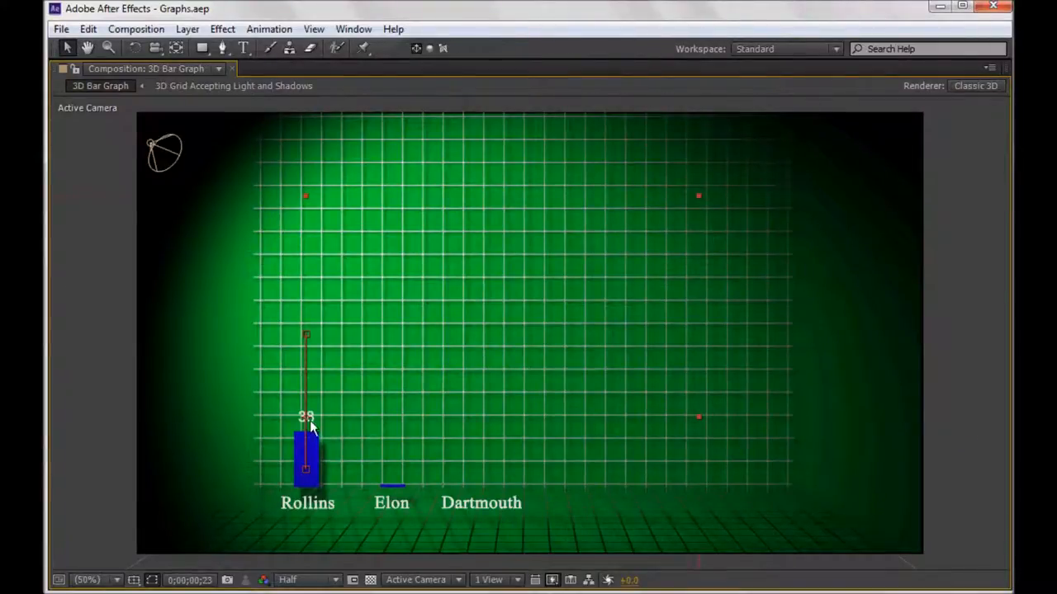
mouse_move(295, 482)
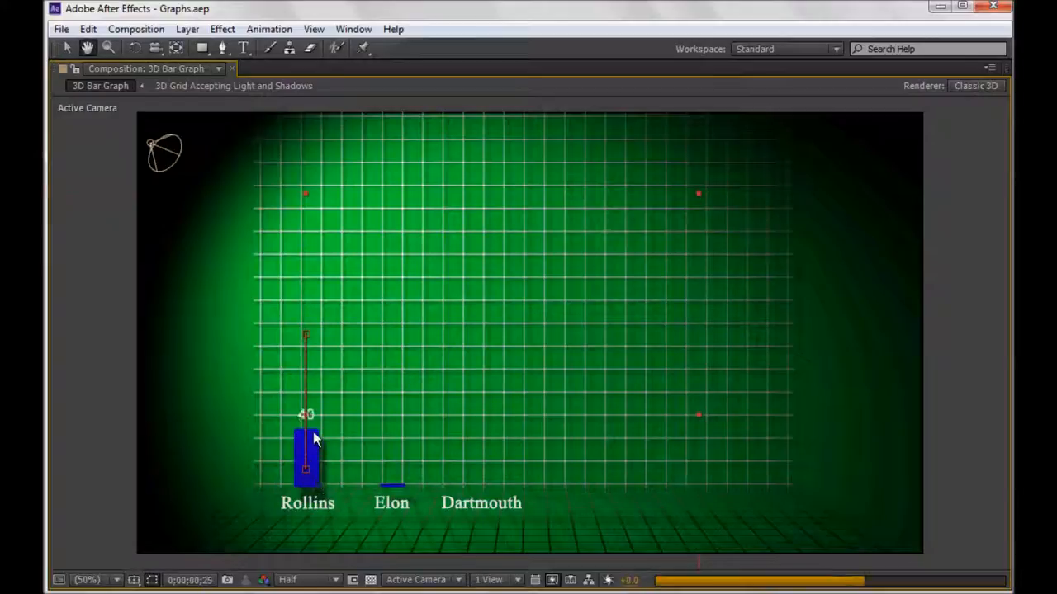
left_click_drag(307, 437, 307, 337)
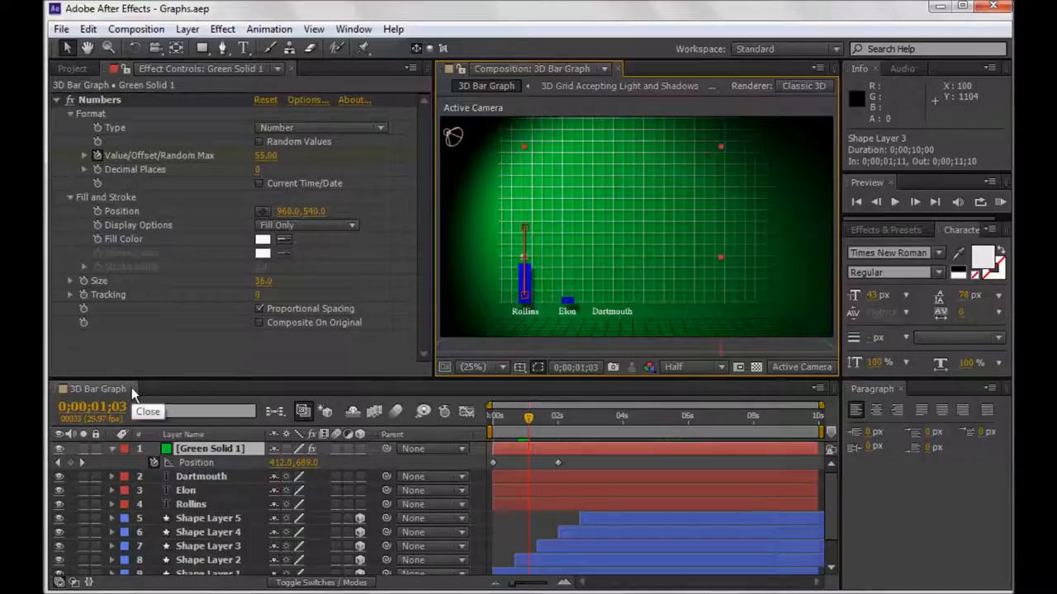
Remove the finished comps from the Project panel and open the grid-with-light composition.
left_click(149, 411)
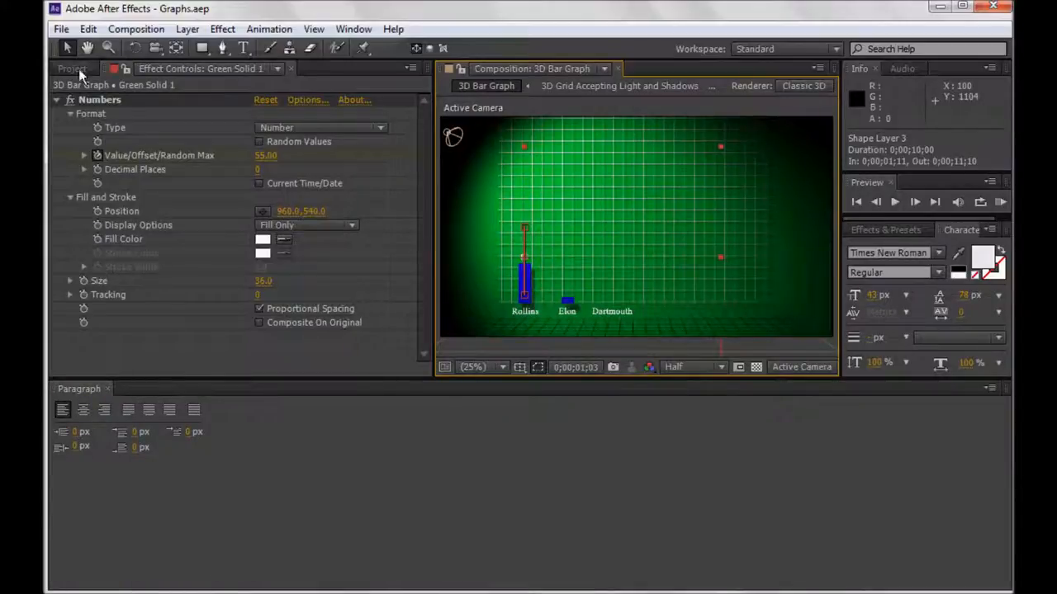
left_click(72, 70)
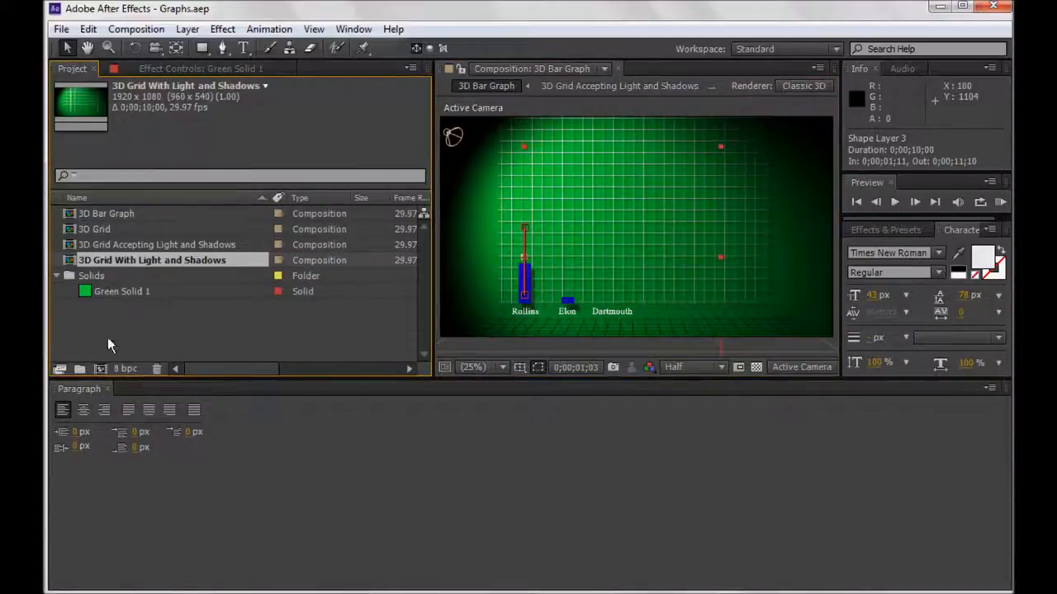
left_click(157, 245)
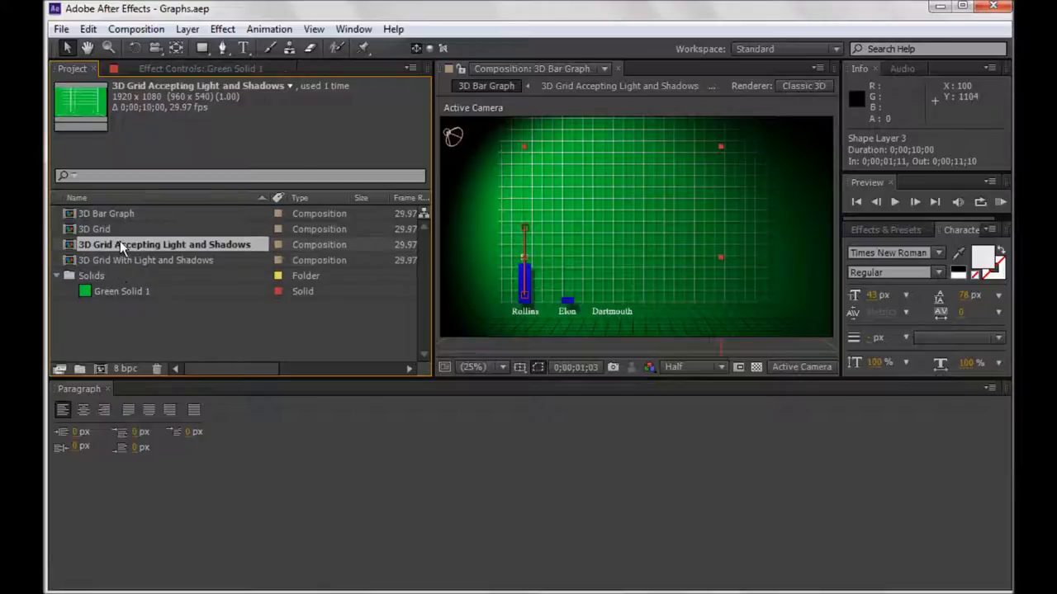
left_click(109, 213)
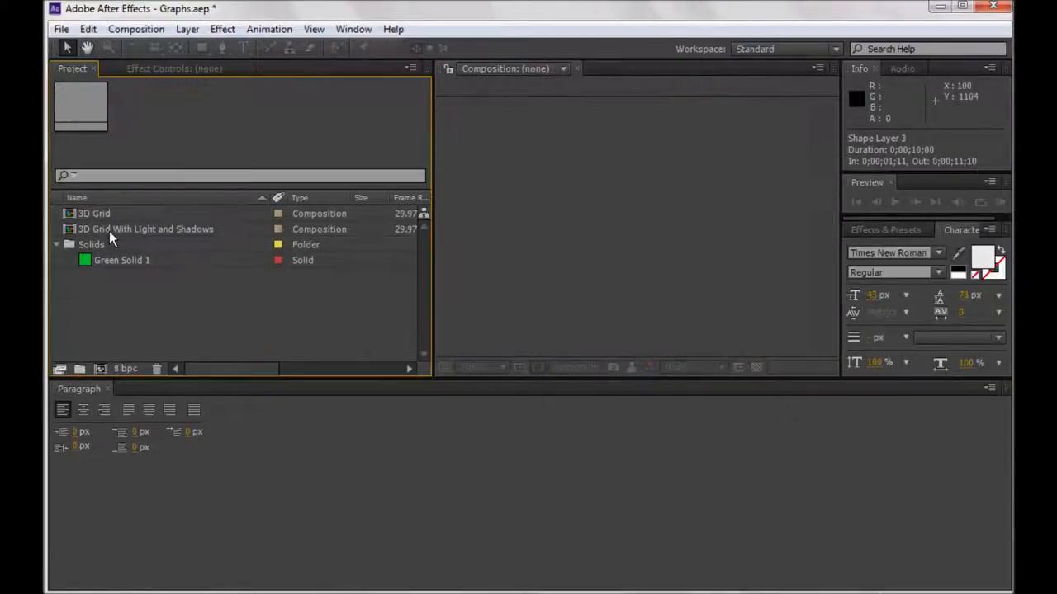
double_click(152, 228)
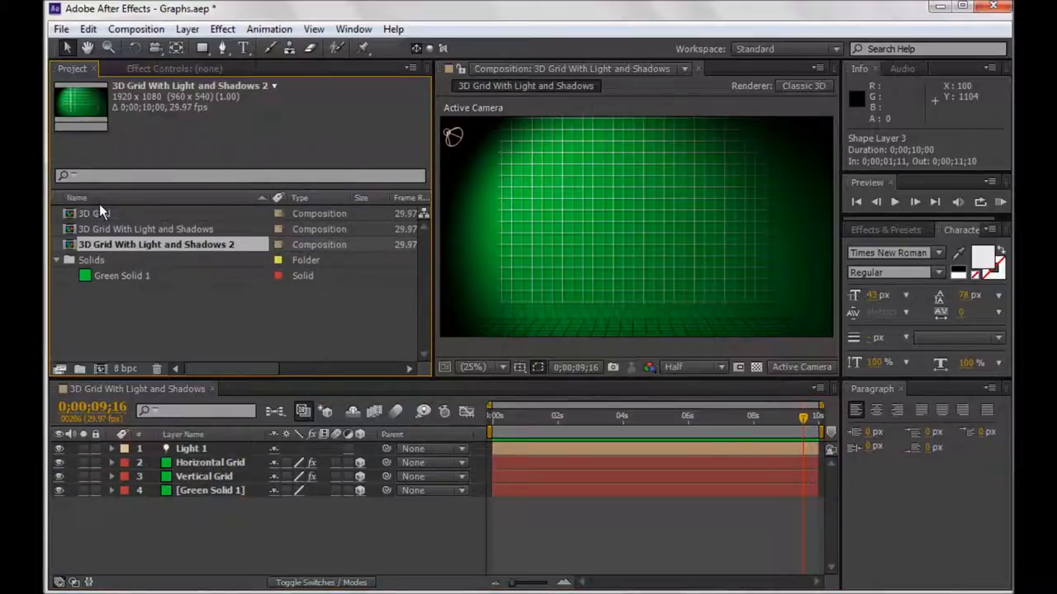
Rename the duplicated grid composition to '3d Bar Graph' and open it.
right_click(155, 244)
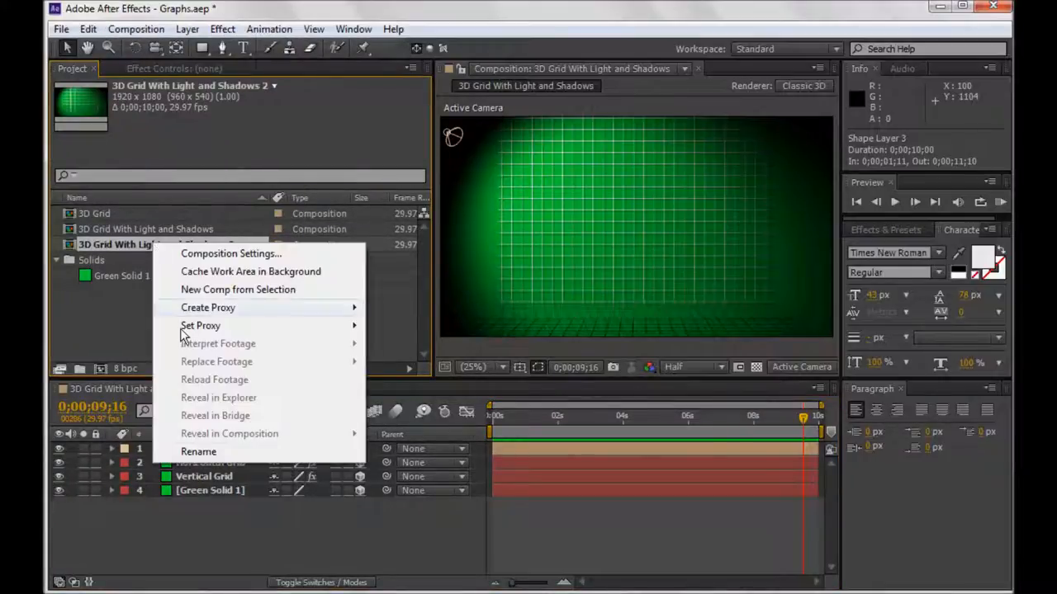
left_click(198, 452)
type("3d Bar Graph")
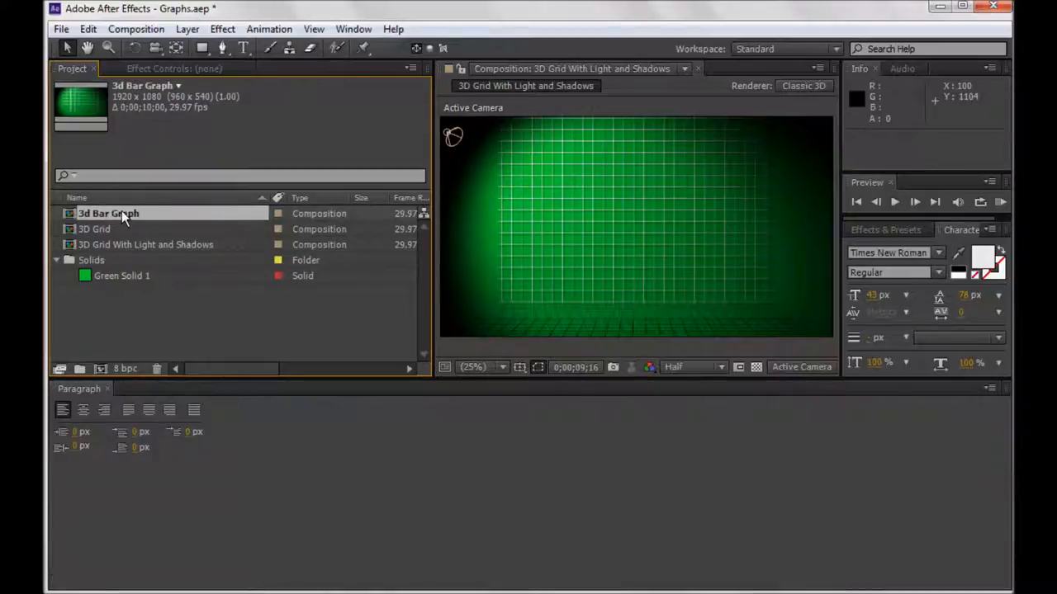
double_click(109, 213)
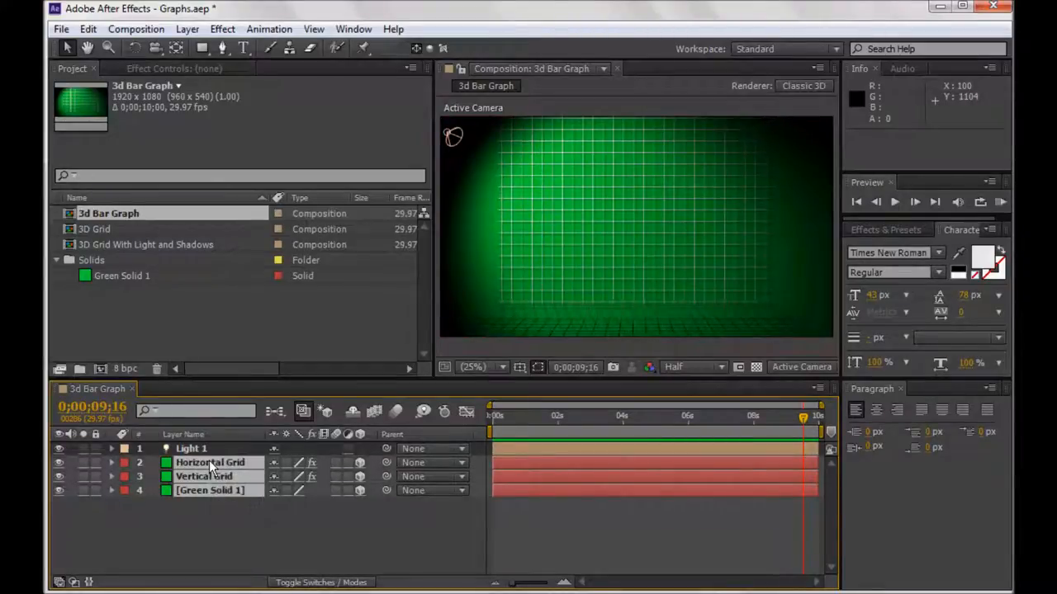
Pre-compose the two grid layers and green solid into a nested comp named '3D Grid'.
left_click(212, 490)
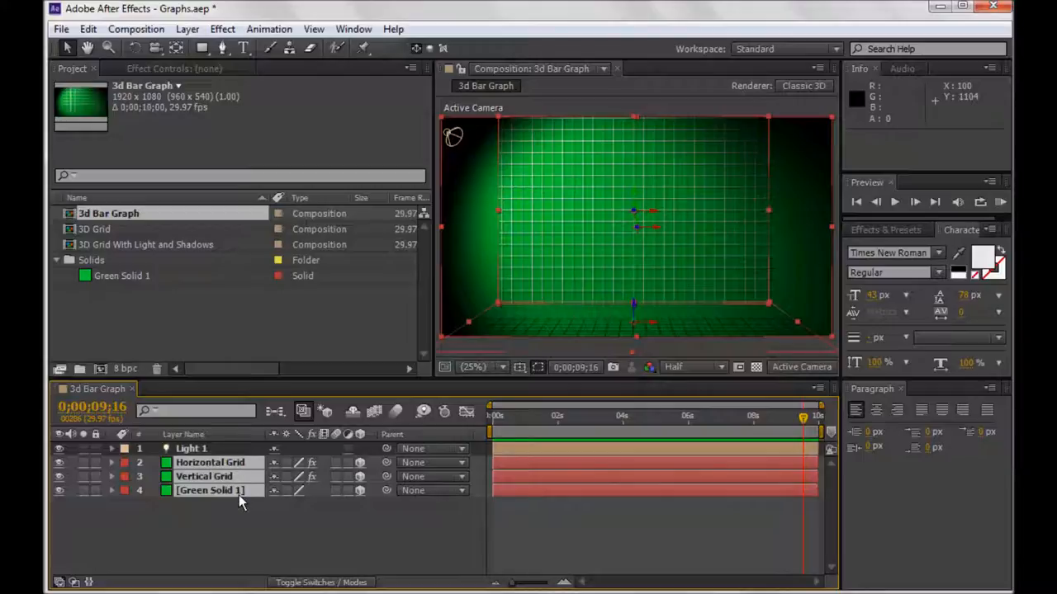
mouse_move(449, 163)
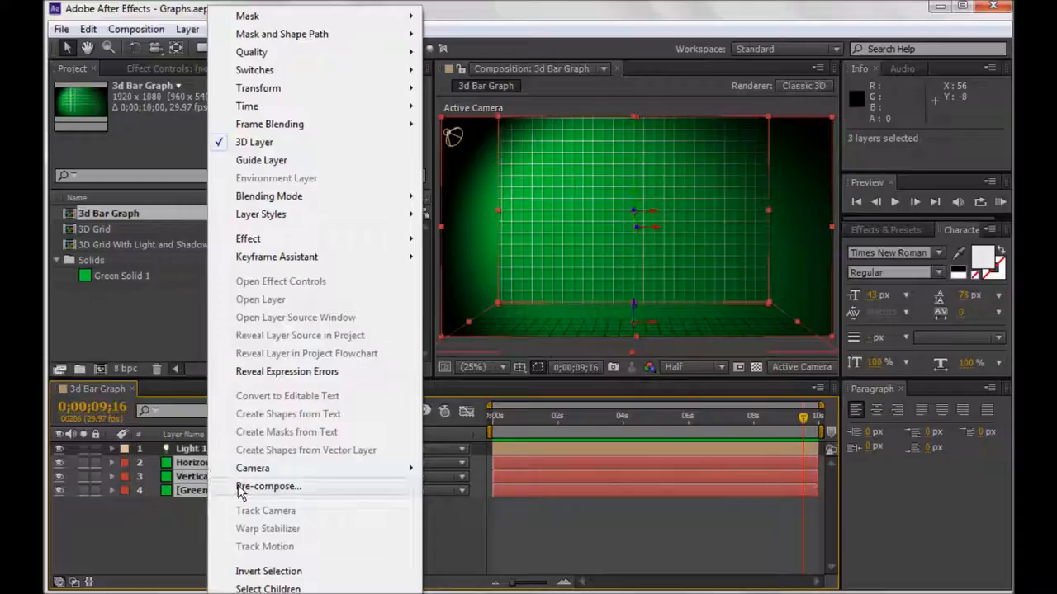
left_click(267, 486)
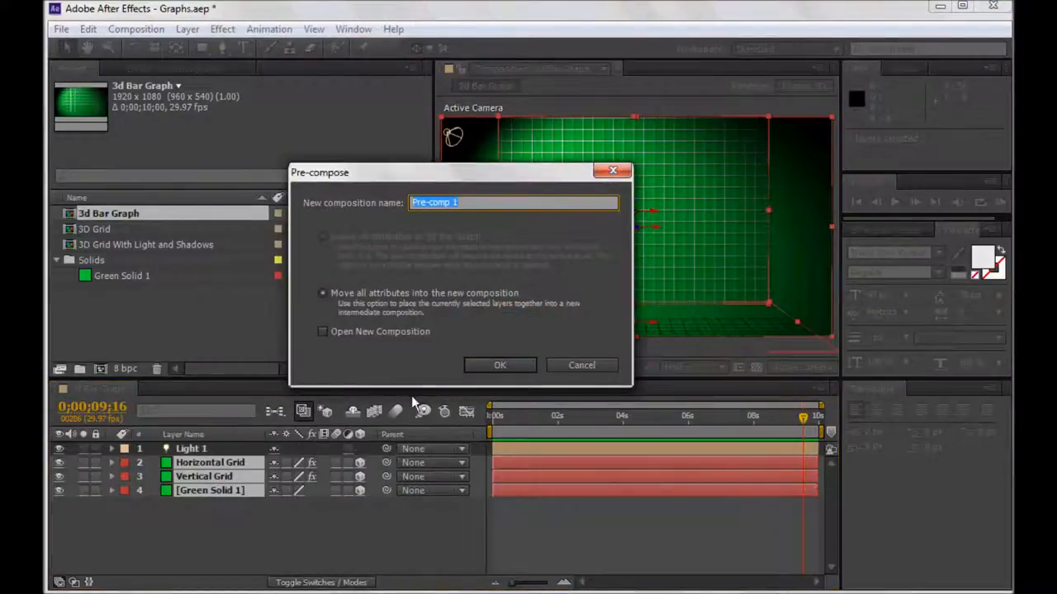
mouse_move(449, 337)
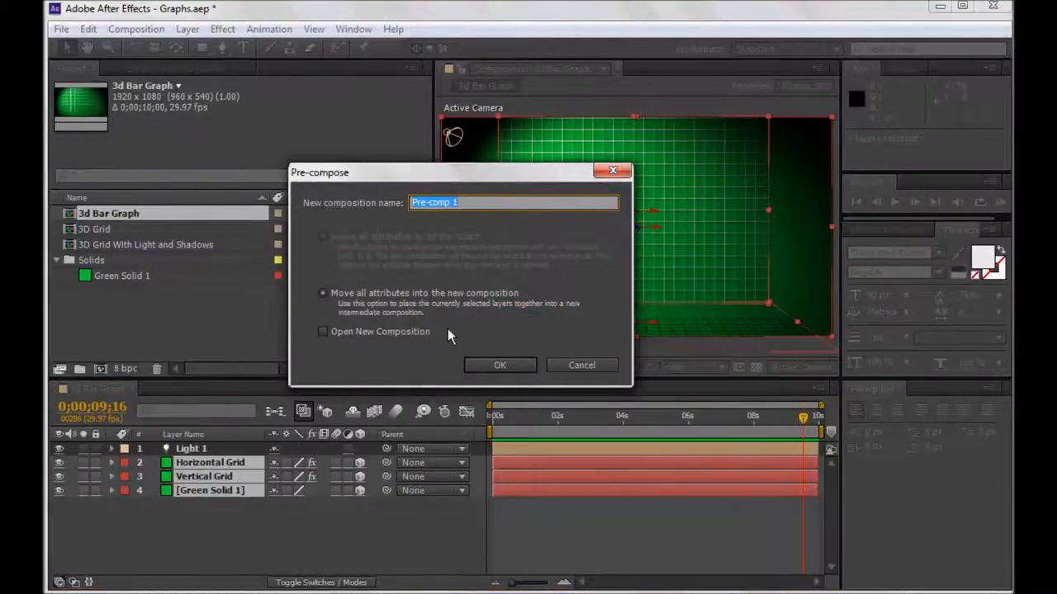
type("3D Grid")
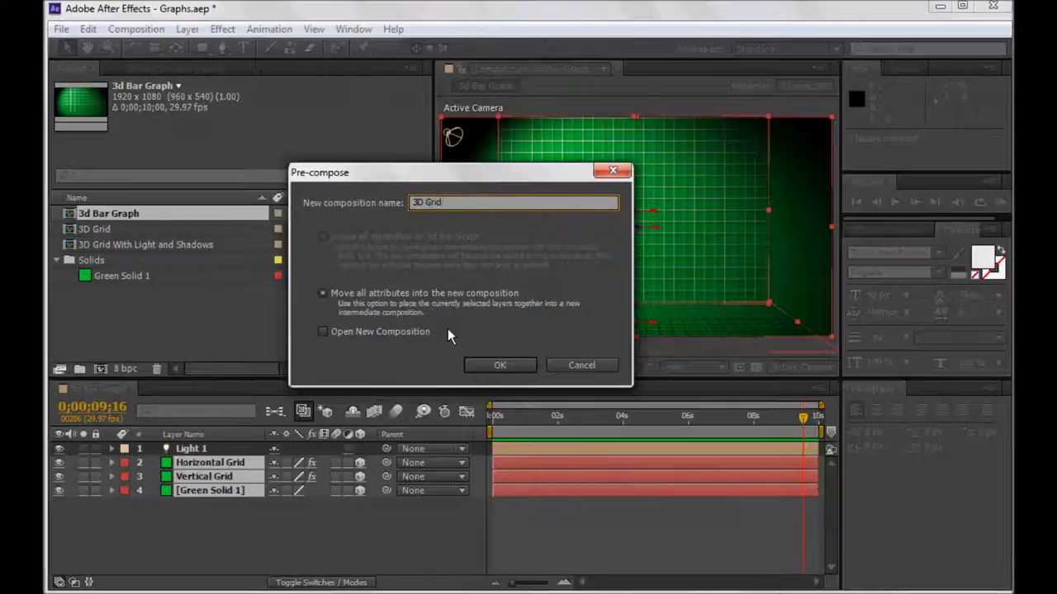
type("w")
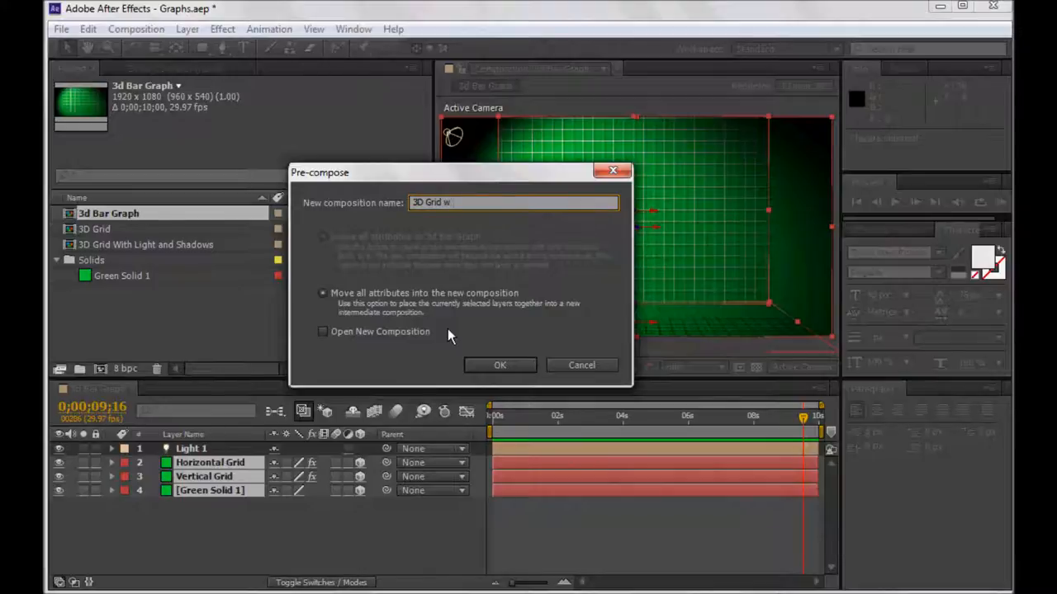
left_click(499, 364)
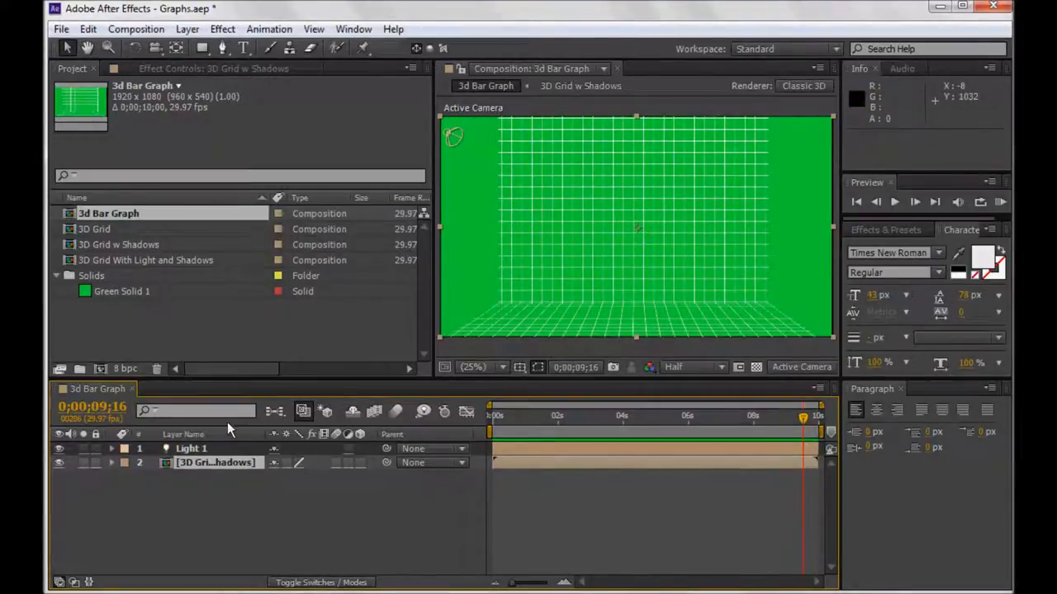
mouse_move(725, 230)
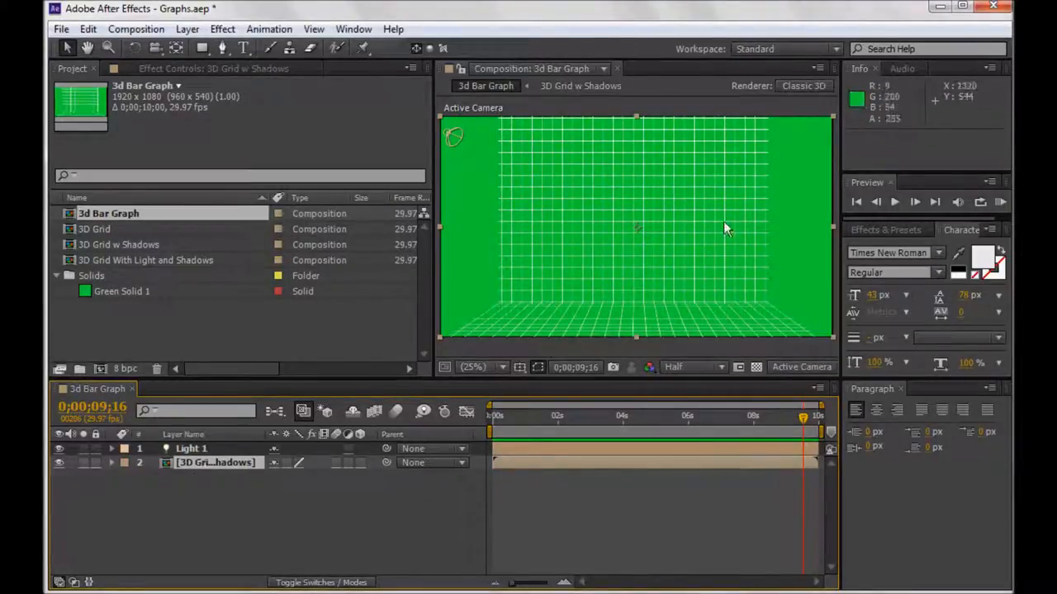
mouse_move(360, 466)
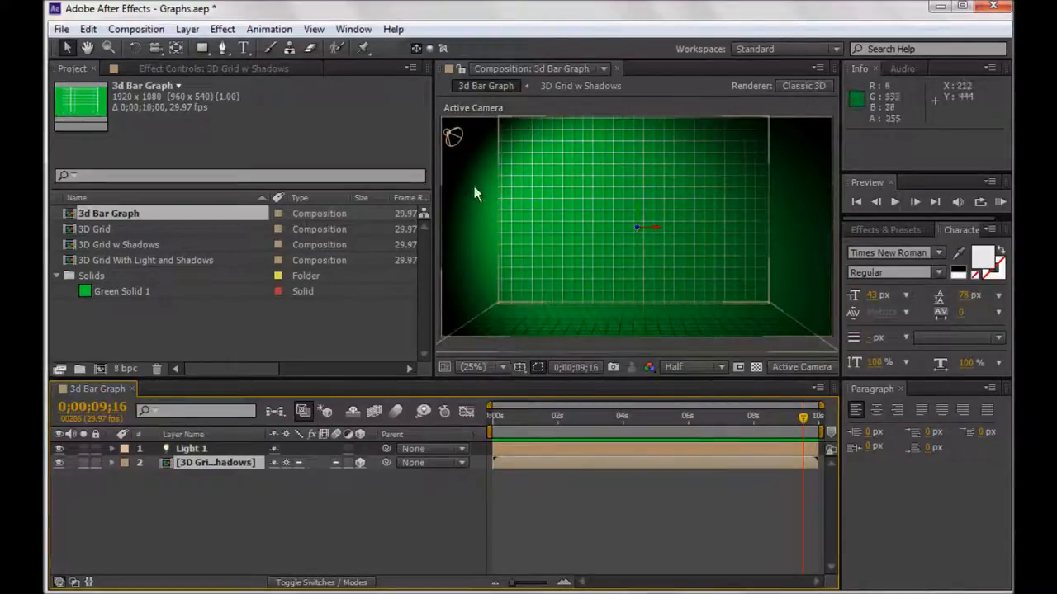
mouse_move(185, 476)
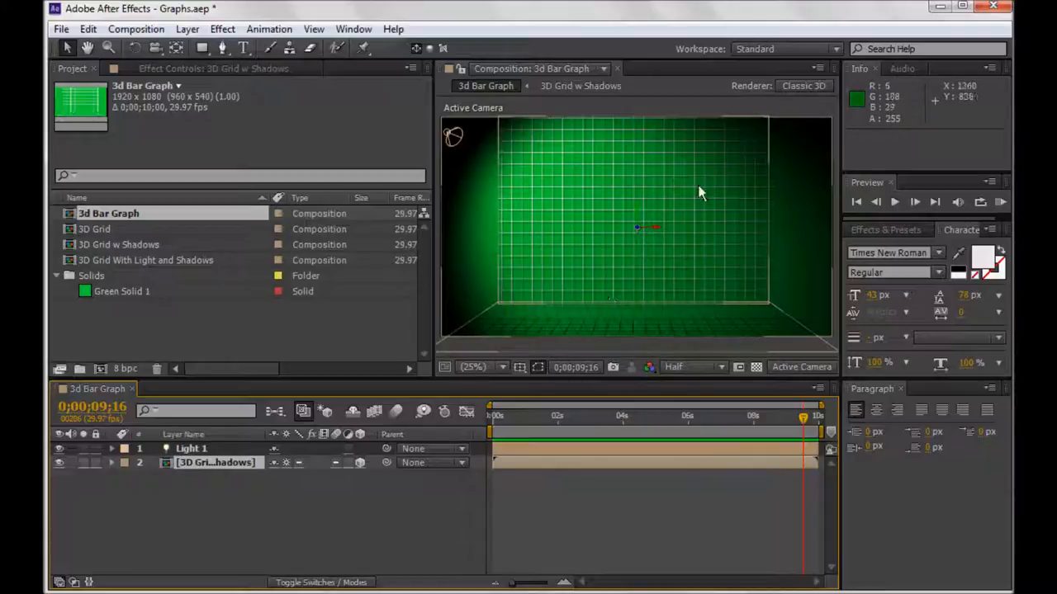
mouse_move(597, 322)
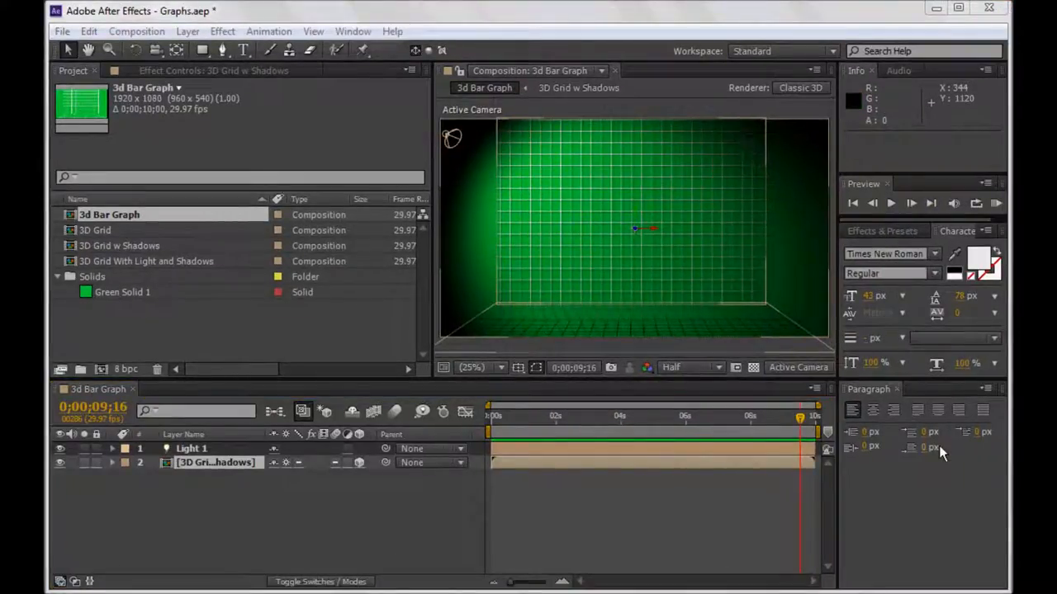
mouse_move(627, 251)
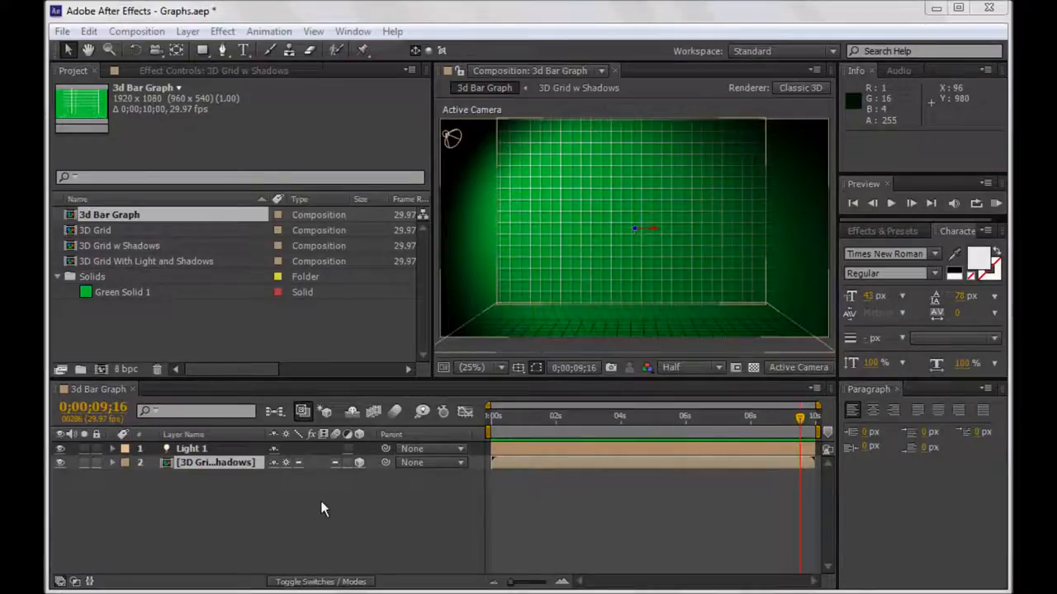
mouse_move(312, 499)
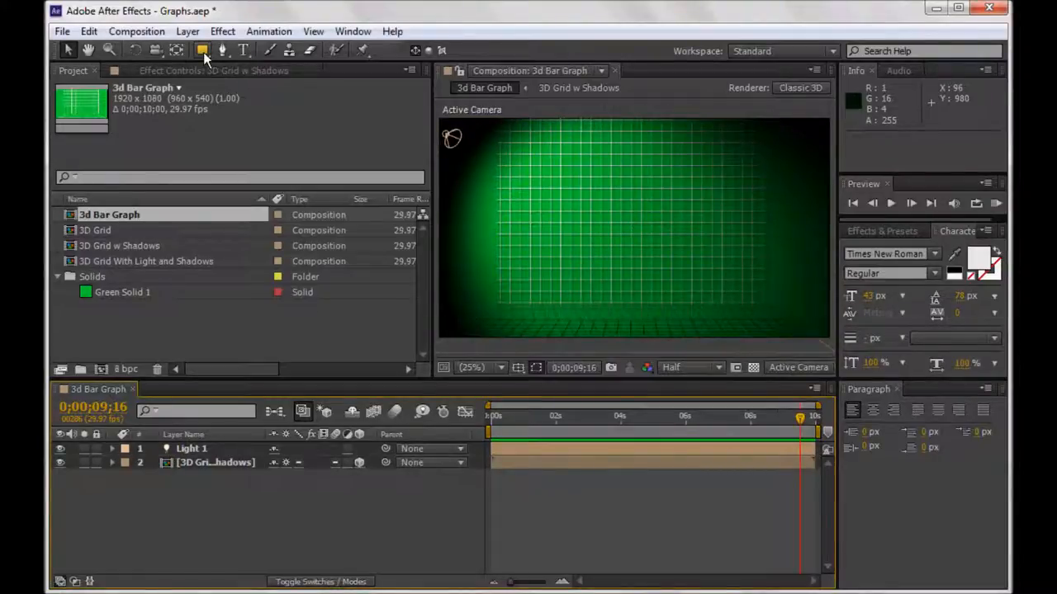
Draw a tall thin blue rectangle near the grid centre with the Rectangle tool.
left_click(192, 449)
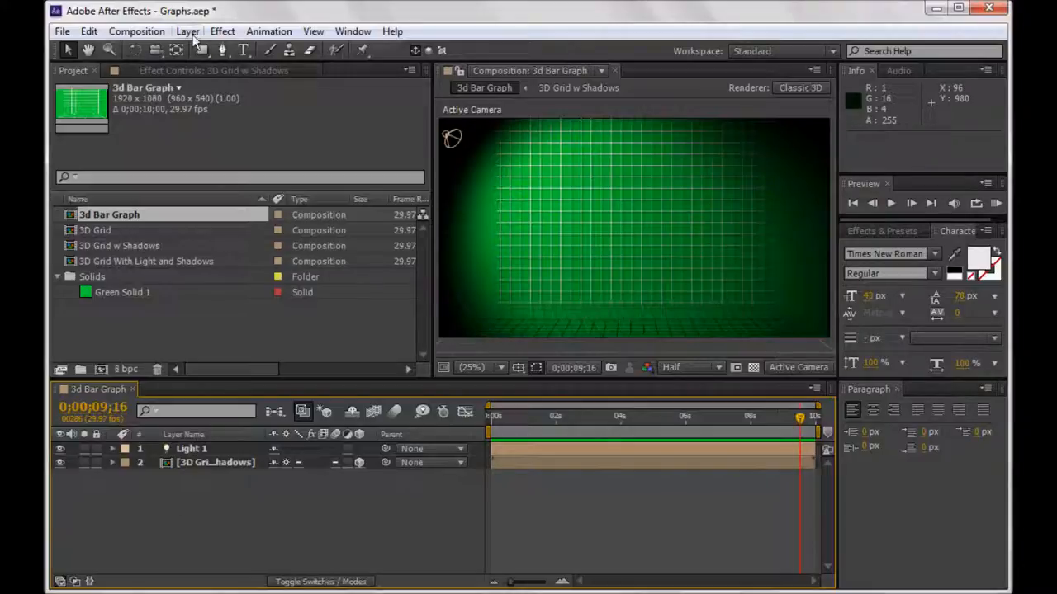
left_click(204, 50)
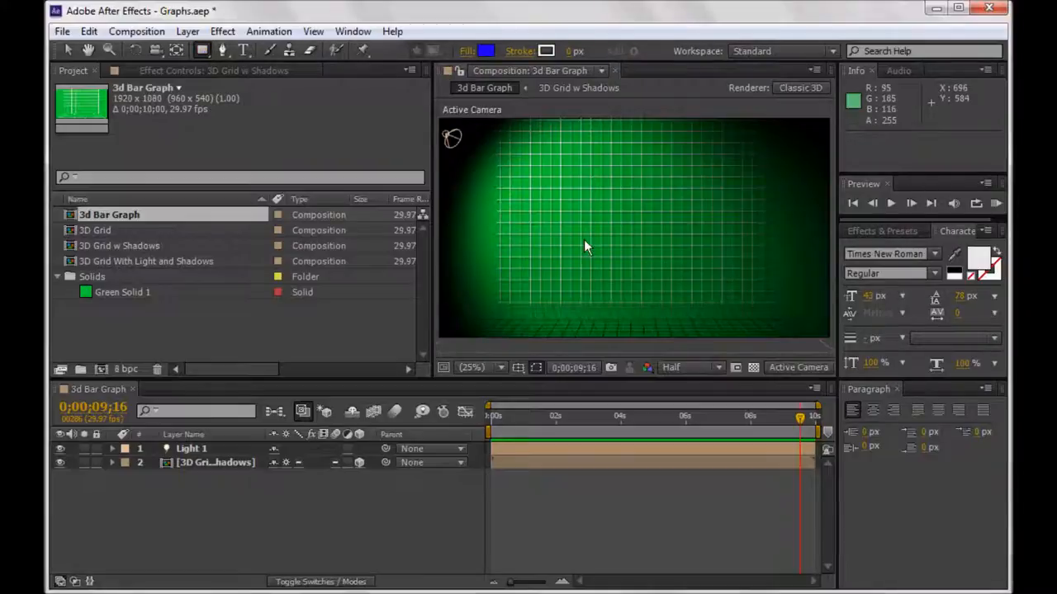
left_click_drag(581, 181, 581, 277)
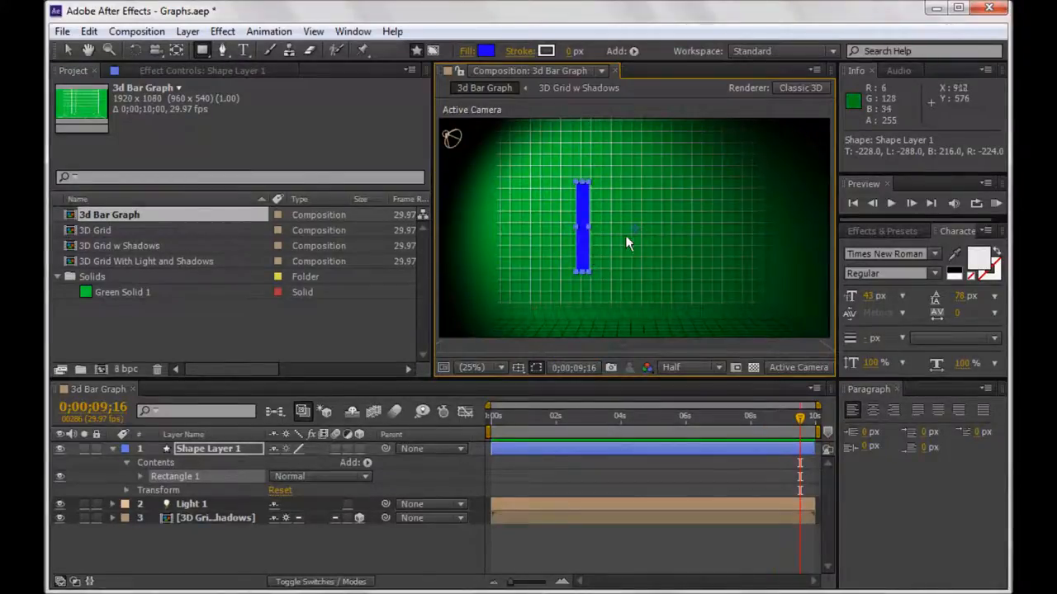
mouse_move(630, 249)
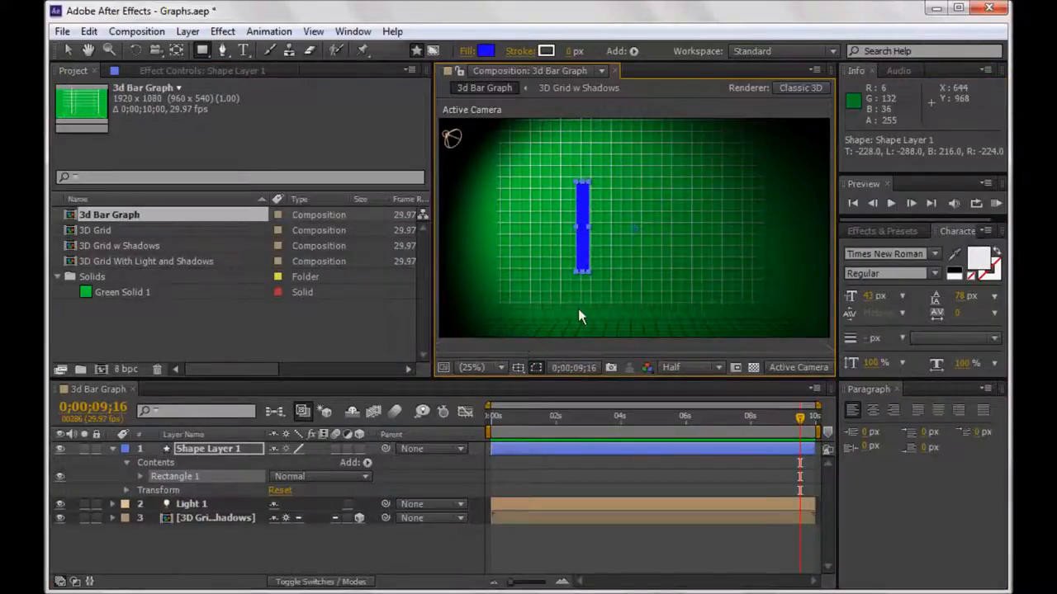
mouse_move(614, 251)
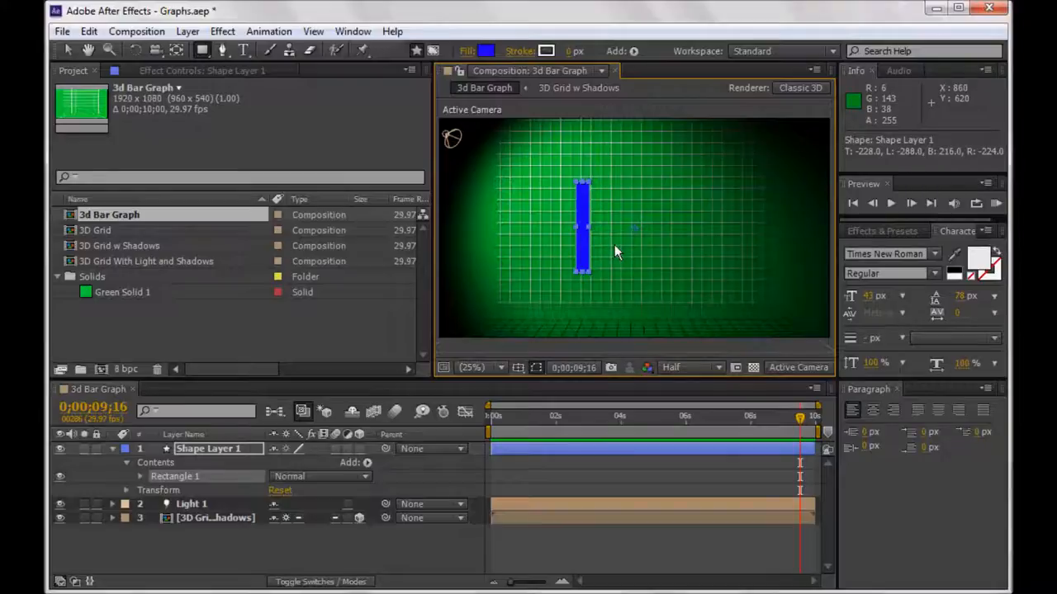
mouse_move(586, 235)
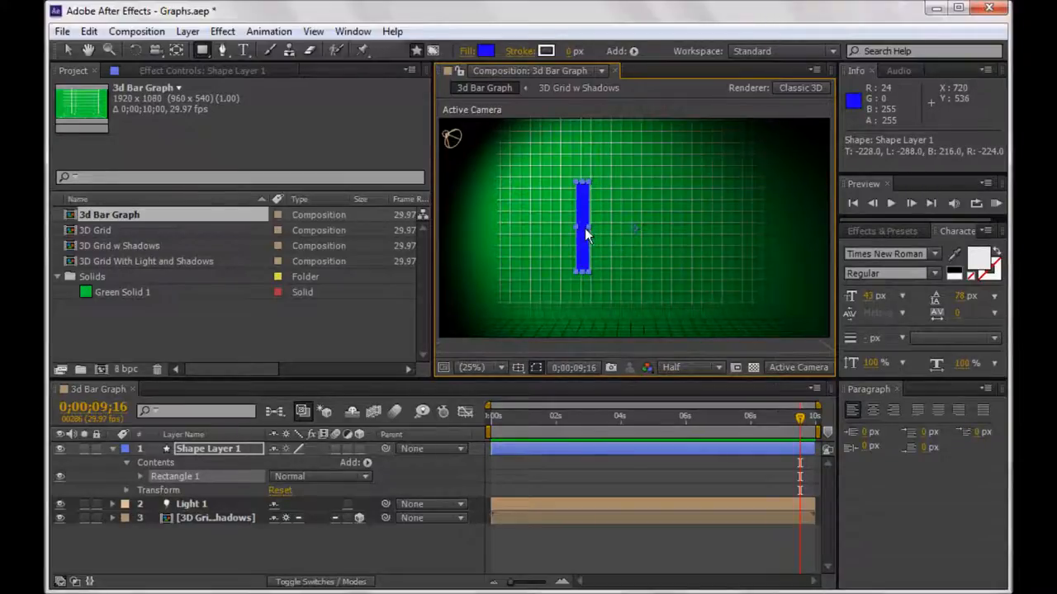
mouse_move(586, 234)
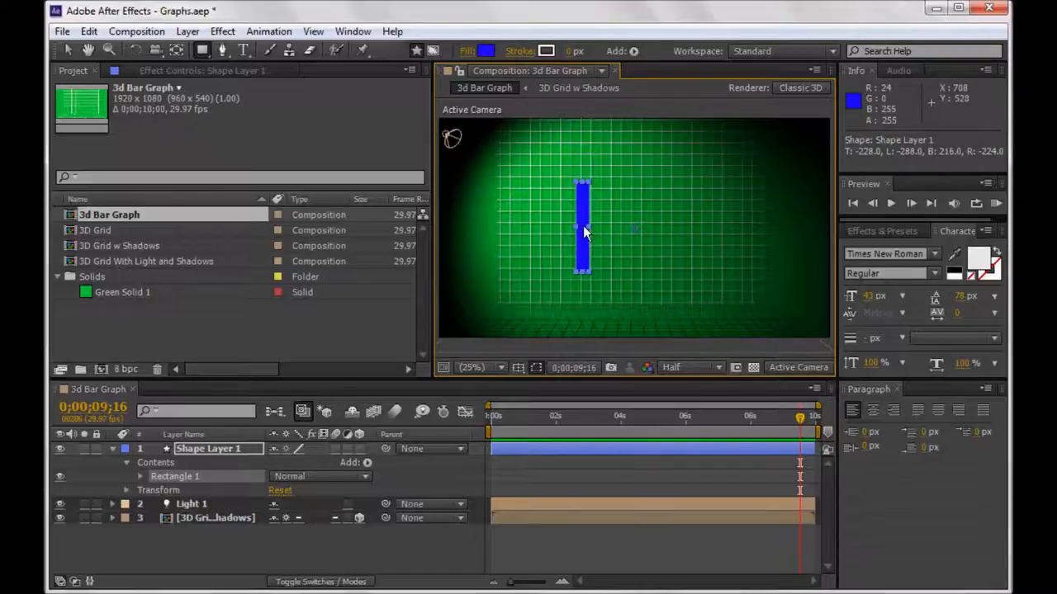
mouse_move(581, 251)
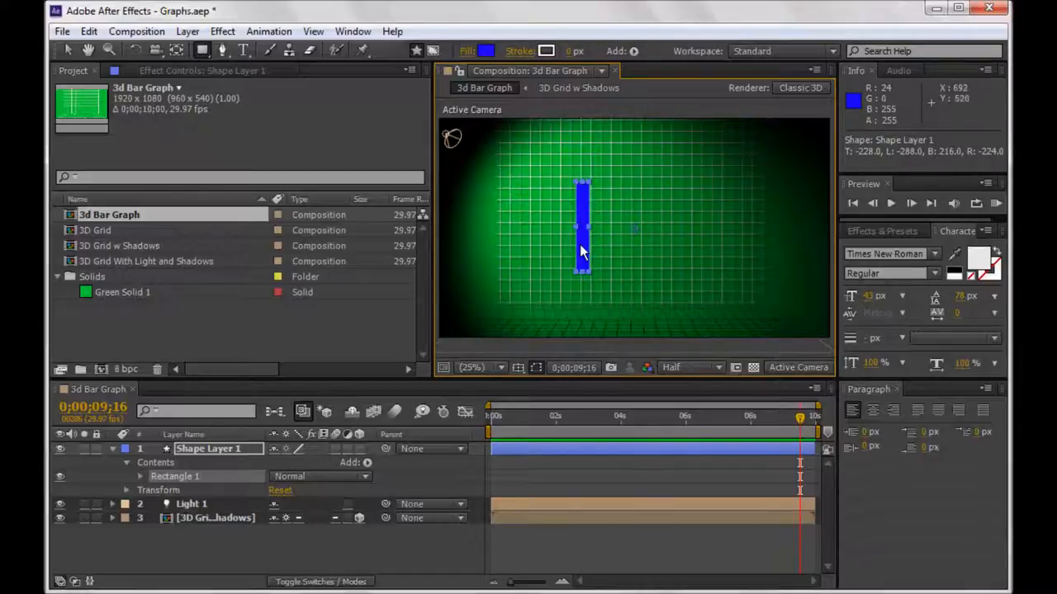
mouse_move(591, 241)
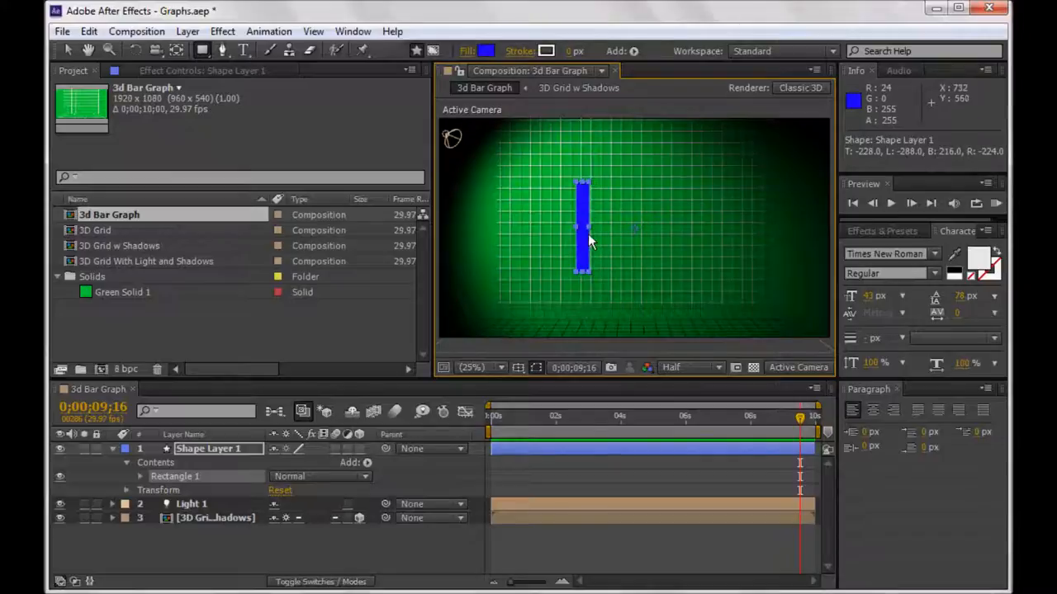
mouse_move(603, 190)
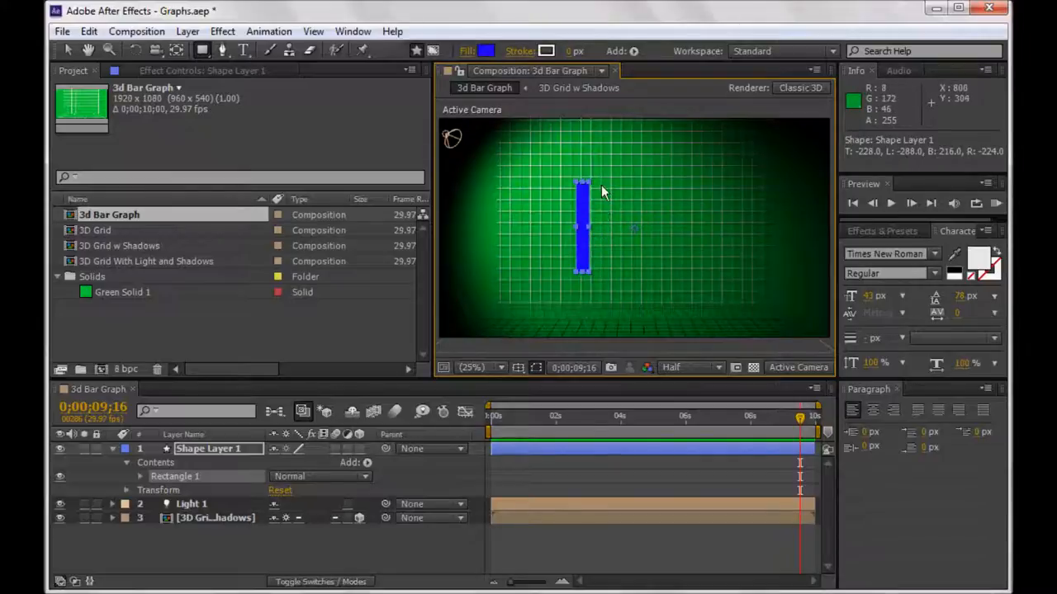
mouse_move(592, 185)
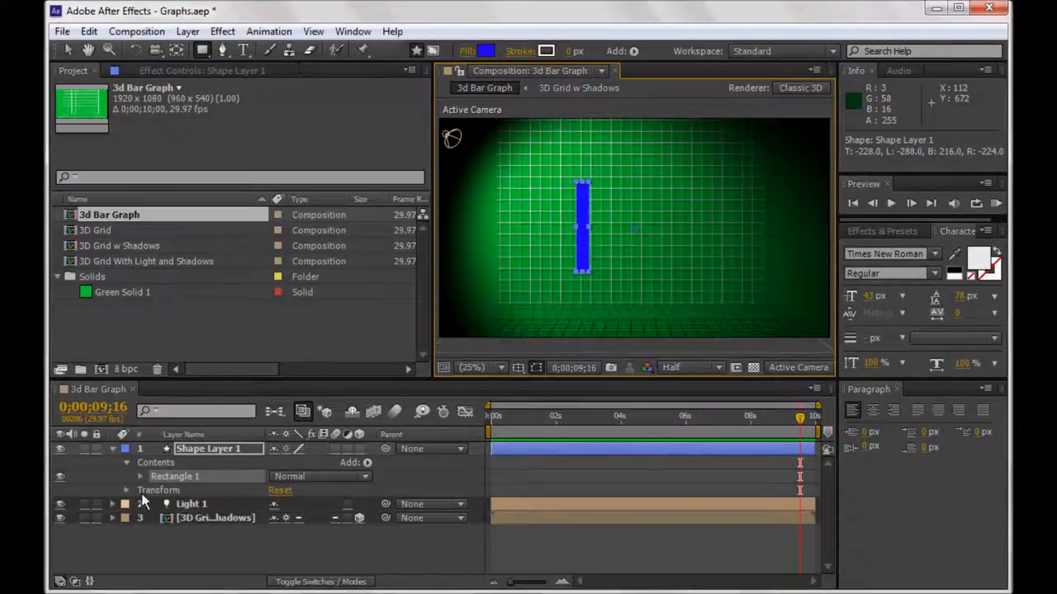
Expose Shape Layer 1's Transform group and move the bar to the grid's lower left.
left_click(126, 489)
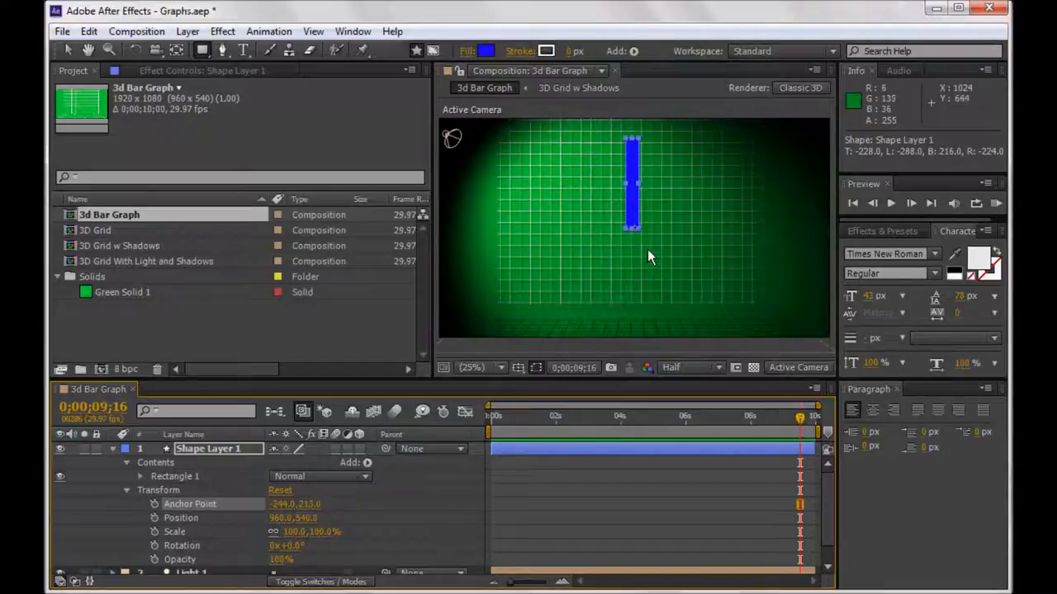
mouse_move(644, 246)
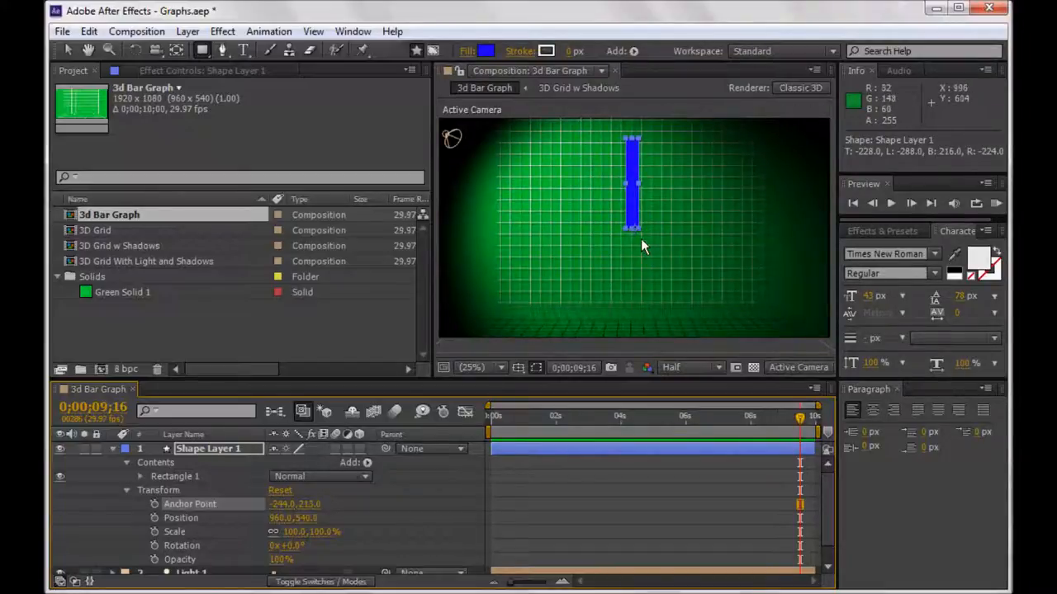
mouse_move(75, 52)
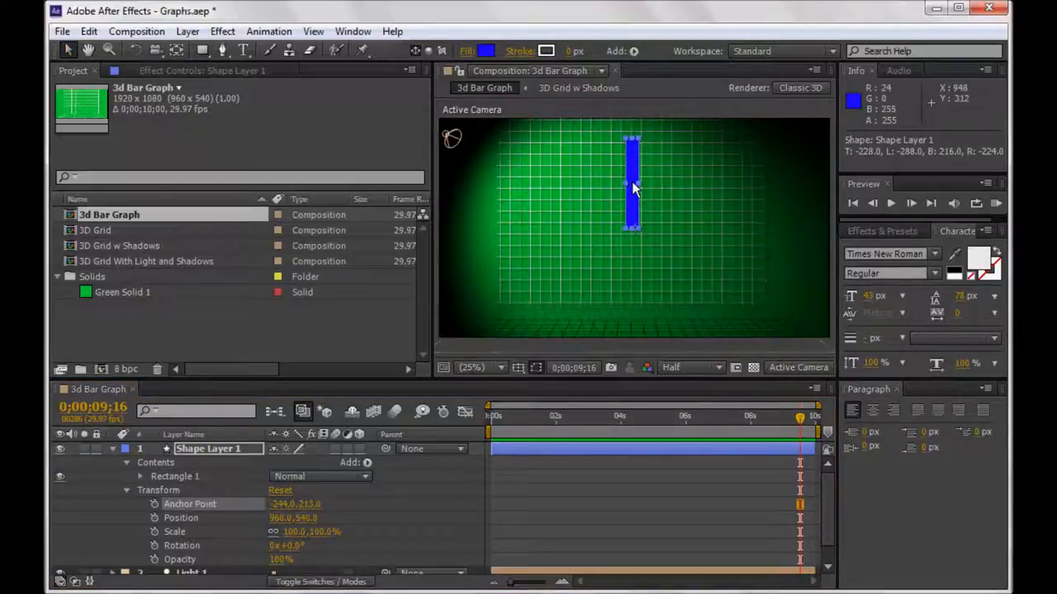
left_click_drag(631, 182, 537, 264)
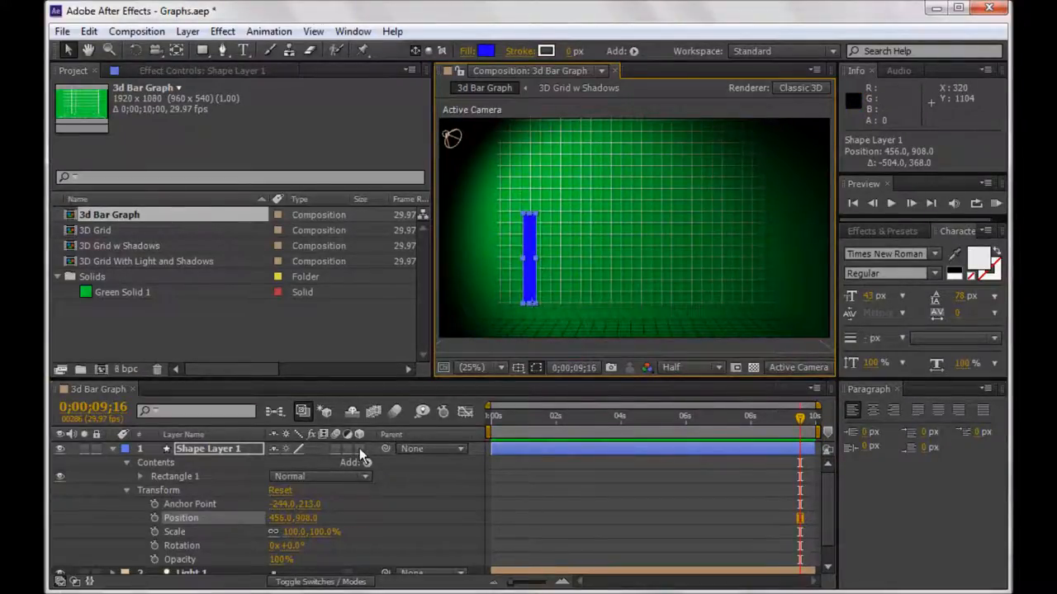
Make the bar layer 3D and turn on Casts Shadows in its Material Options.
left_click(360, 449)
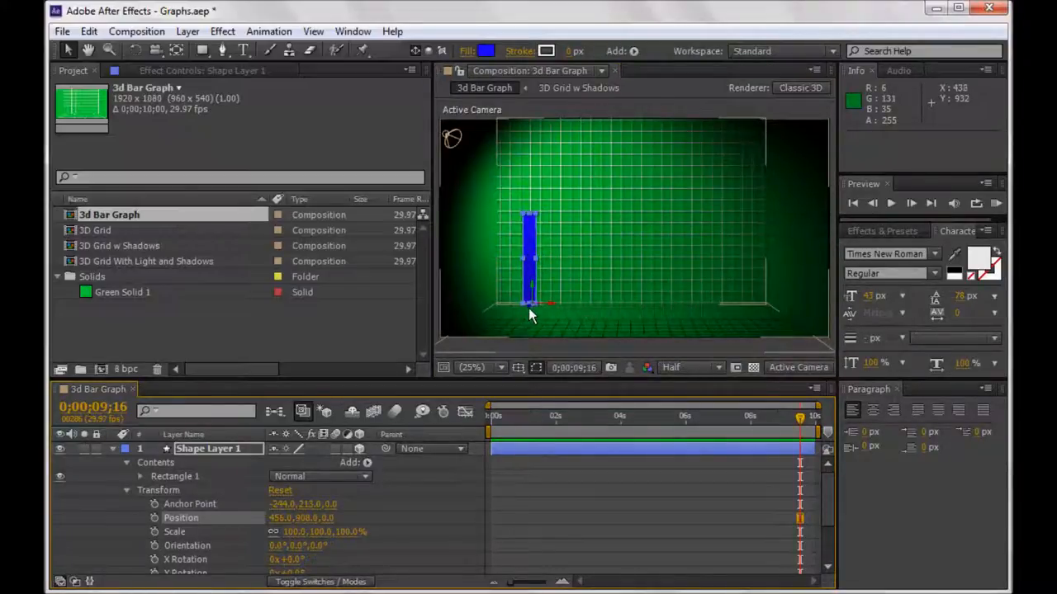
mouse_move(532, 301)
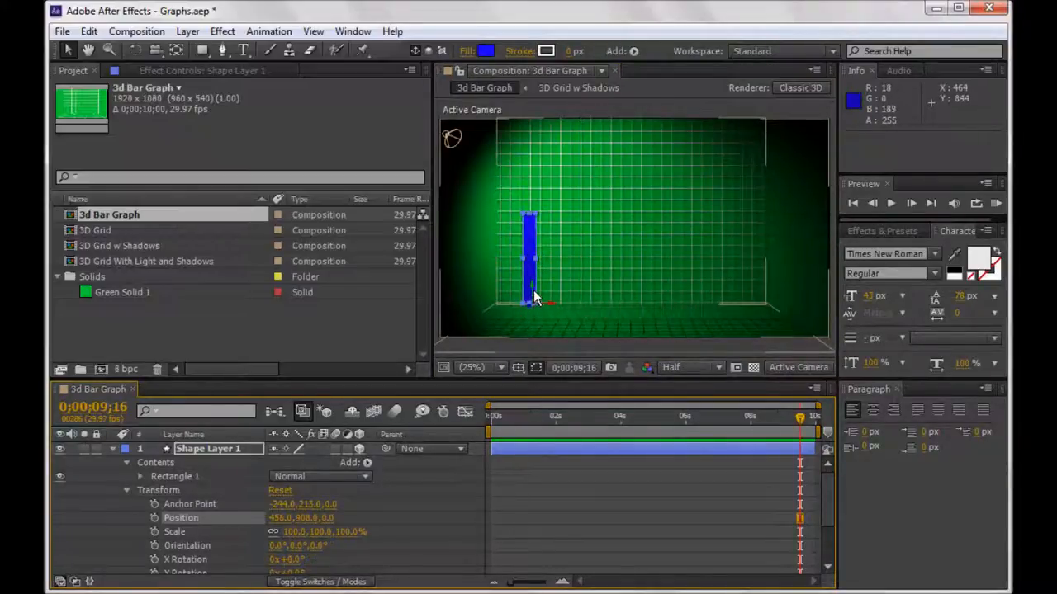
mouse_move(549, 311)
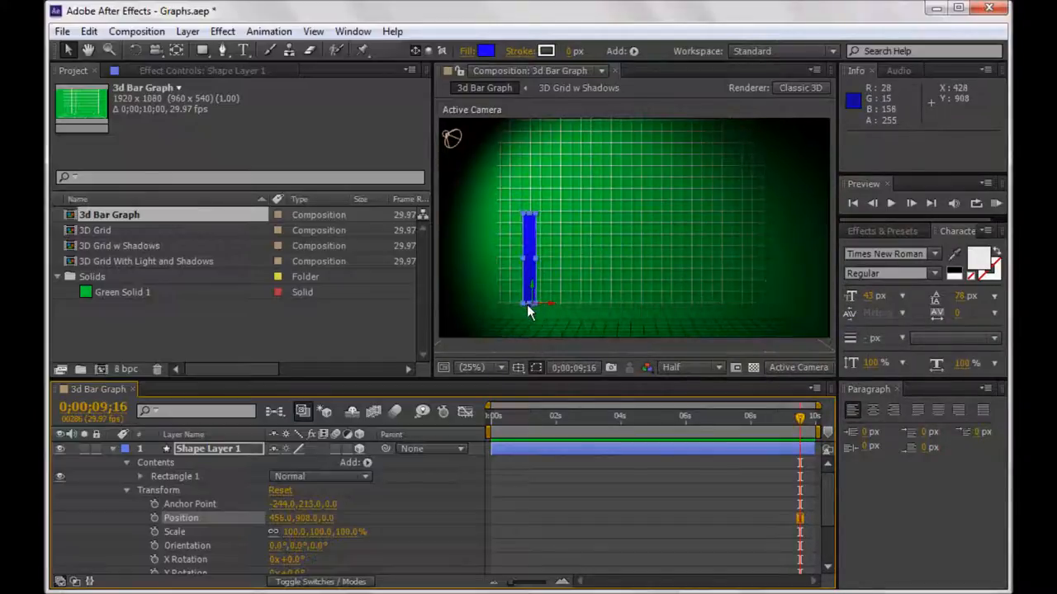
left_click_drag(532, 305, 532, 312)
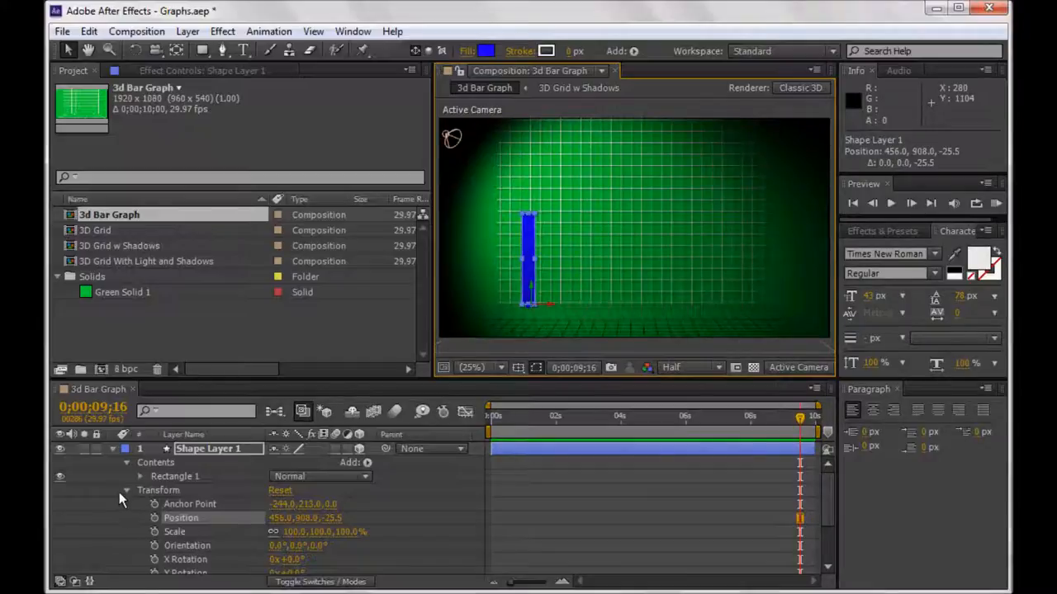
scroll("down", 3)
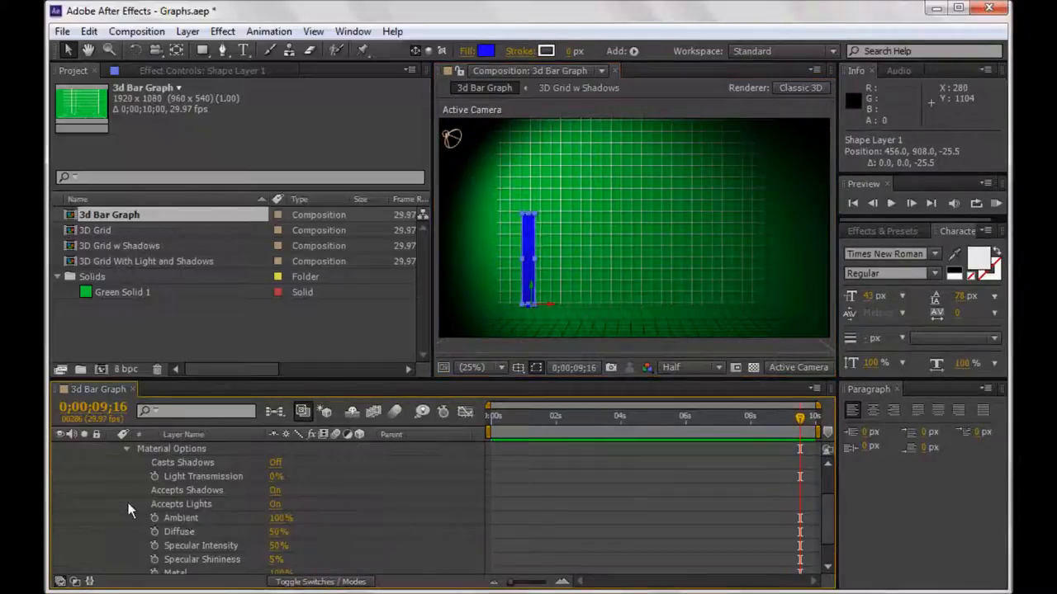
left_click(274, 462)
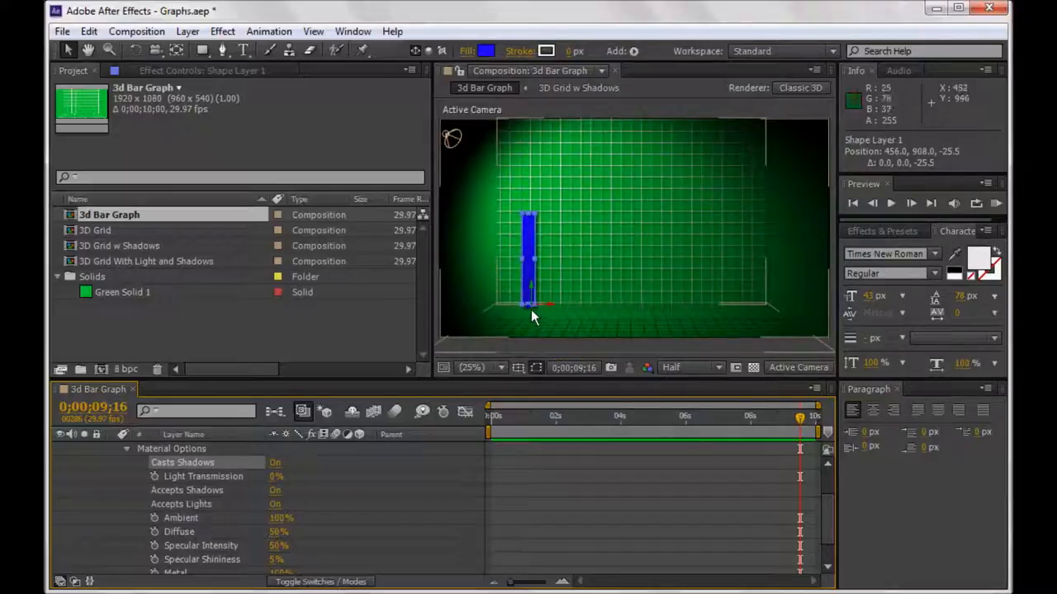
mouse_move(475, 195)
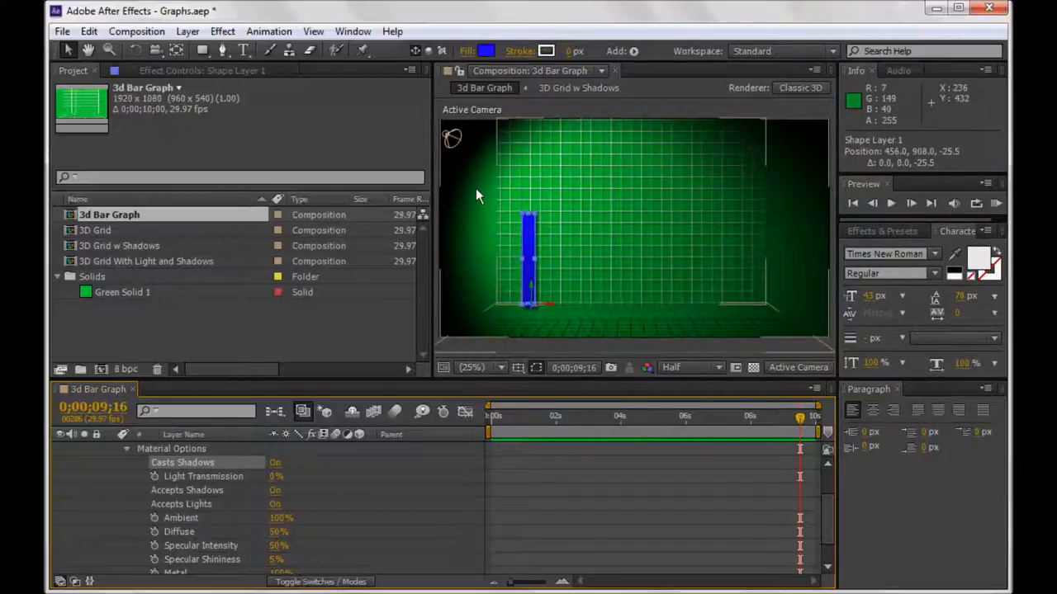
mouse_move(714, 257)
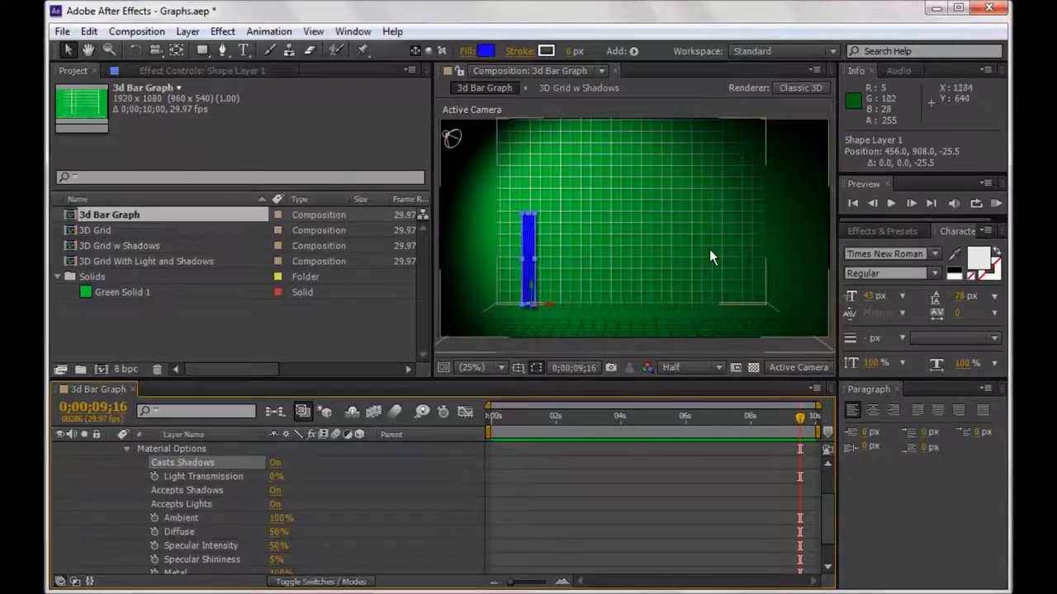
mouse_move(740, 204)
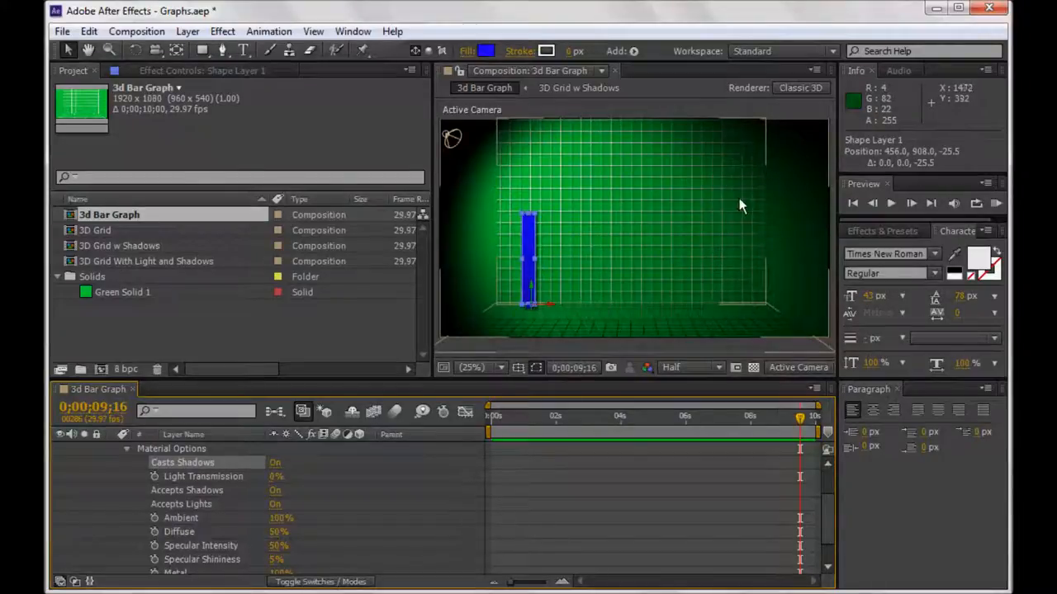
mouse_move(686, 214)
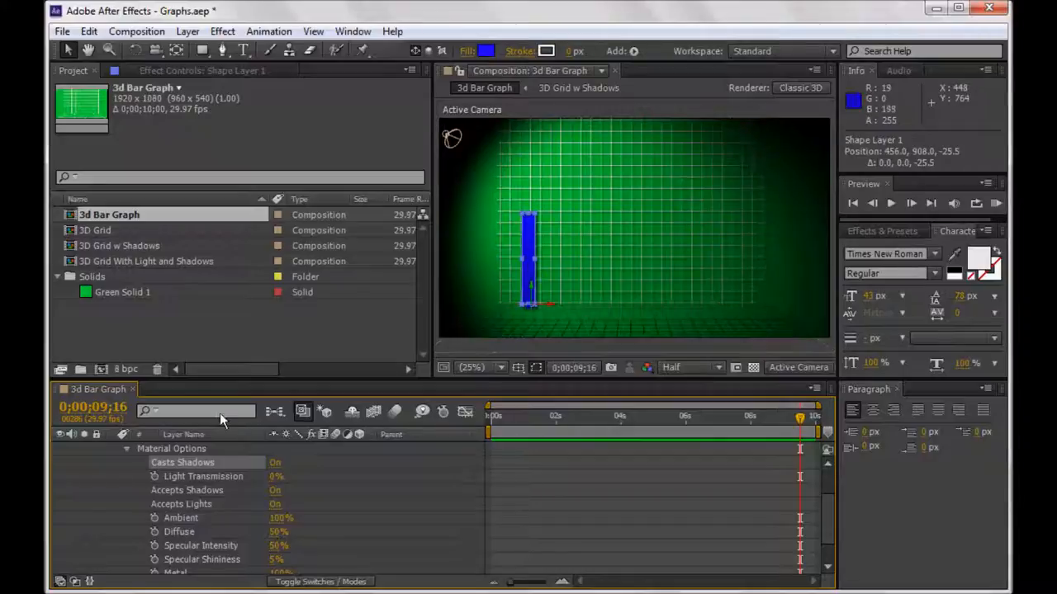
Collapse Shape Layer 1's property groups and add a first Scale keyframe at the current time.
left_click(126, 449)
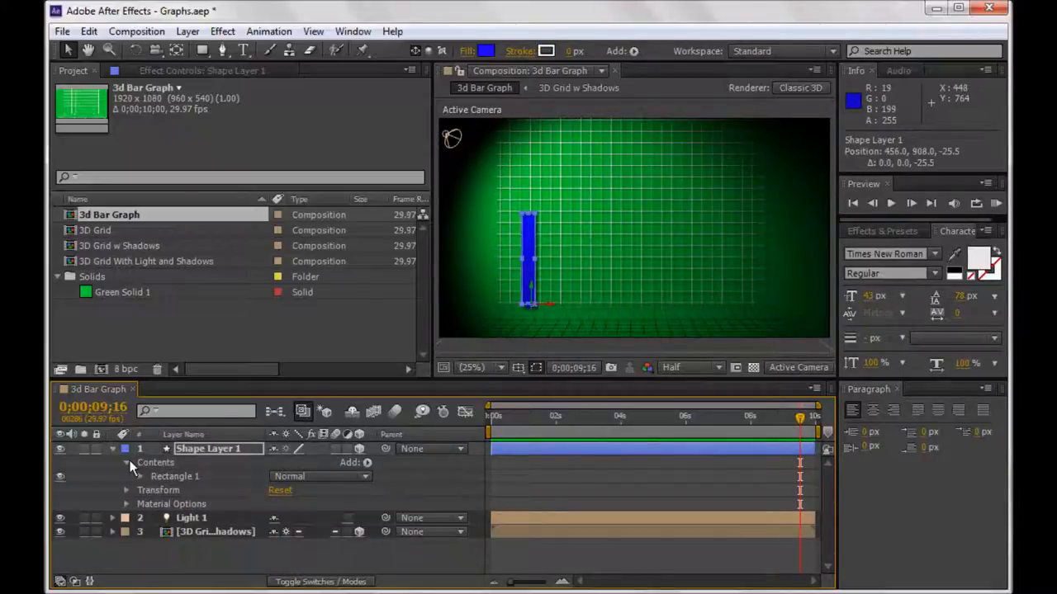
mouse_move(195, 479)
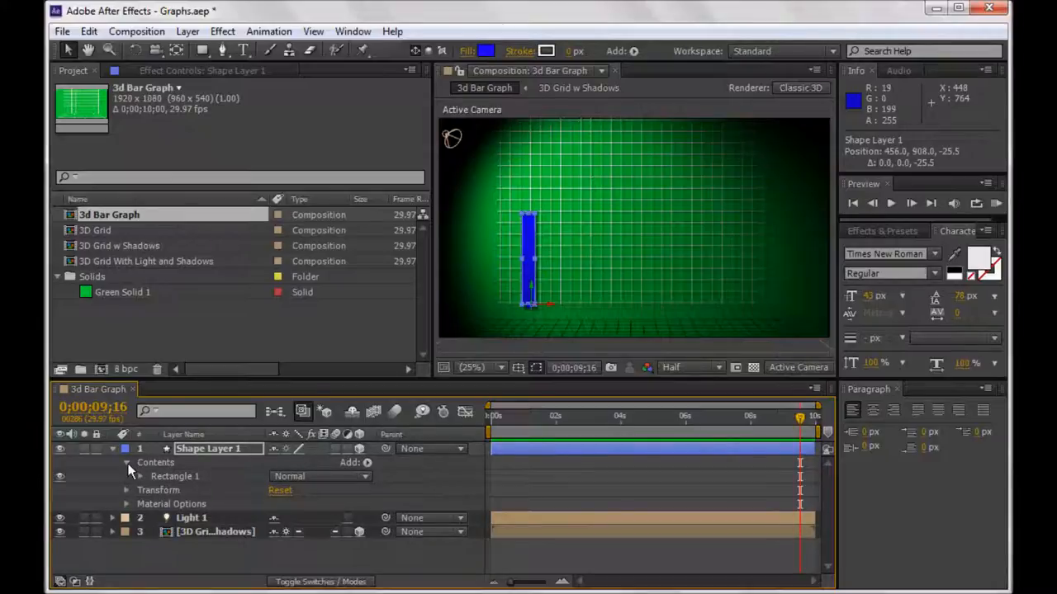
left_click(126, 462)
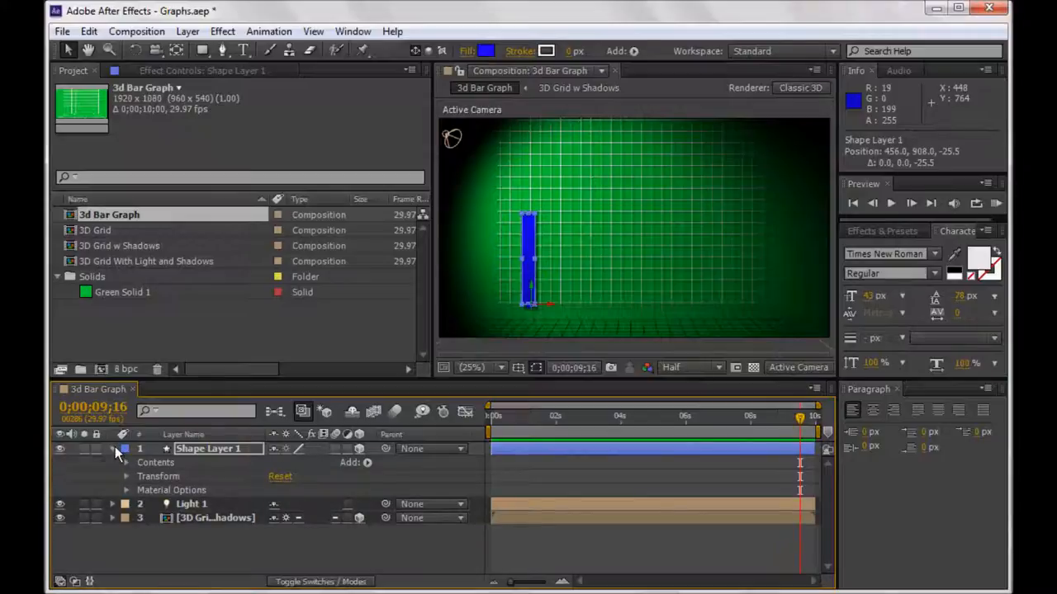
left_click(112, 449)
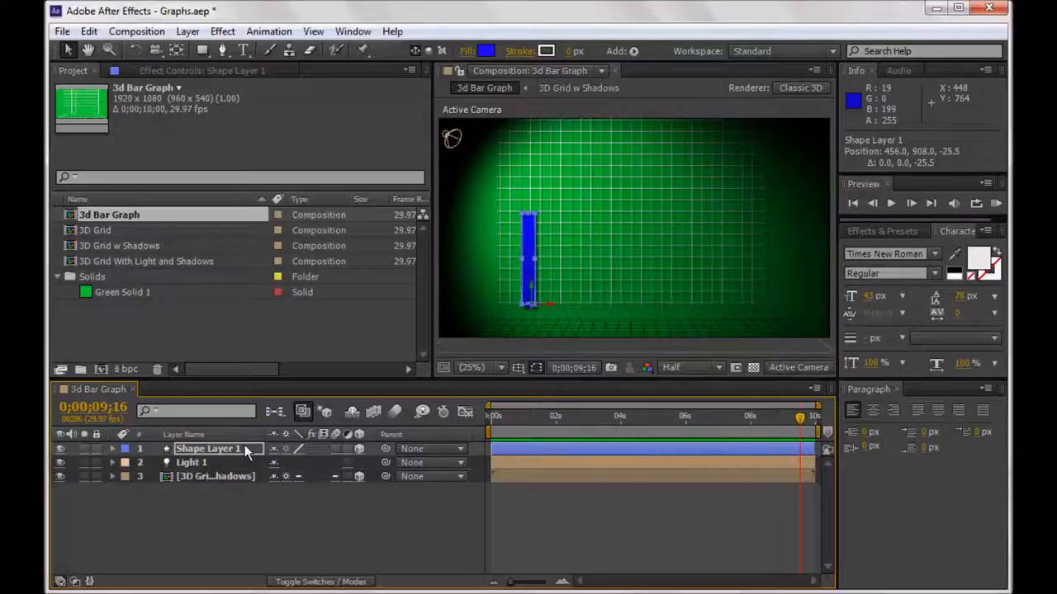
mouse_move(240, 459)
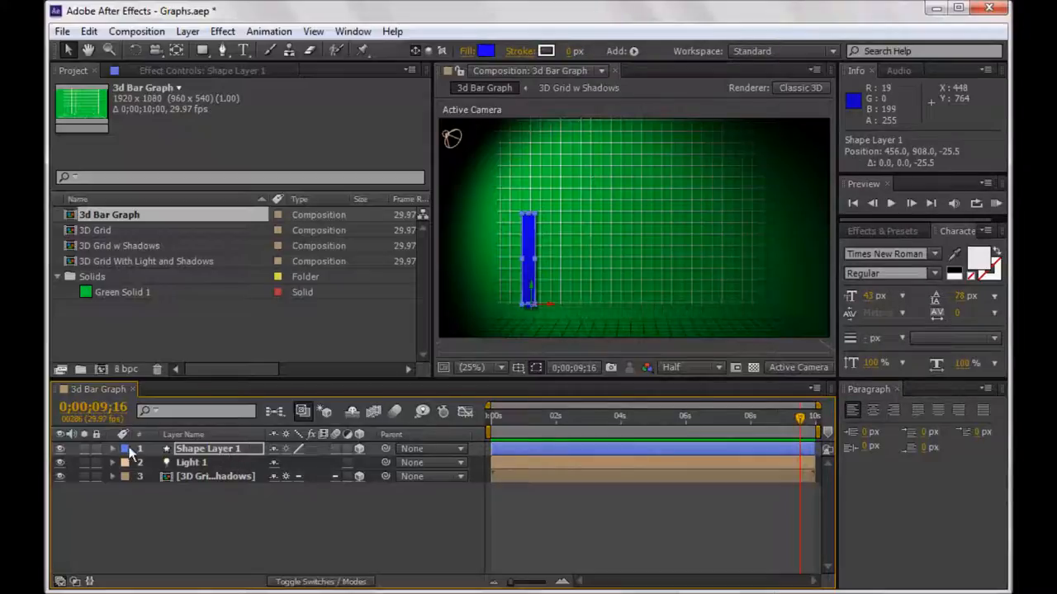
left_click(112, 449)
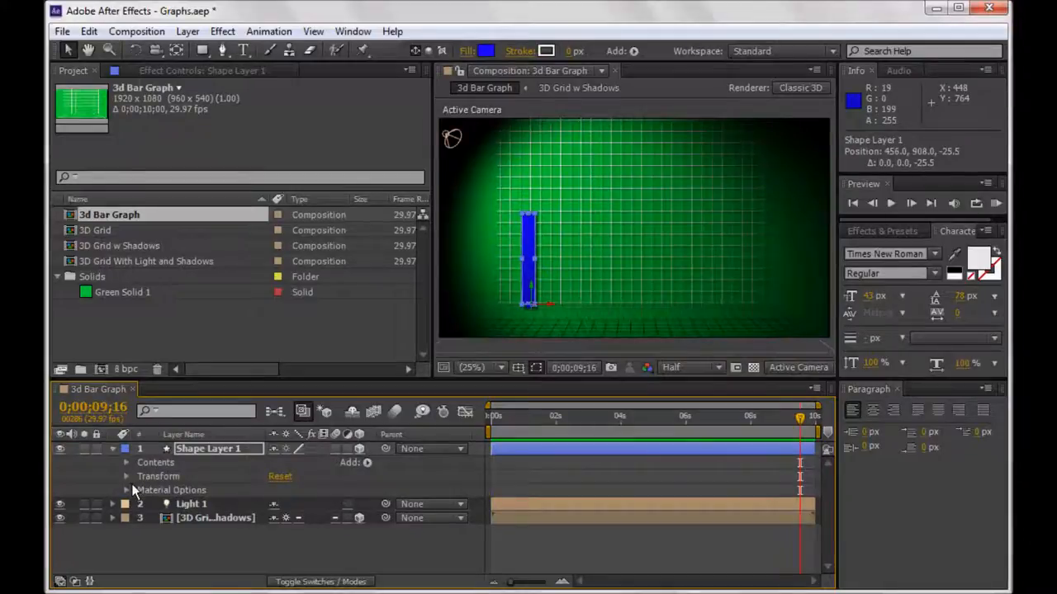
left_click(112, 449)
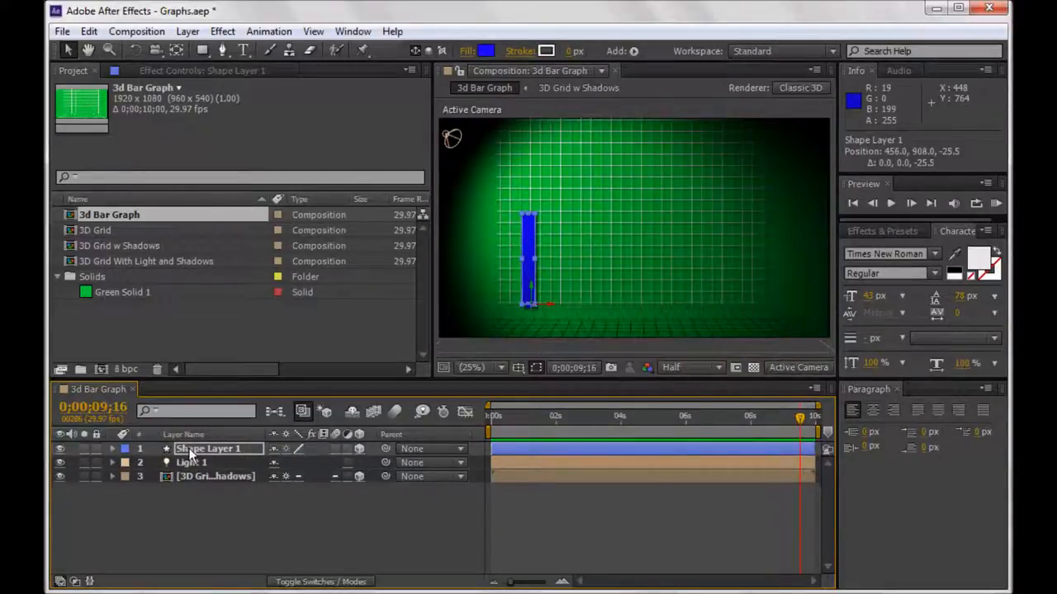
left_click(113, 449)
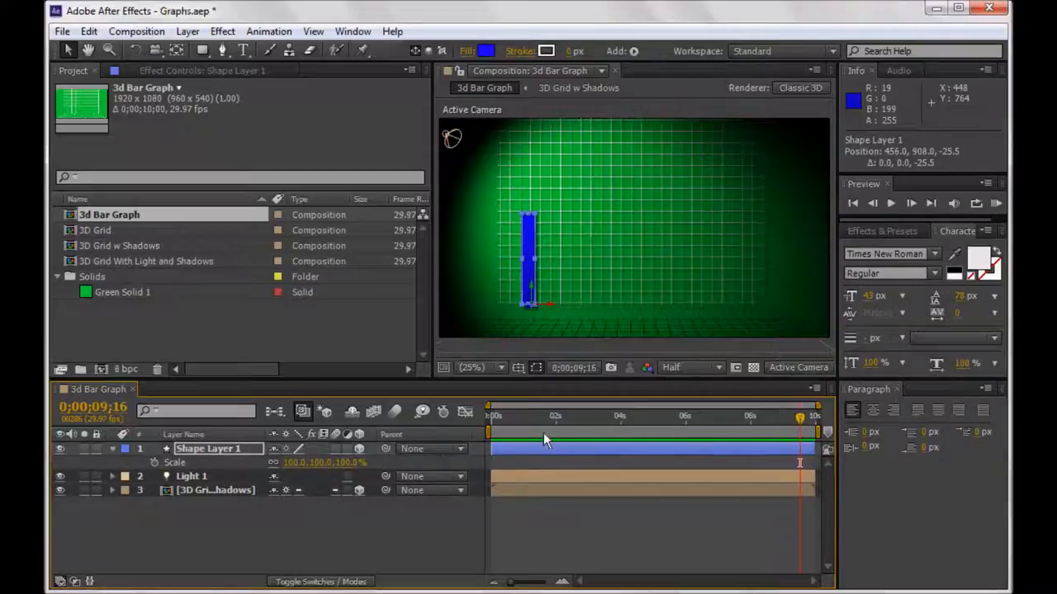
Keyframe the bar's scale from zero height at the start to full height at 2:00 and scrub to check it.
left_click_drag(801, 416, 555, 417)
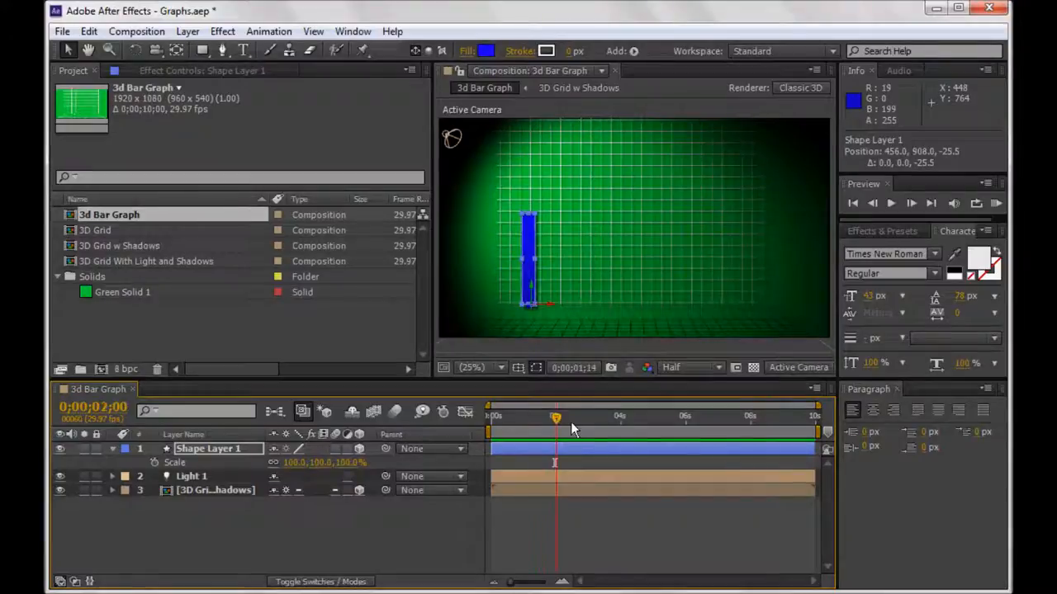
left_click_drag(554, 421, 584, 421)
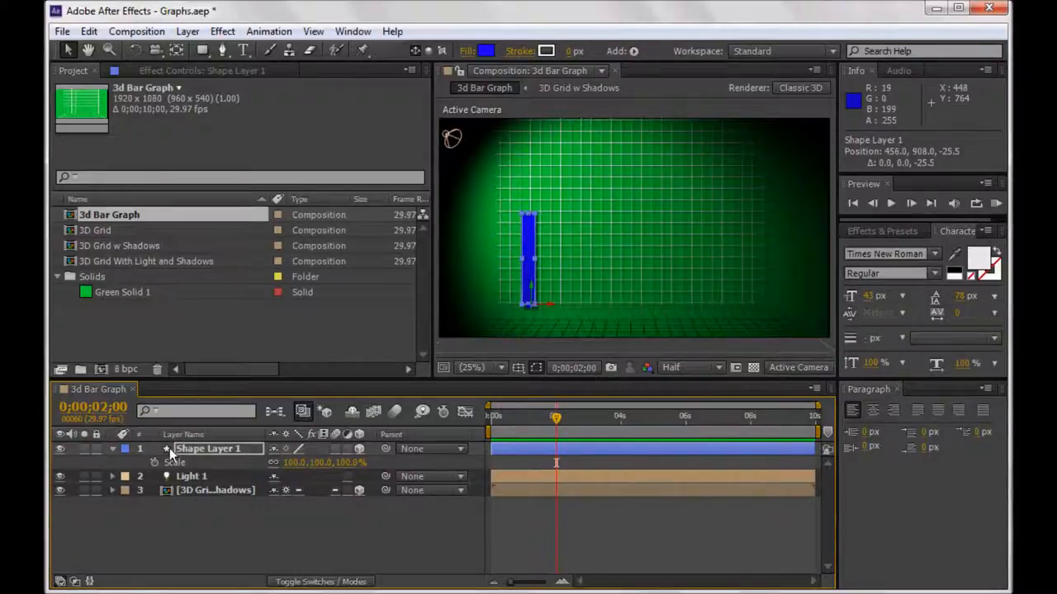
mouse_move(337, 475)
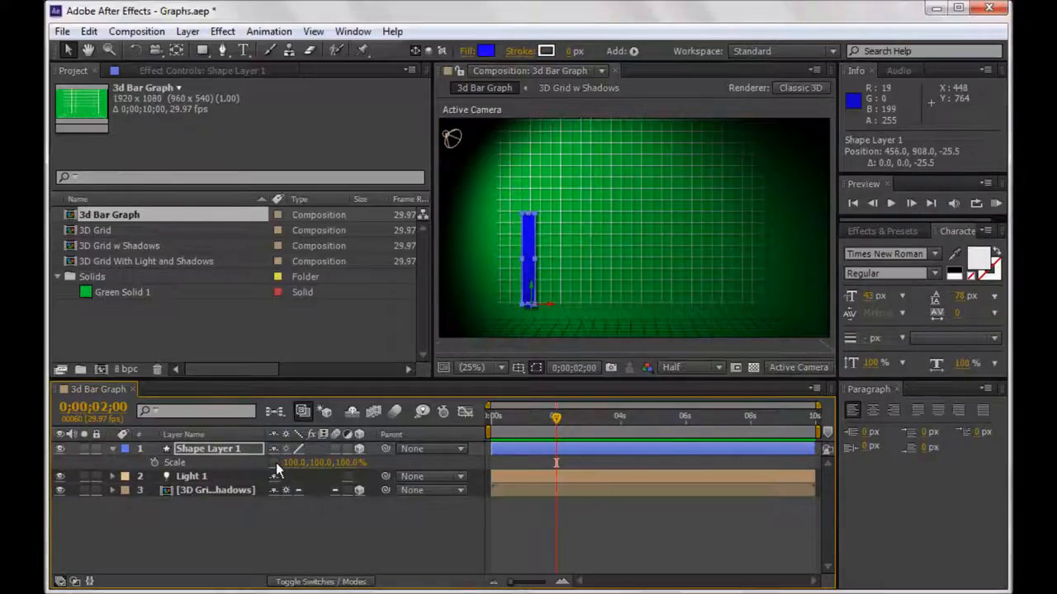
mouse_move(344, 478)
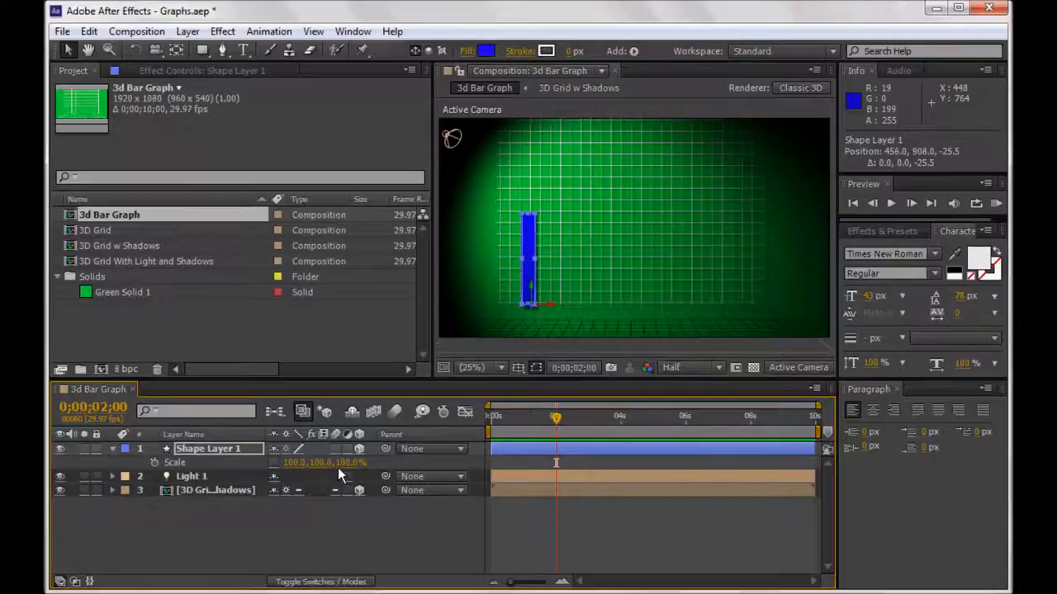
mouse_move(116, 462)
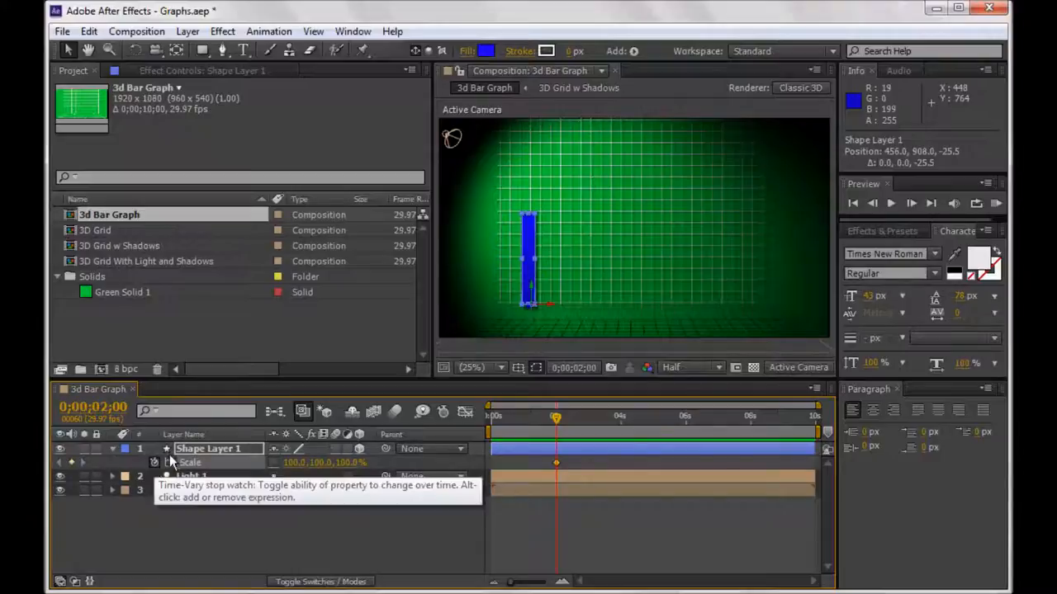
mouse_move(558, 423)
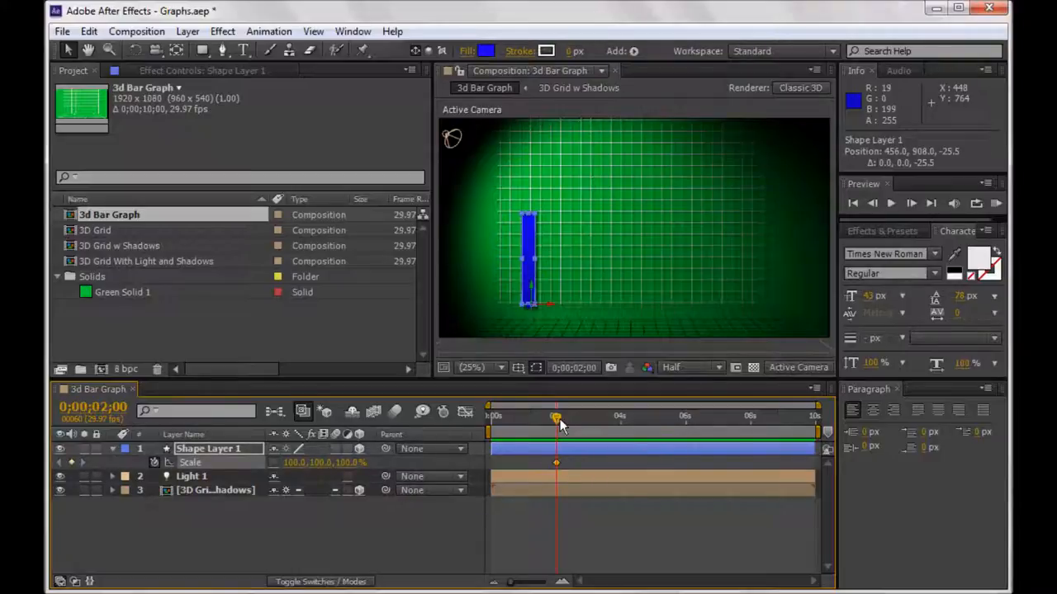
mouse_move(554, 416)
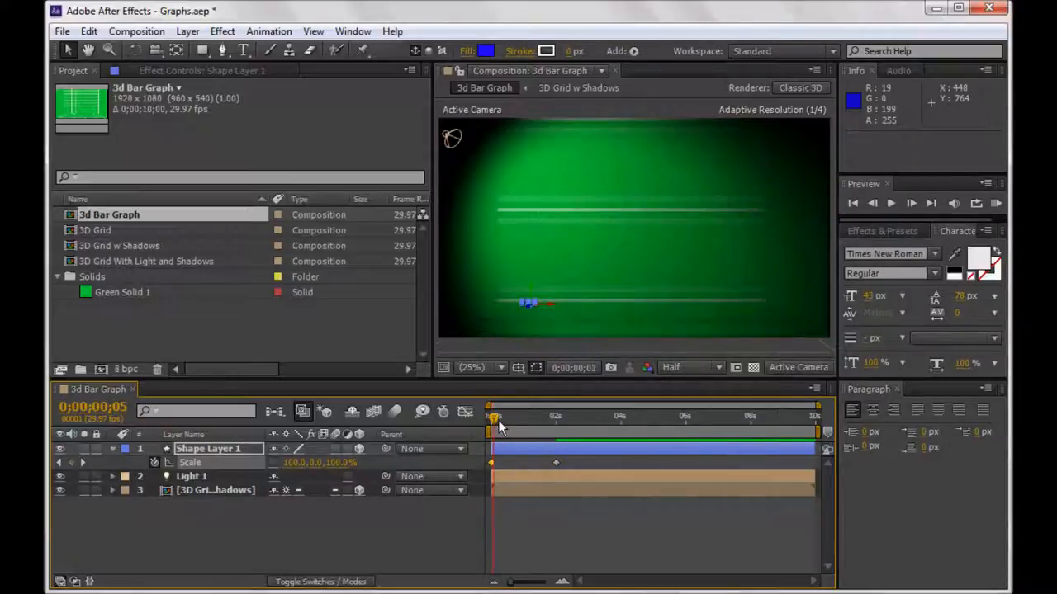
left_click_drag(494, 429, 546, 430)
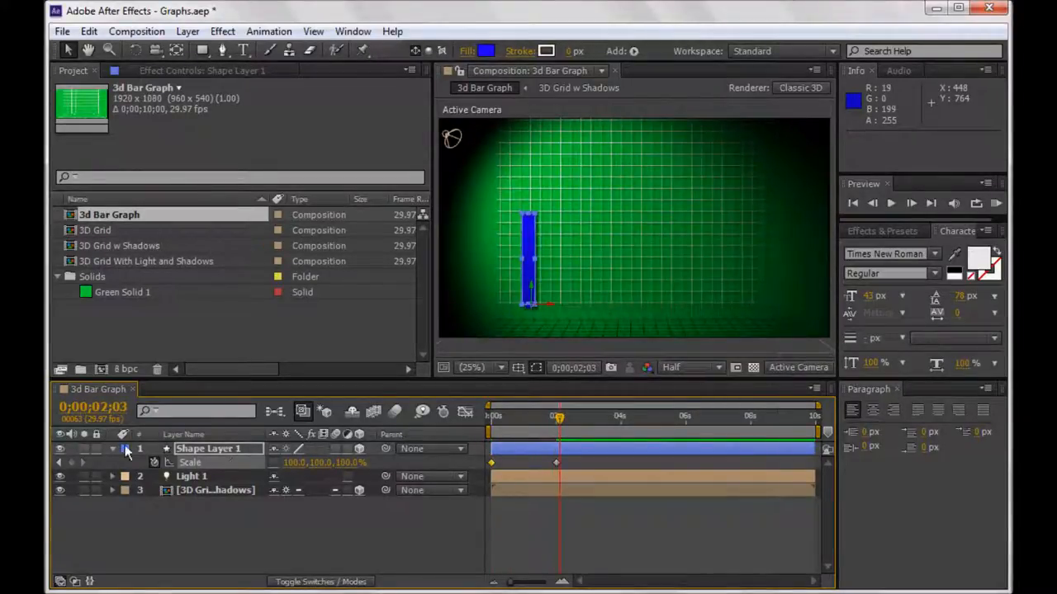
Duplicate the bar into five evenly spaced shape layers across the grid and preview them growing in.
left_click(113, 450)
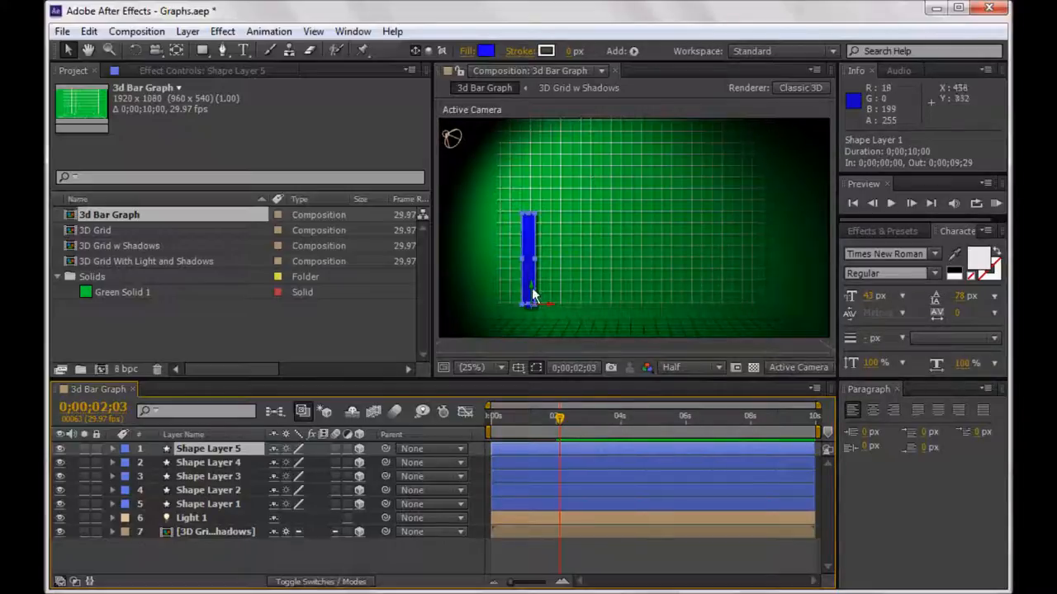
mouse_move(240, 495)
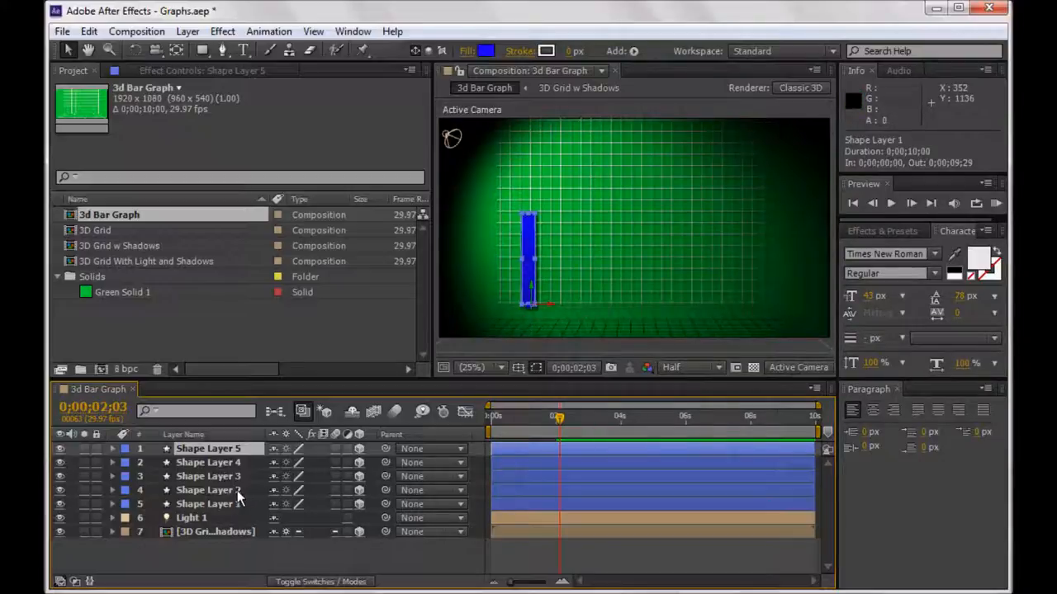
left_click(207, 476)
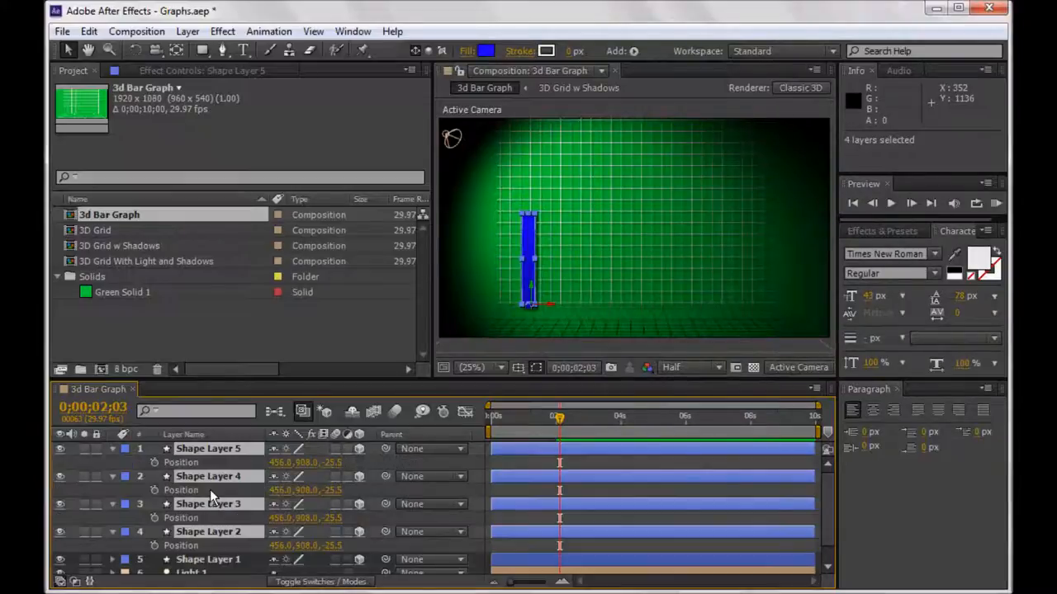
mouse_move(284, 548)
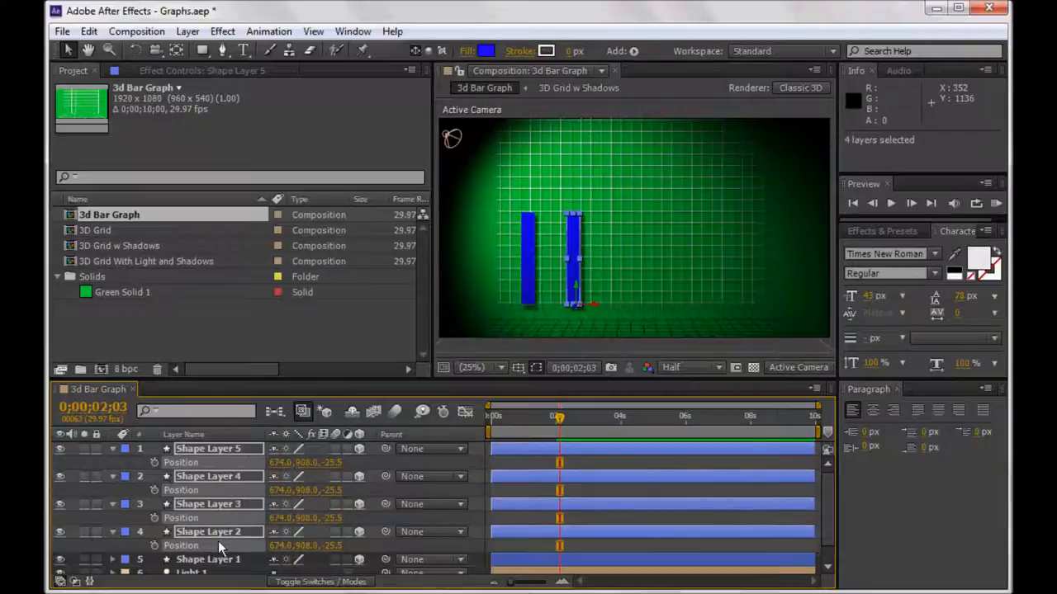
left_click(208, 504)
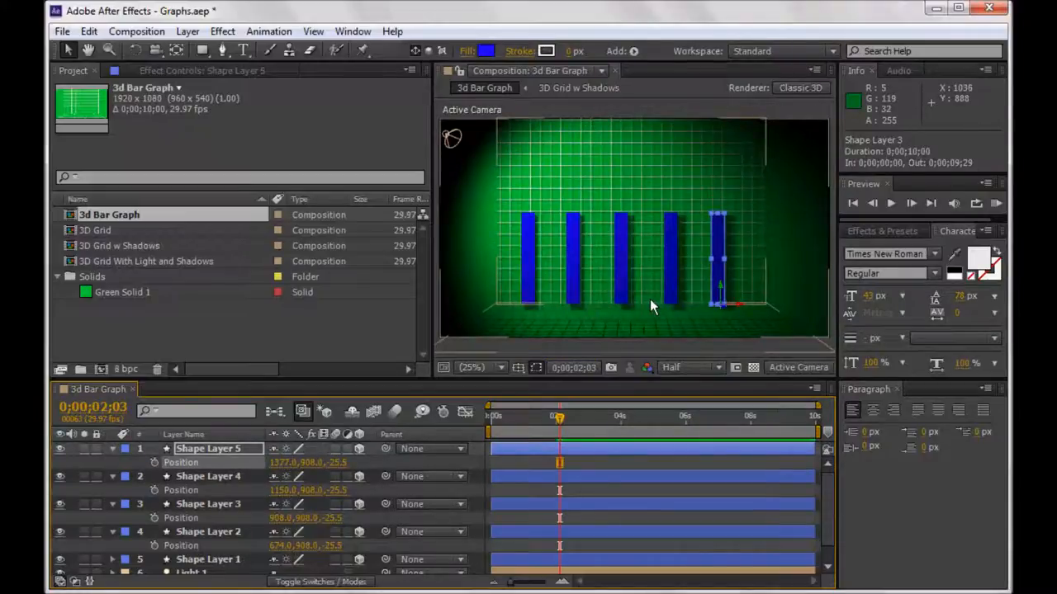
mouse_move(693, 301)
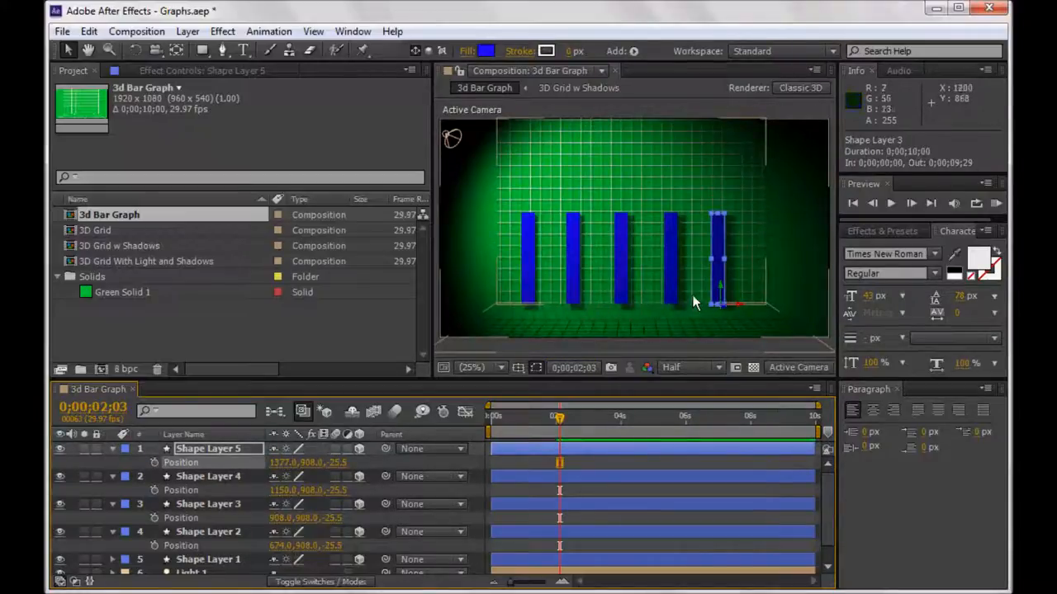
mouse_move(495, 289)
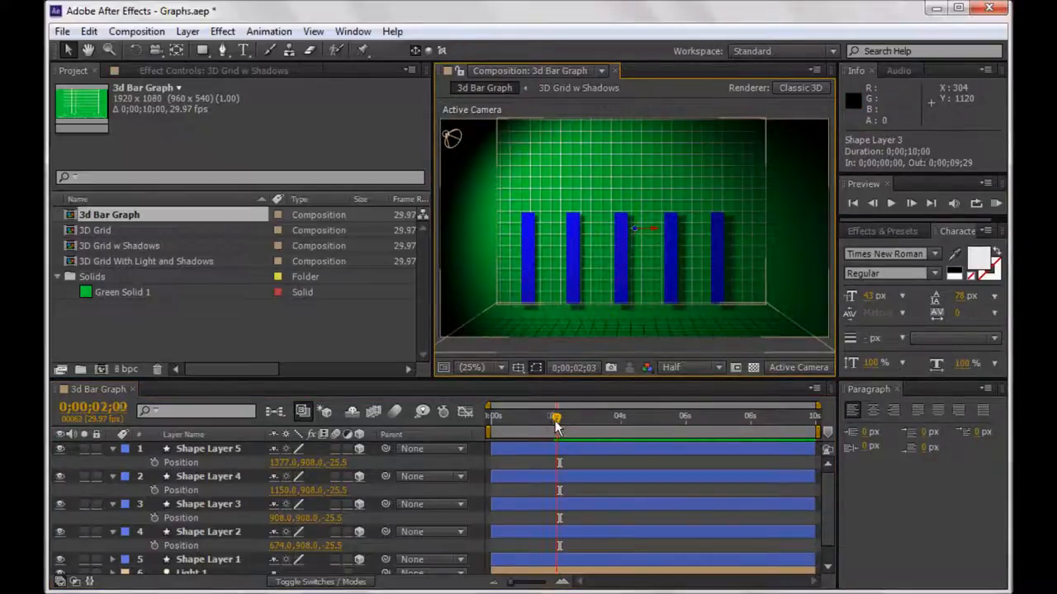
left_click_drag(554, 416, 532, 416)
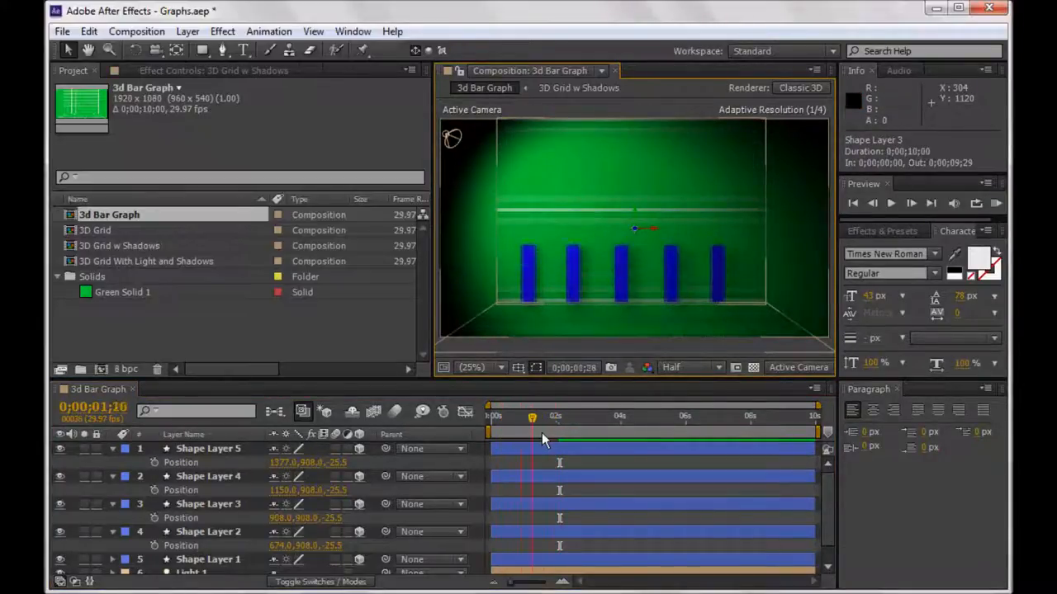
left_click_drag(532, 416, 562, 417)
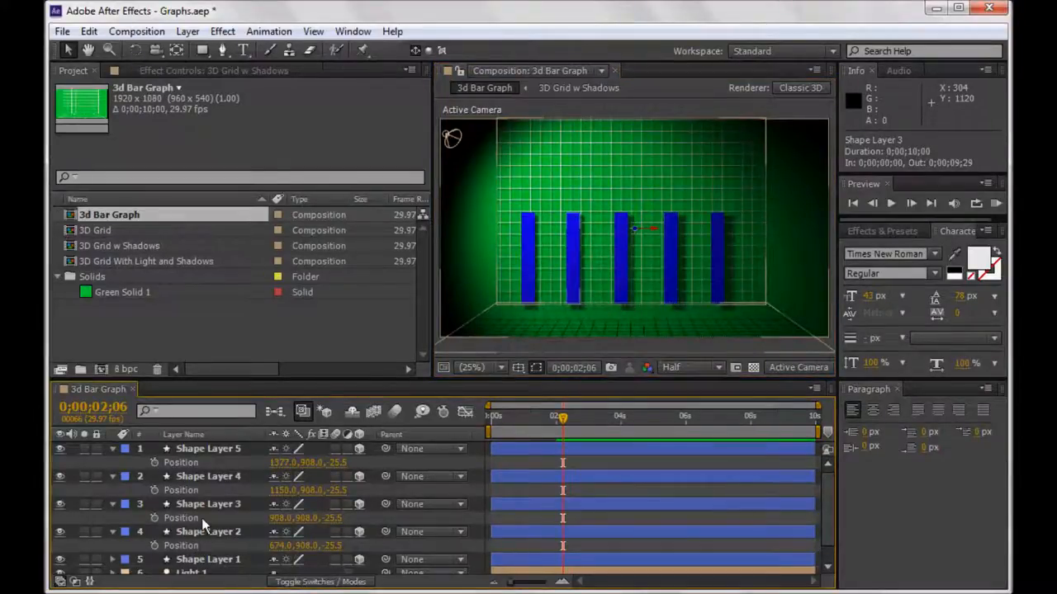
Give each bar layer its own scale keyframes with differing end heights.
left_click(208, 449)
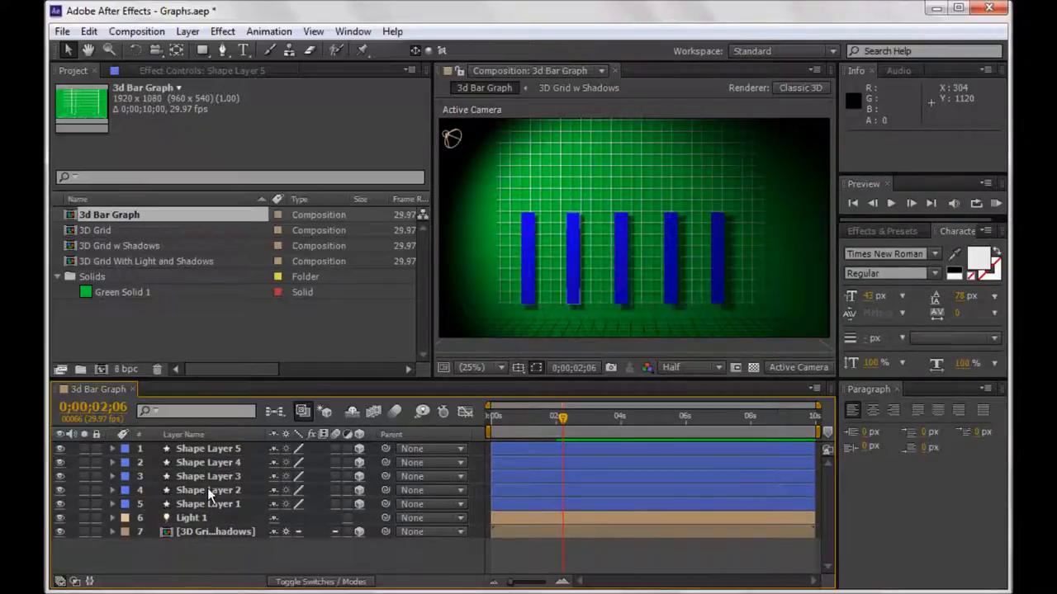
left_click(208, 489)
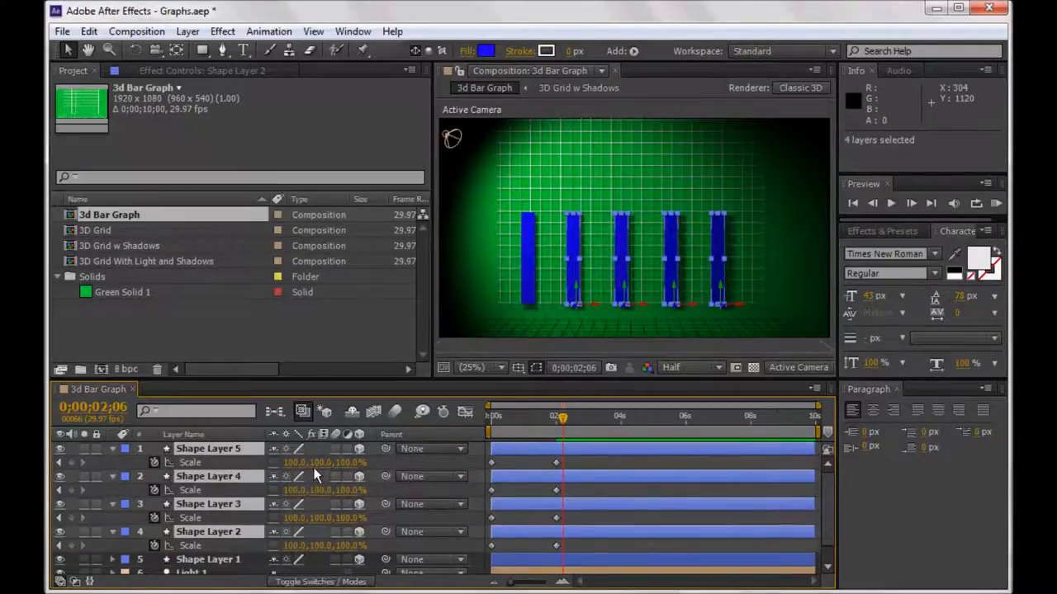
left_click(208, 558)
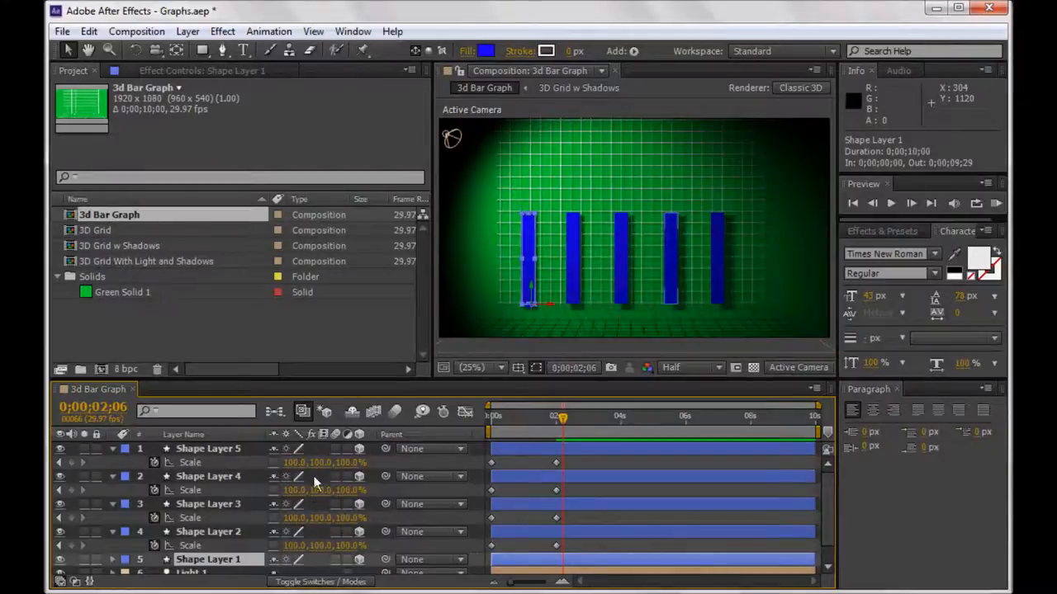
double_click(315, 462)
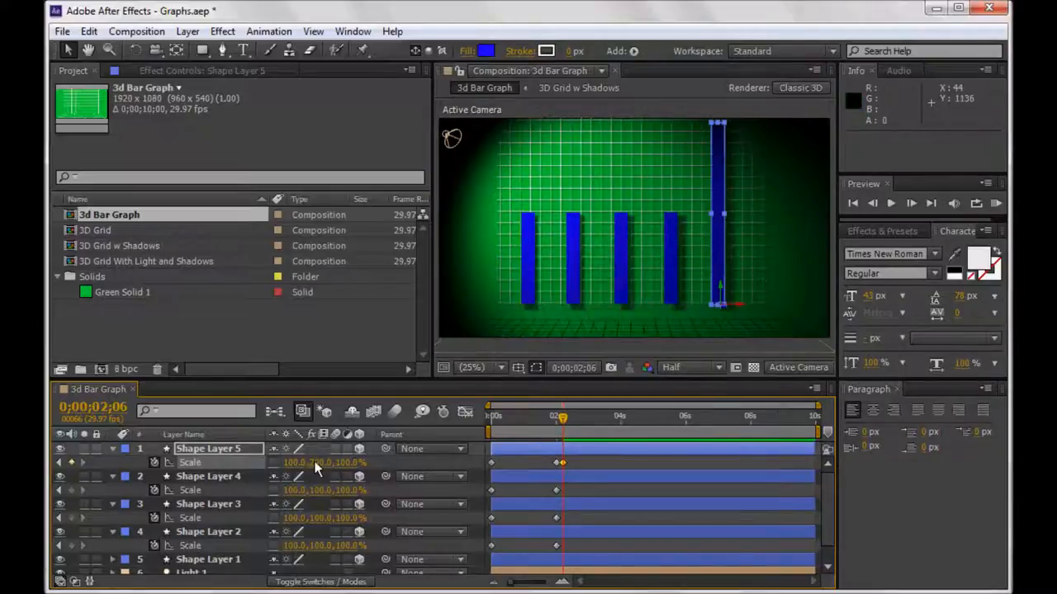
double_click(294, 463)
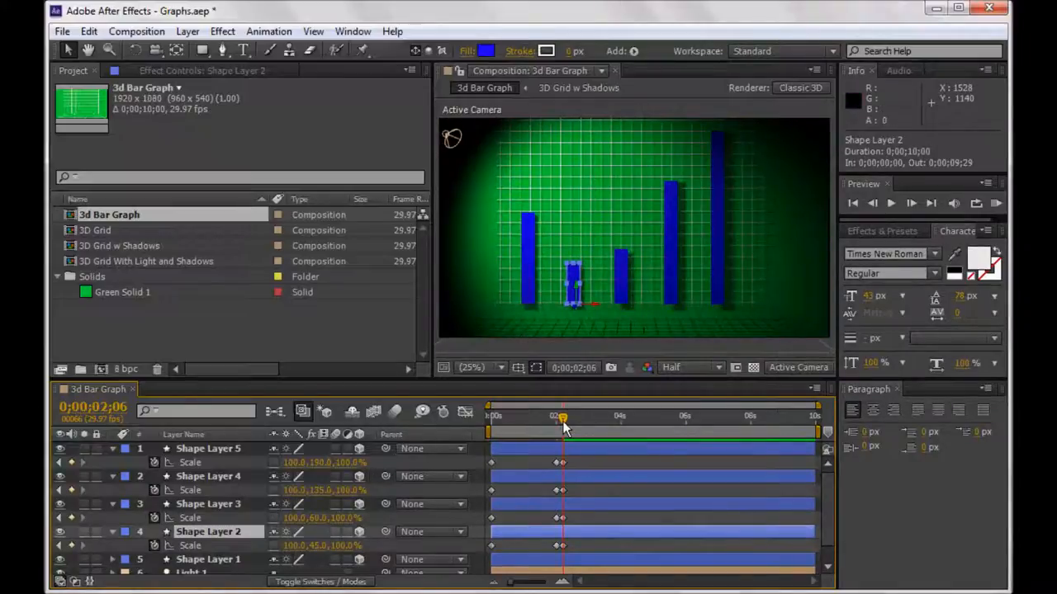
Scrub to confirm every bar rises from flat, then select individual bar layers for staggering.
left_click_drag(561, 423, 506, 423)
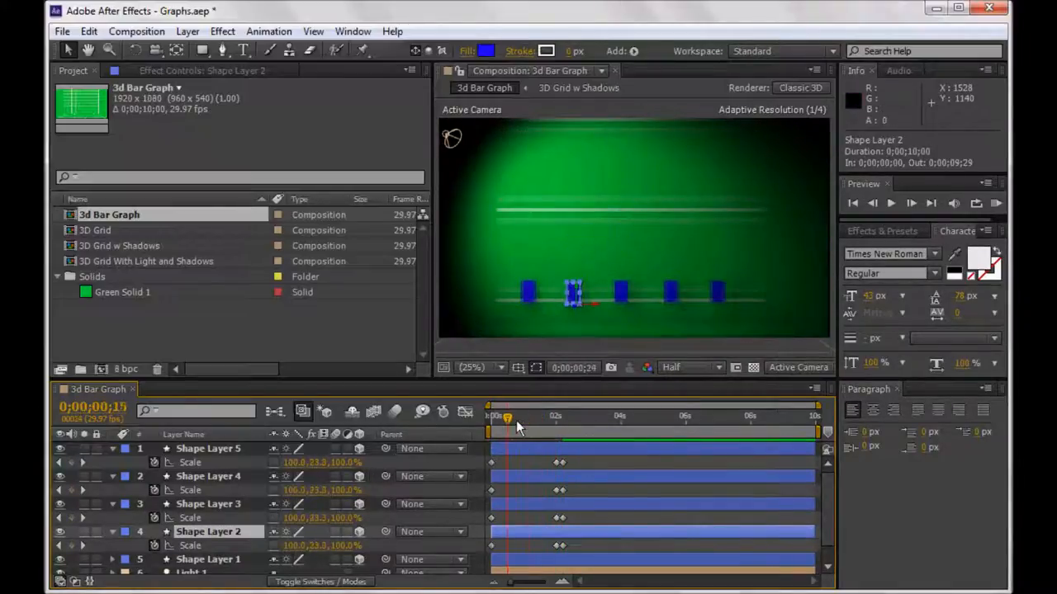
left_click_drag(505, 416, 571, 416)
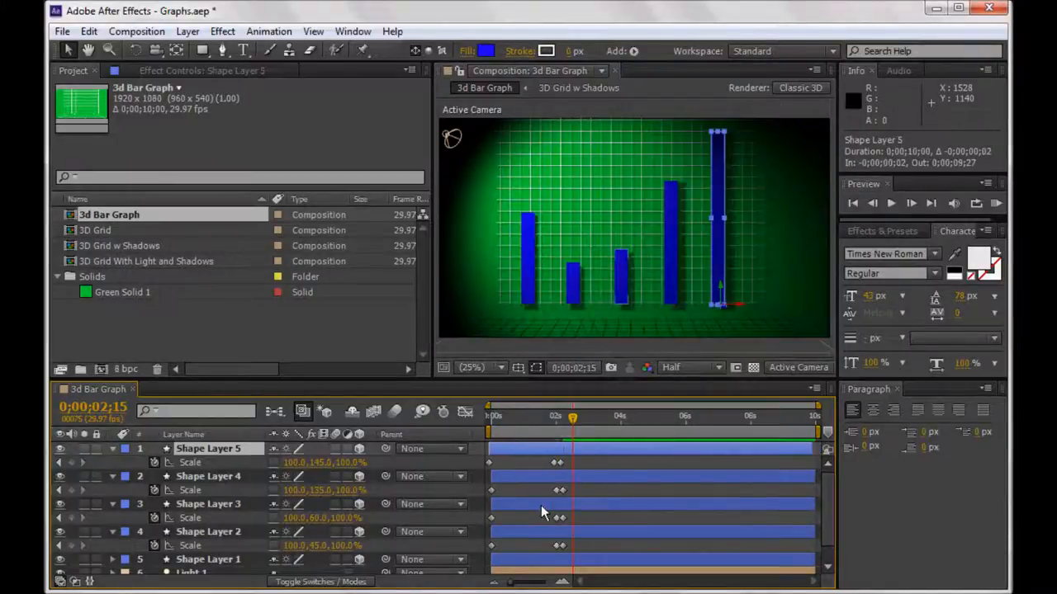
left_click(558, 463)
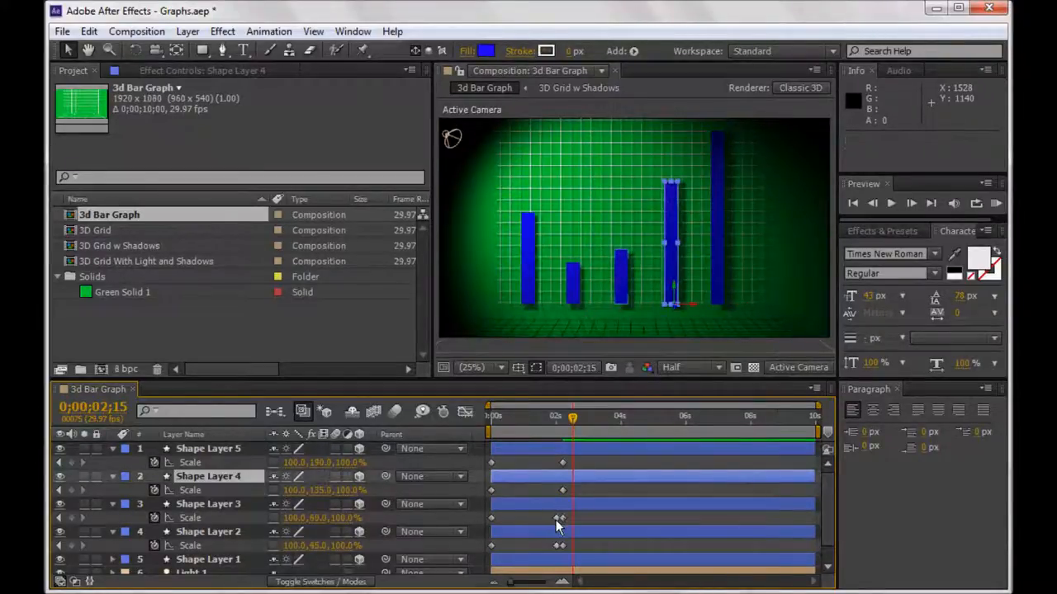
left_click(208, 531)
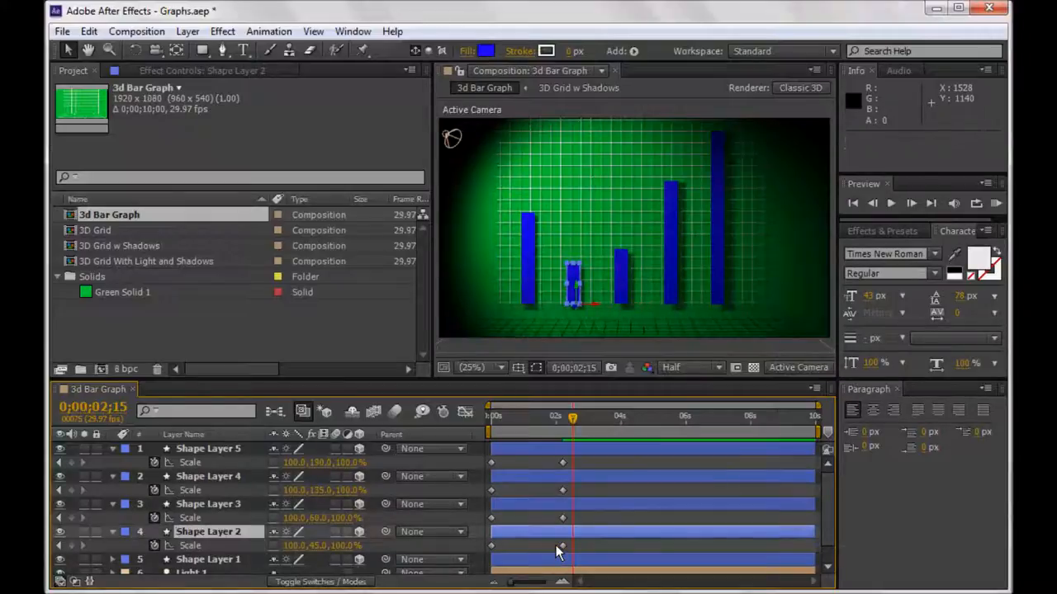
Select the bar layers and offset their in-points so they start at staggered times.
left_click(209, 560)
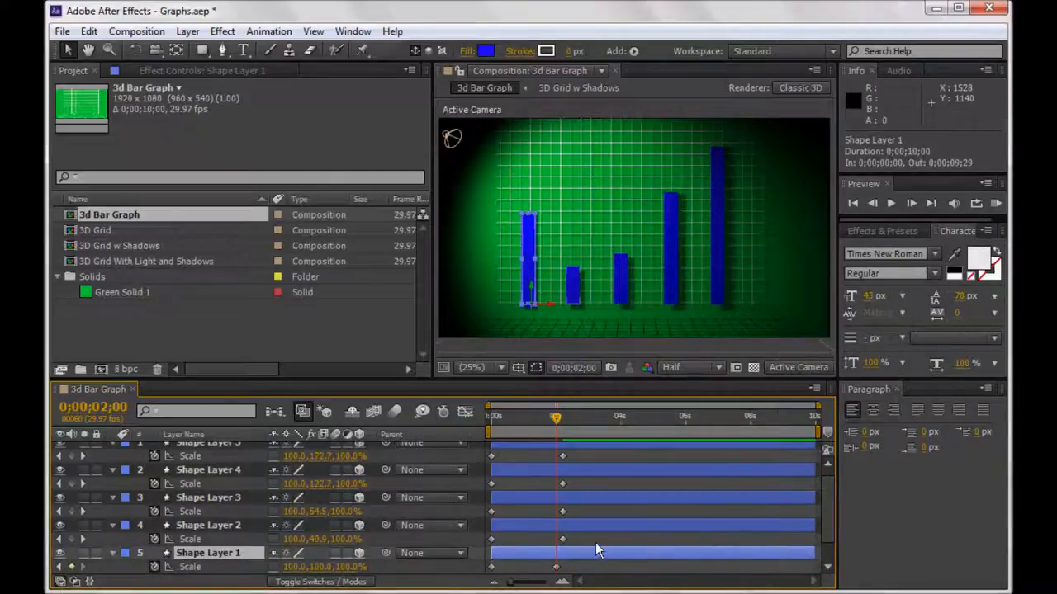
left_click_drag(586, 545, 561, 454)
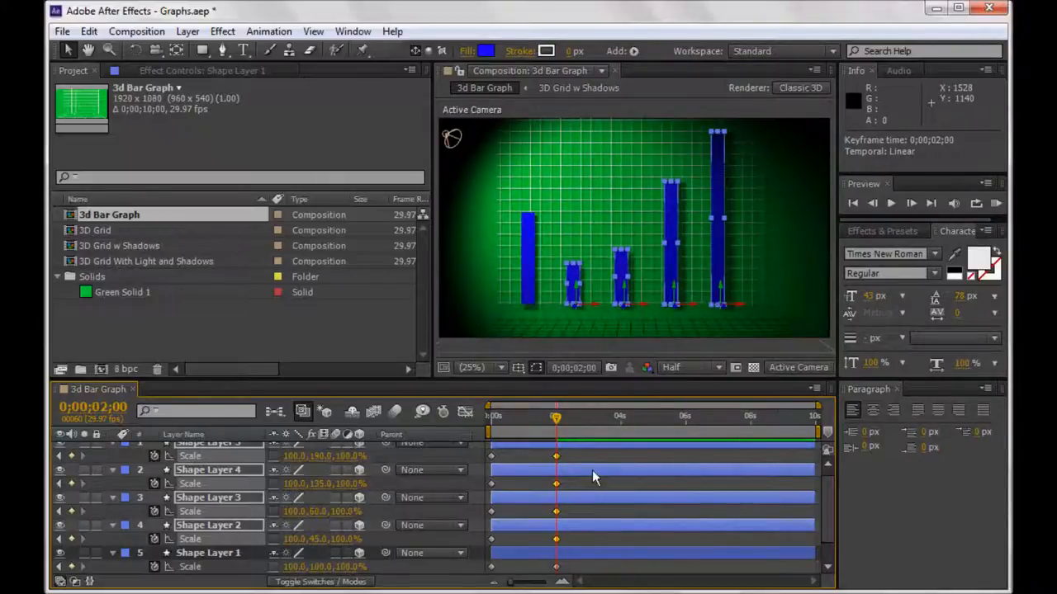
left_click_drag(555, 416, 553, 426)
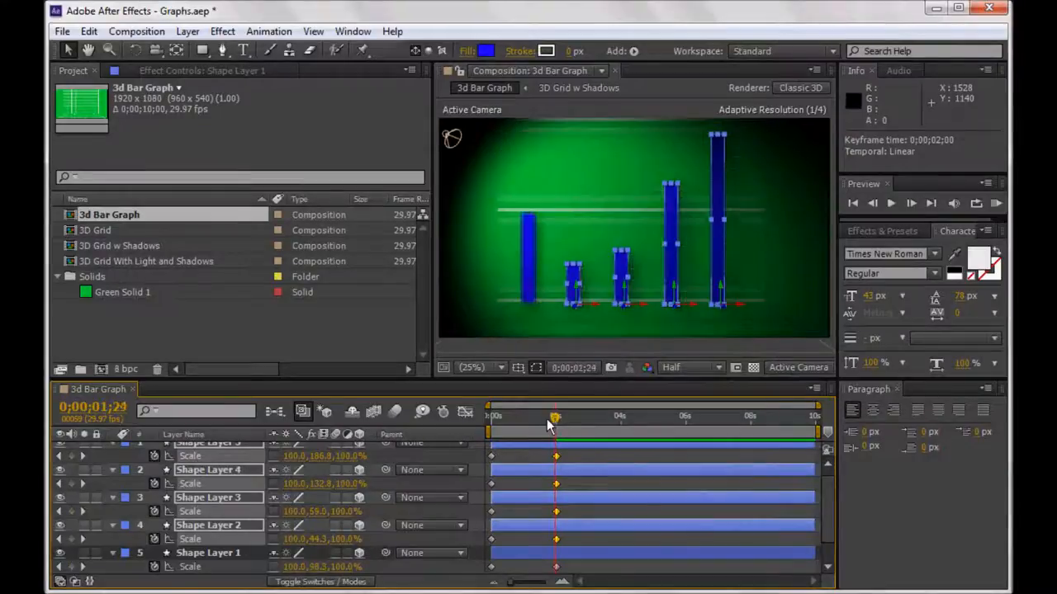
left_click_drag(555, 416, 504, 416)
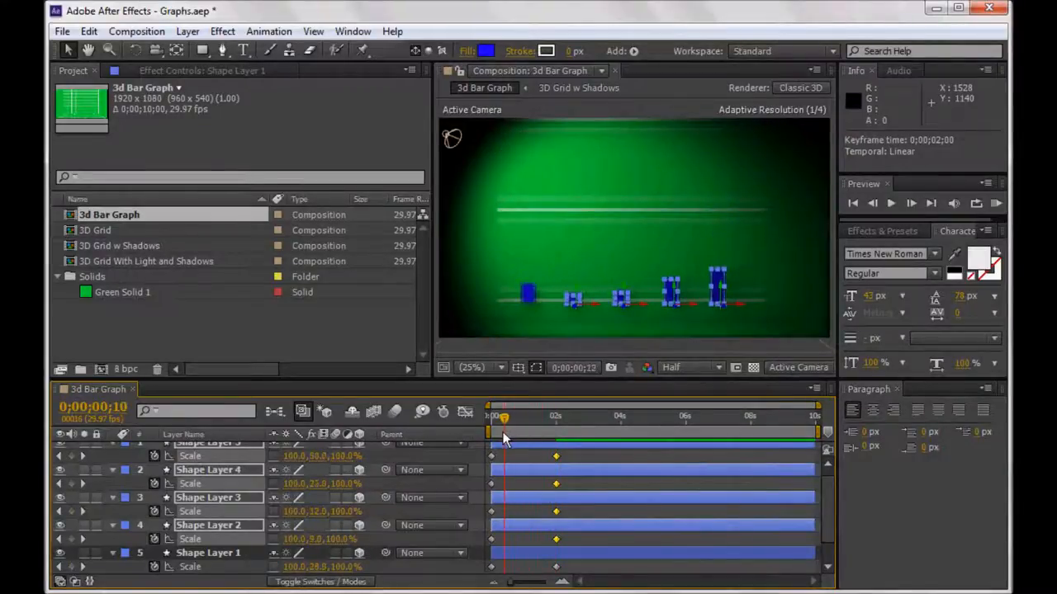
left_click_drag(503, 423, 621, 423)
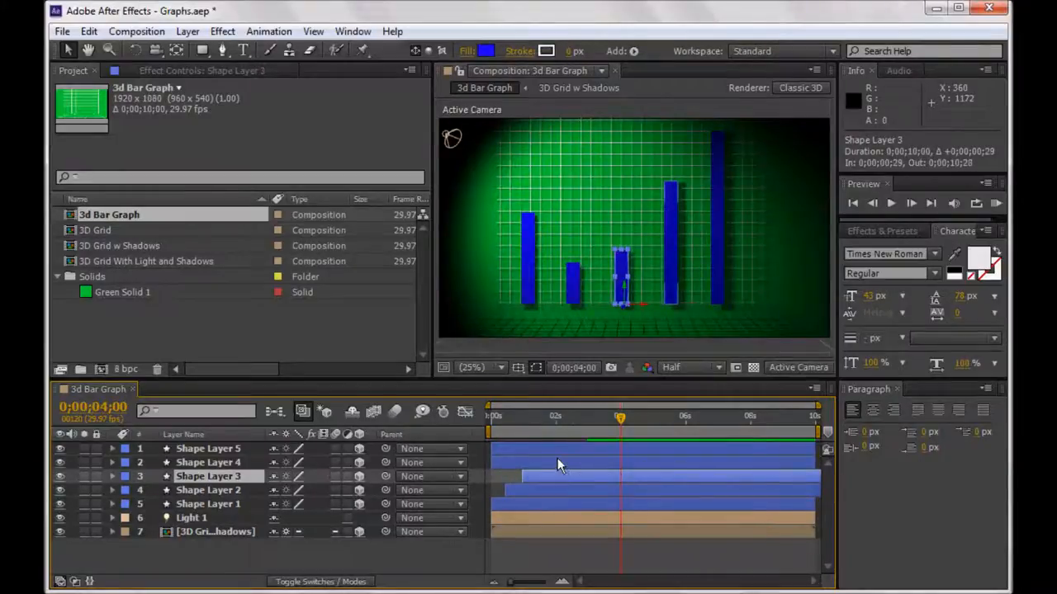
Shift the last bar's layer later so it grows in last, and play through the left-to-right sequence.
left_click(209, 462)
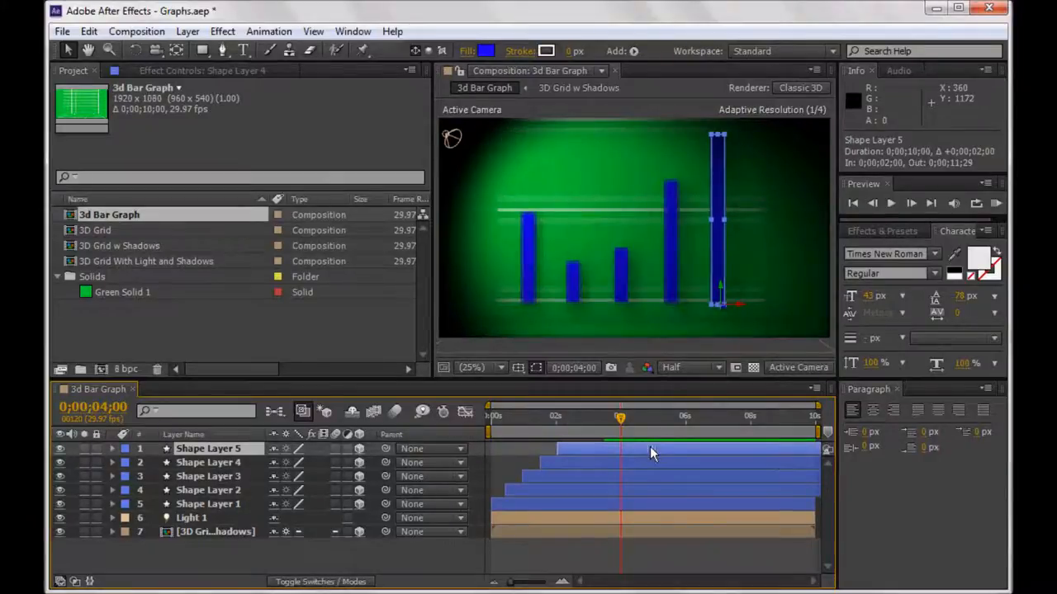
left_click_drag(652, 423, 621, 423)
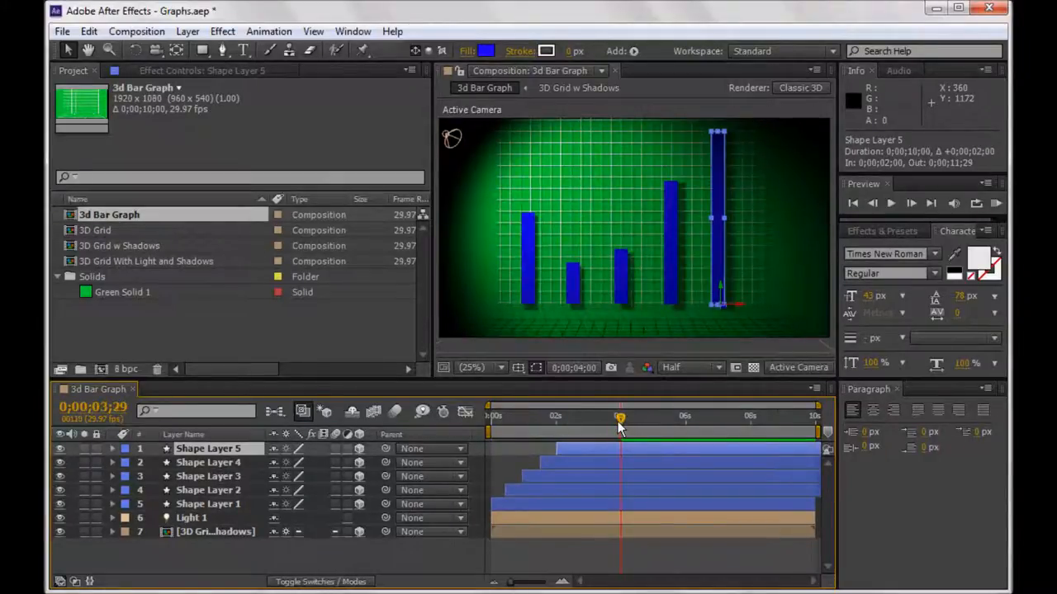
left_click_drag(619, 416, 492, 416)
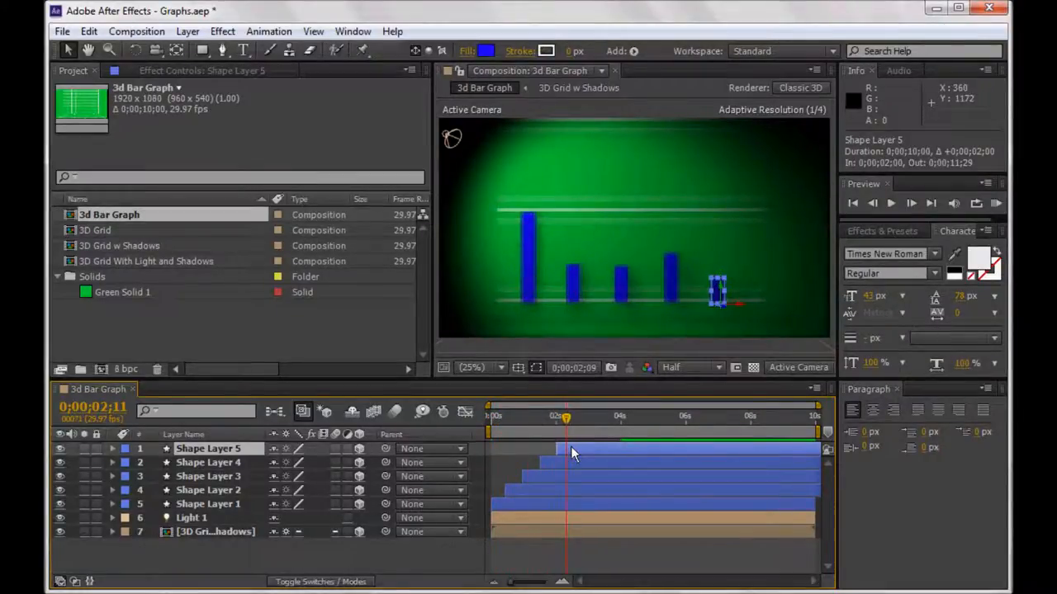
left_click_drag(564, 419, 647, 420)
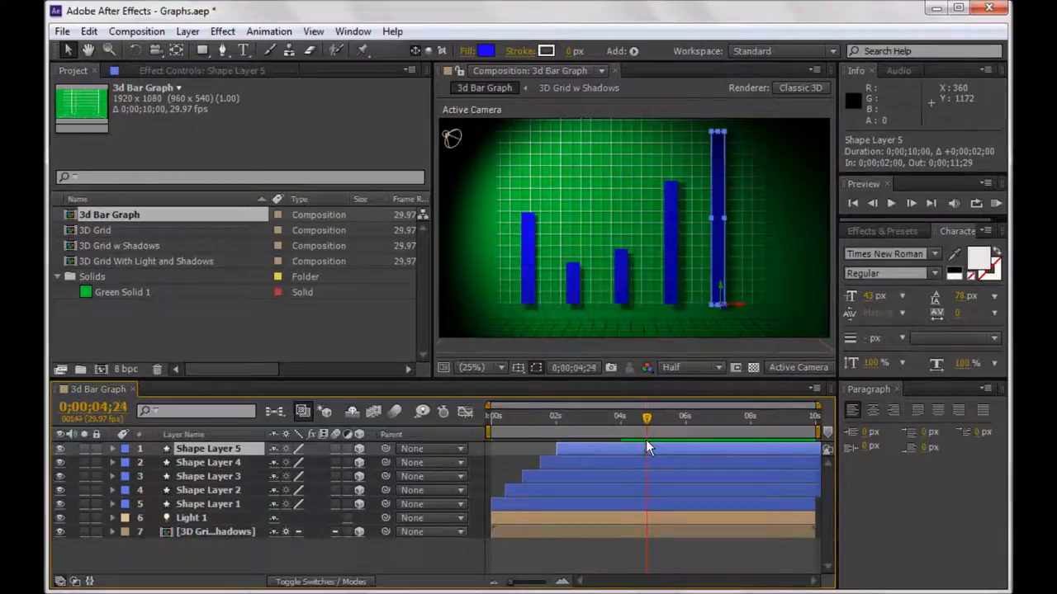
mouse_move(653, 436)
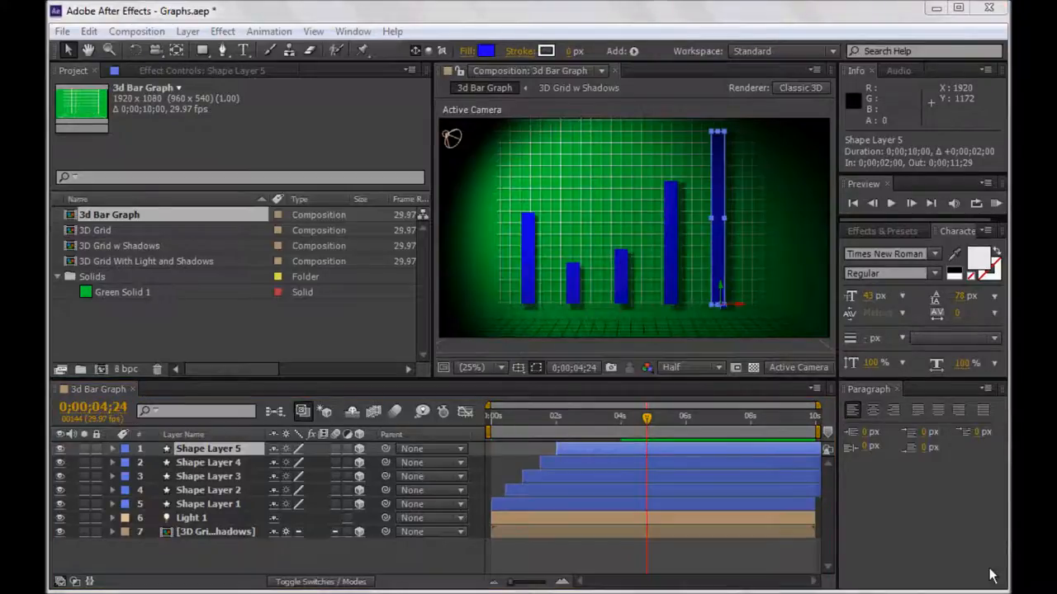
mouse_move(735, 367)
type("Dartmouth")
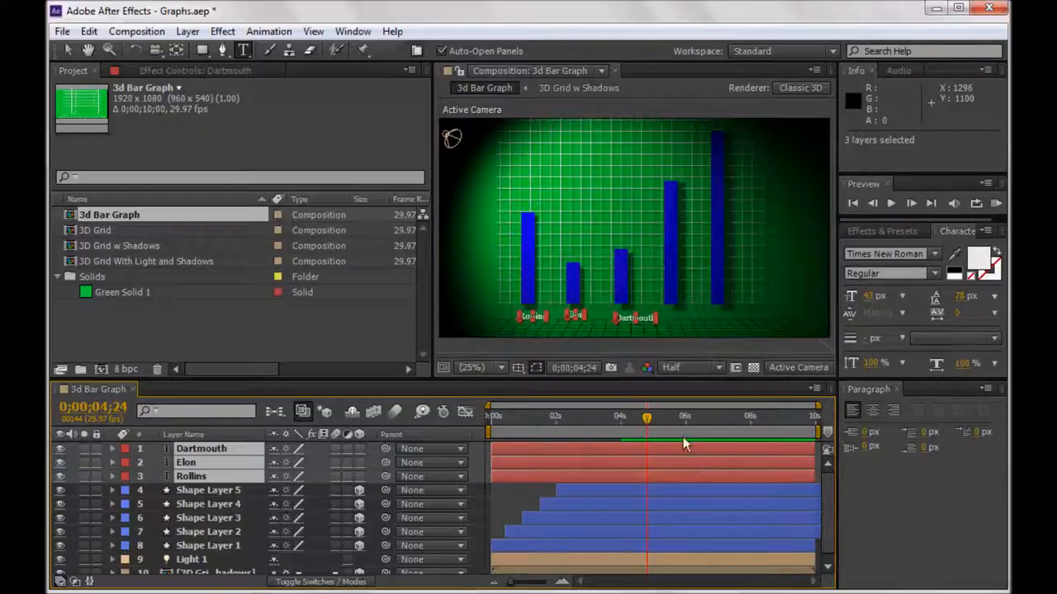
mouse_move(591, 330)
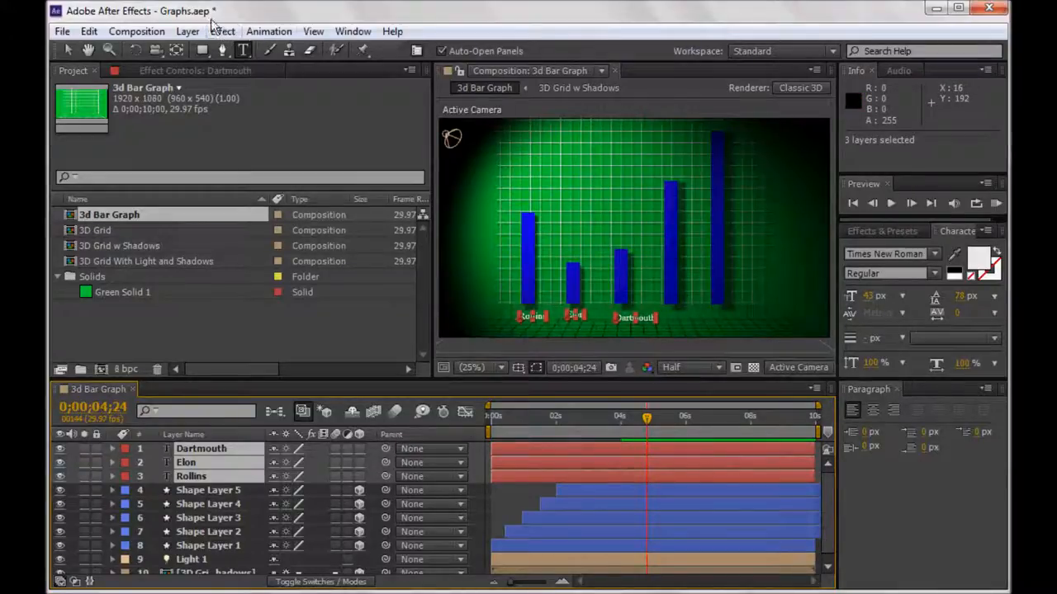
left_click(353, 32)
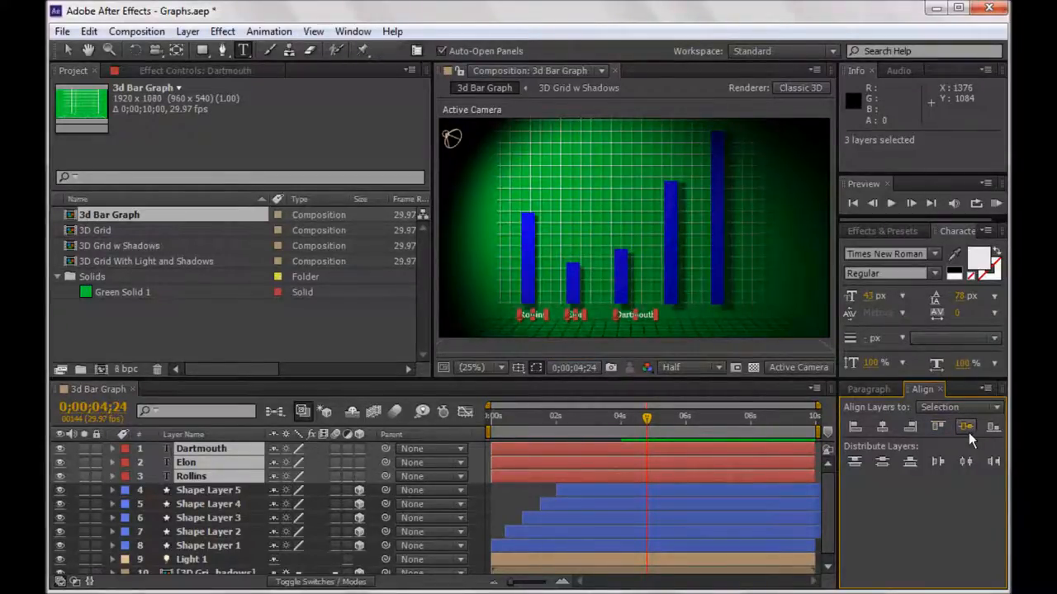
mouse_move(611, 330)
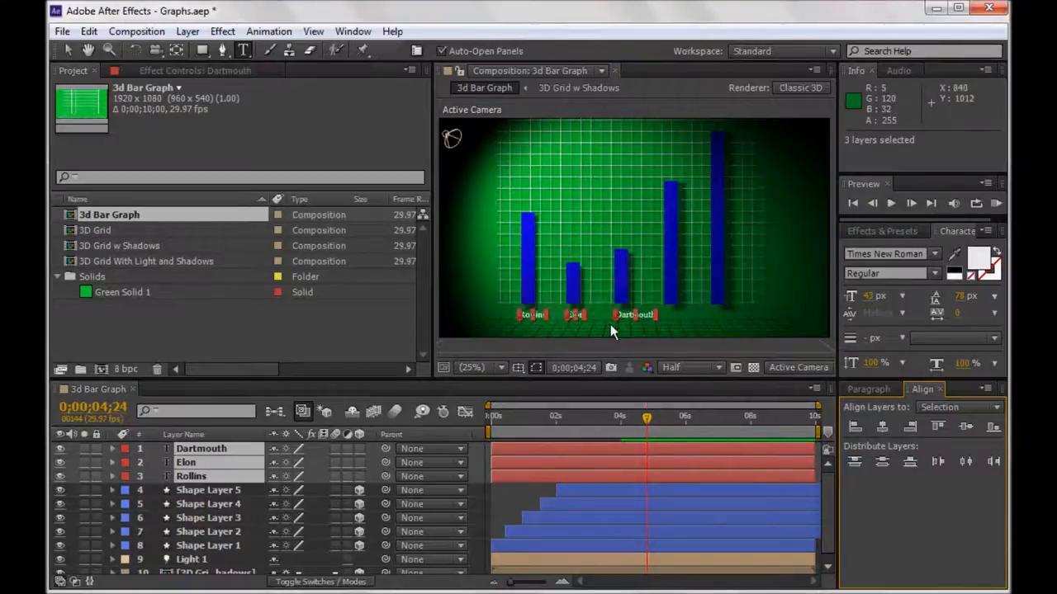
mouse_move(396, 401)
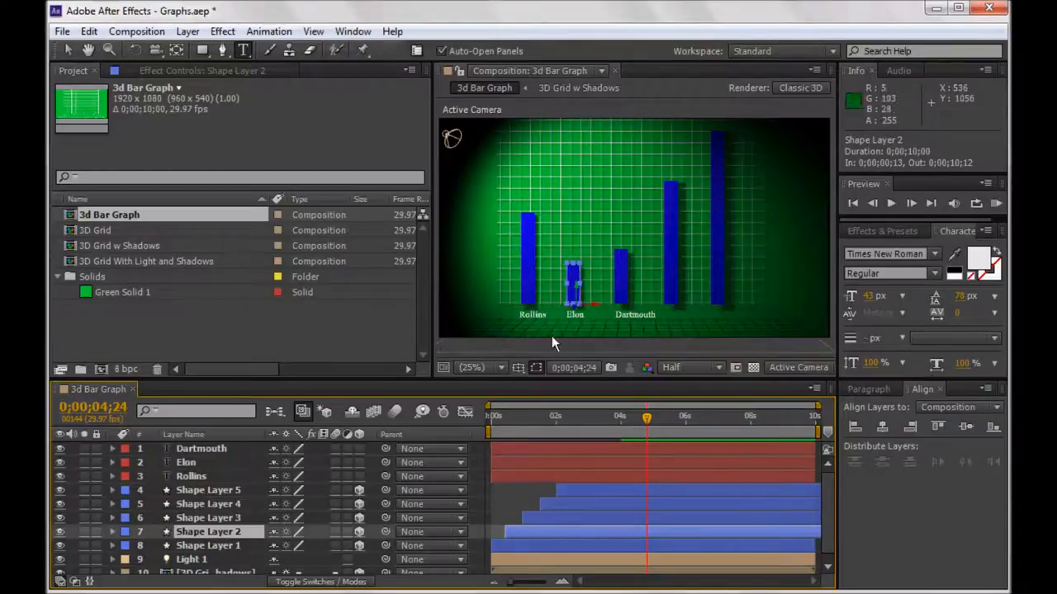
mouse_move(532, 330)
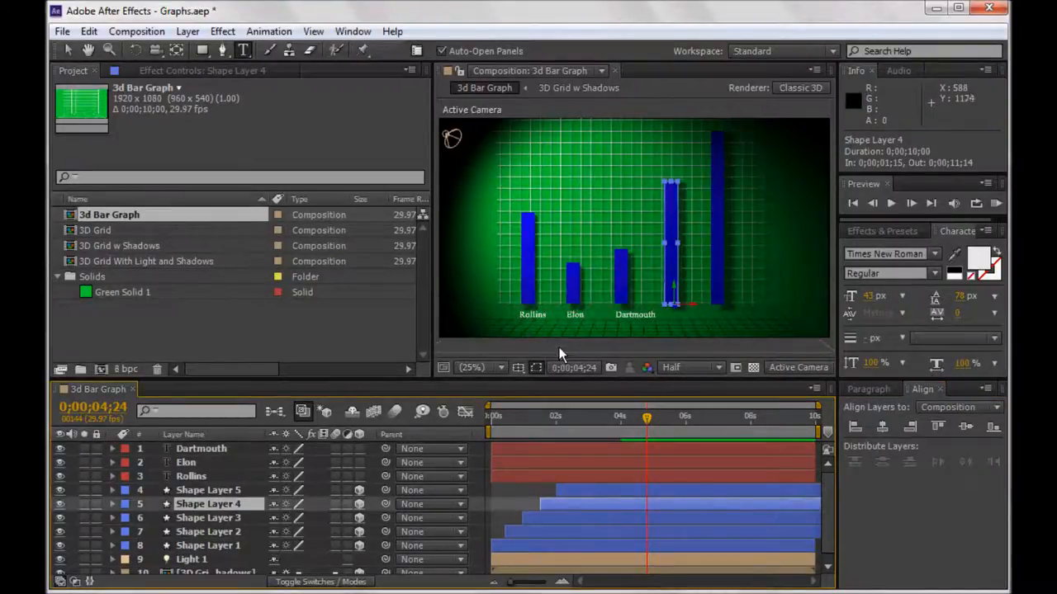
mouse_move(515, 324)
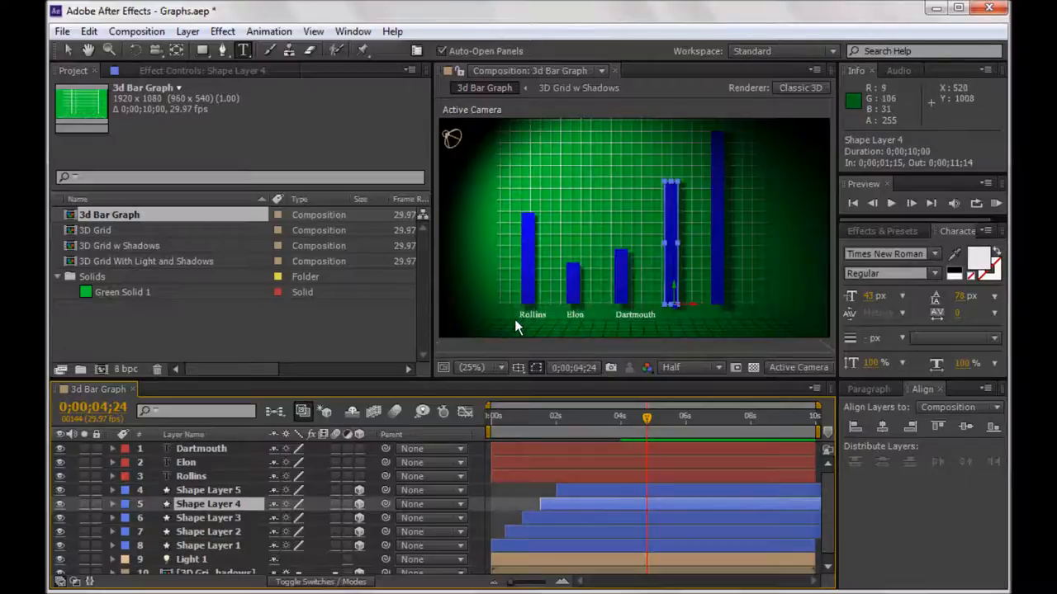
mouse_move(551, 333)
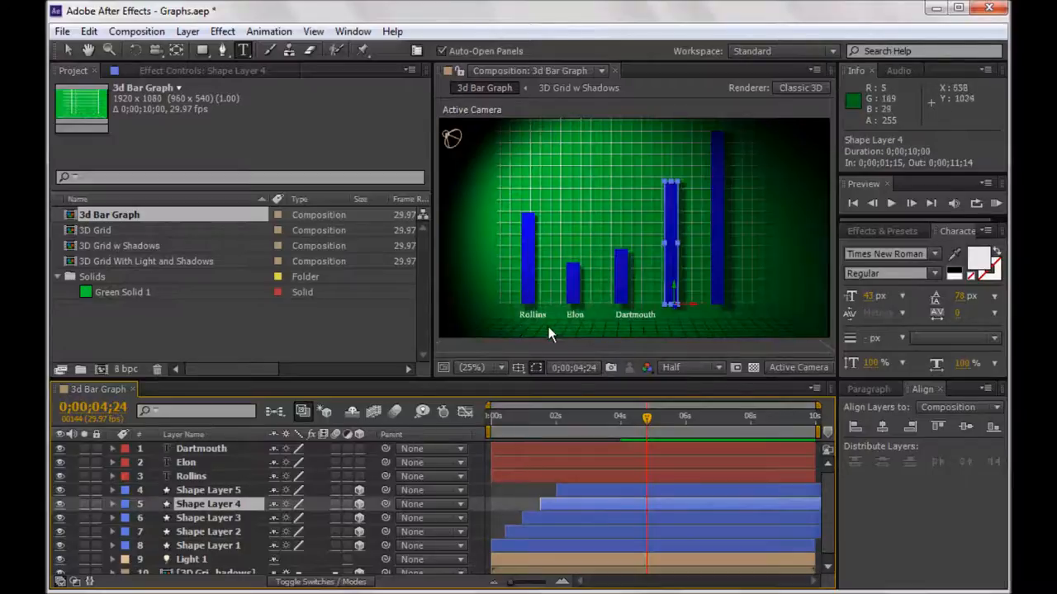
mouse_move(531, 327)
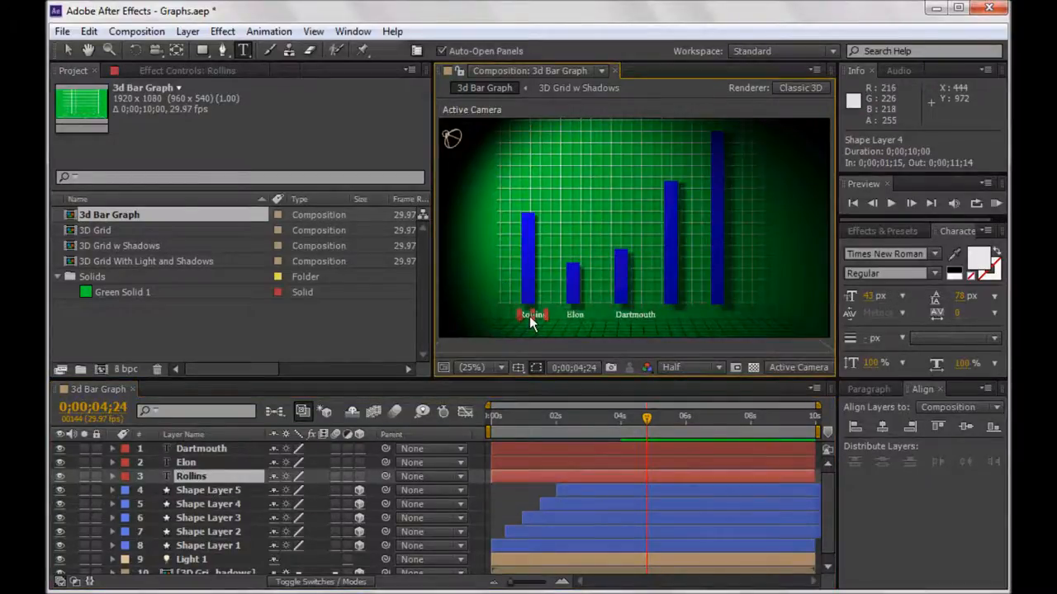
left_click(532, 313)
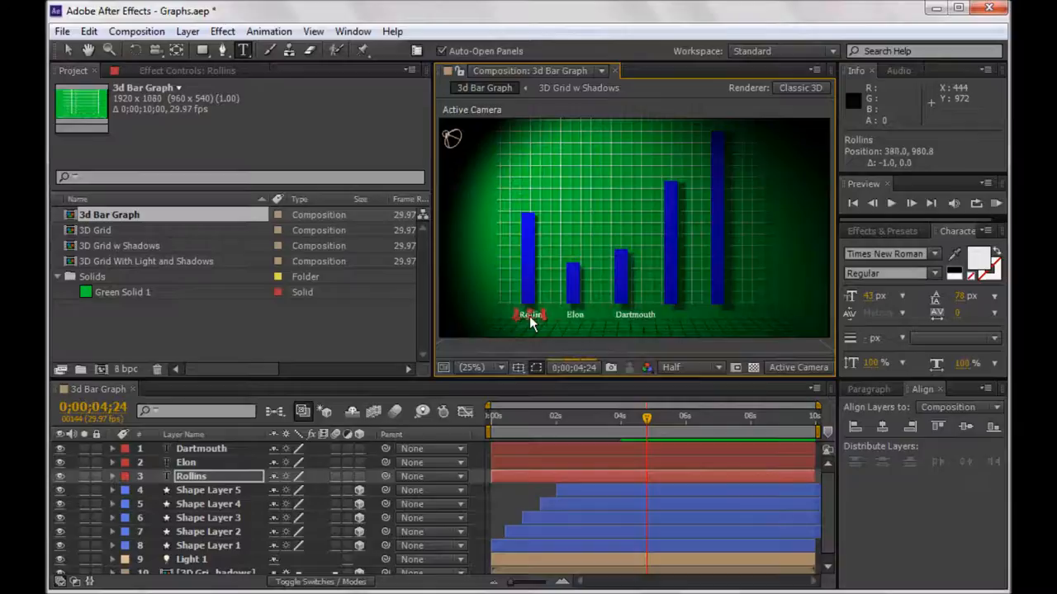
left_click(575, 314)
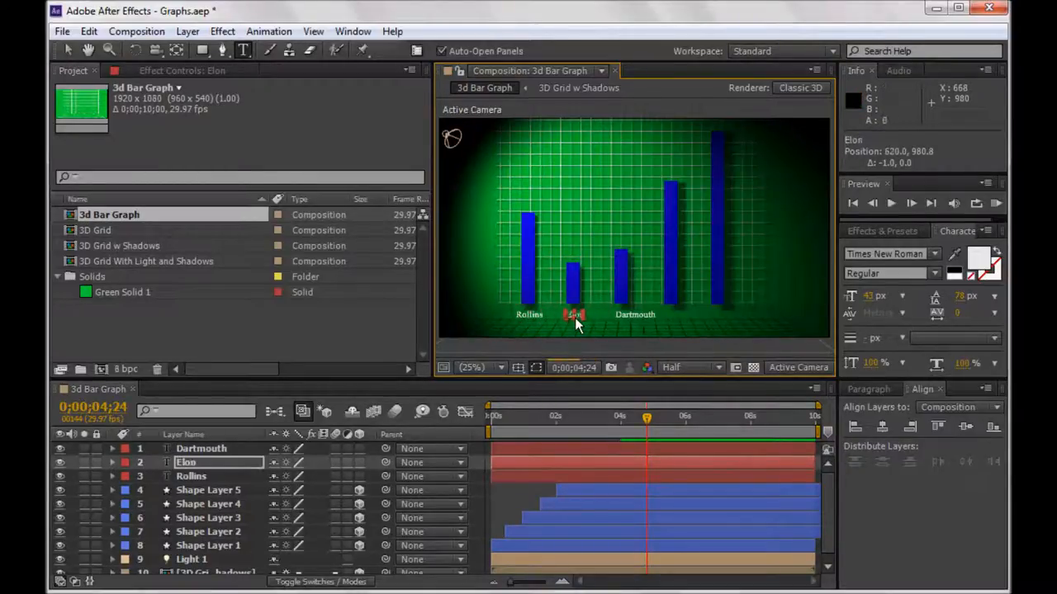
left_click(634, 317)
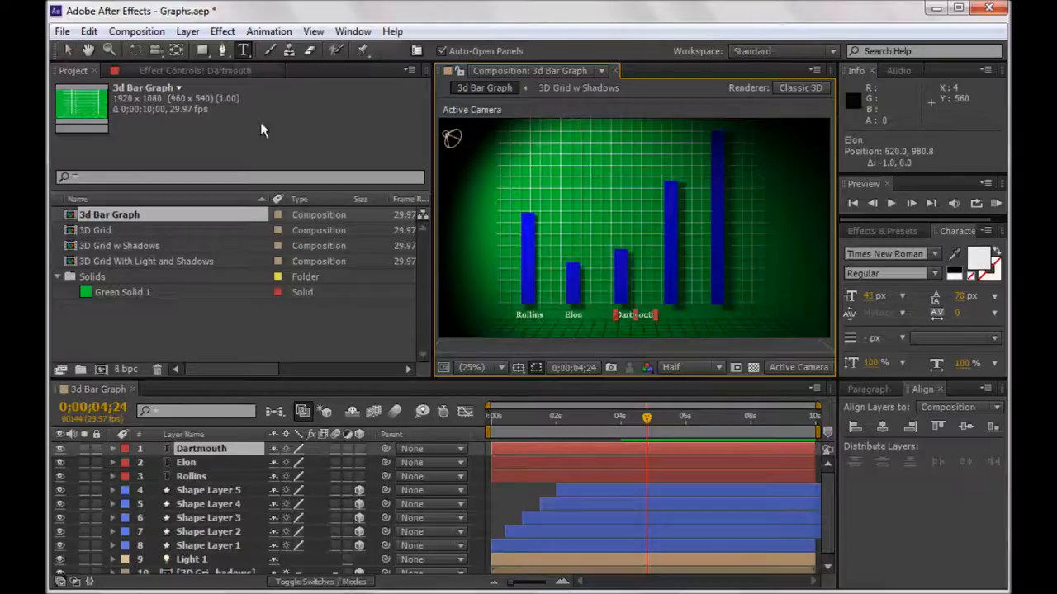
mouse_move(816, 379)
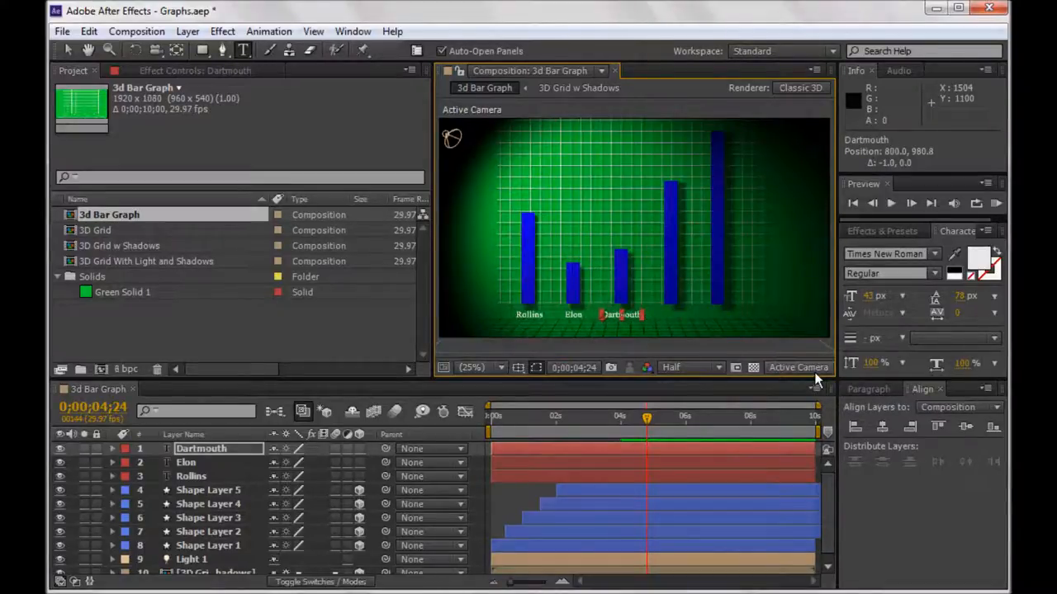
mouse_move(614, 495)
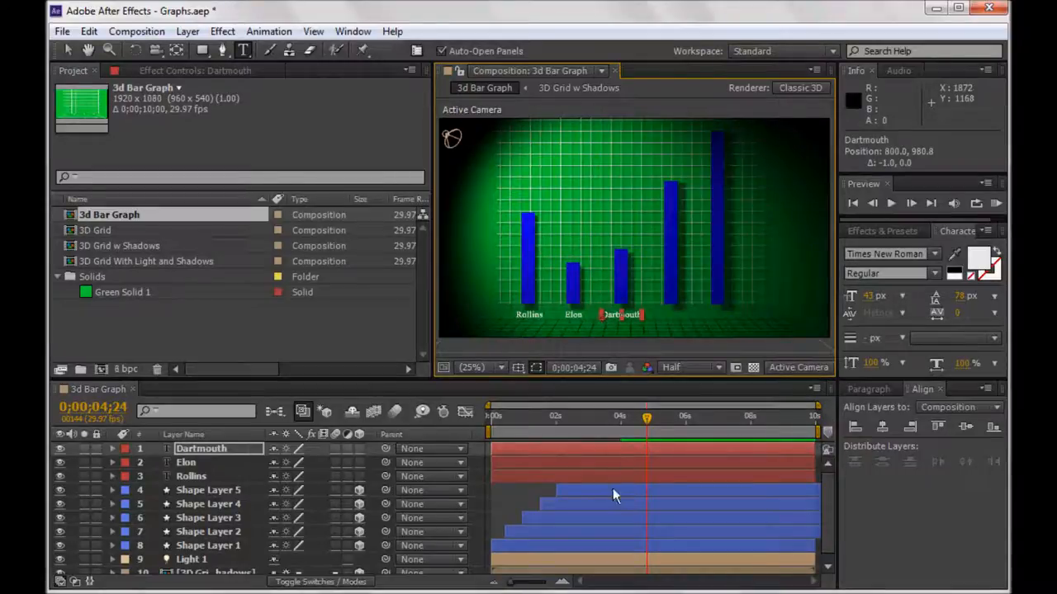
left_click(208, 489)
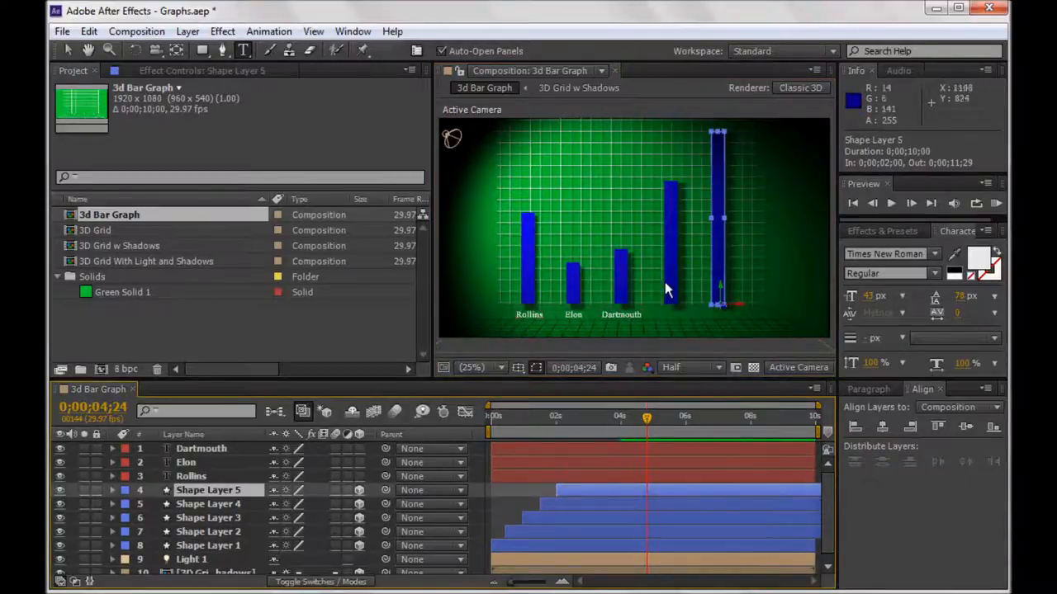
mouse_move(652, 350)
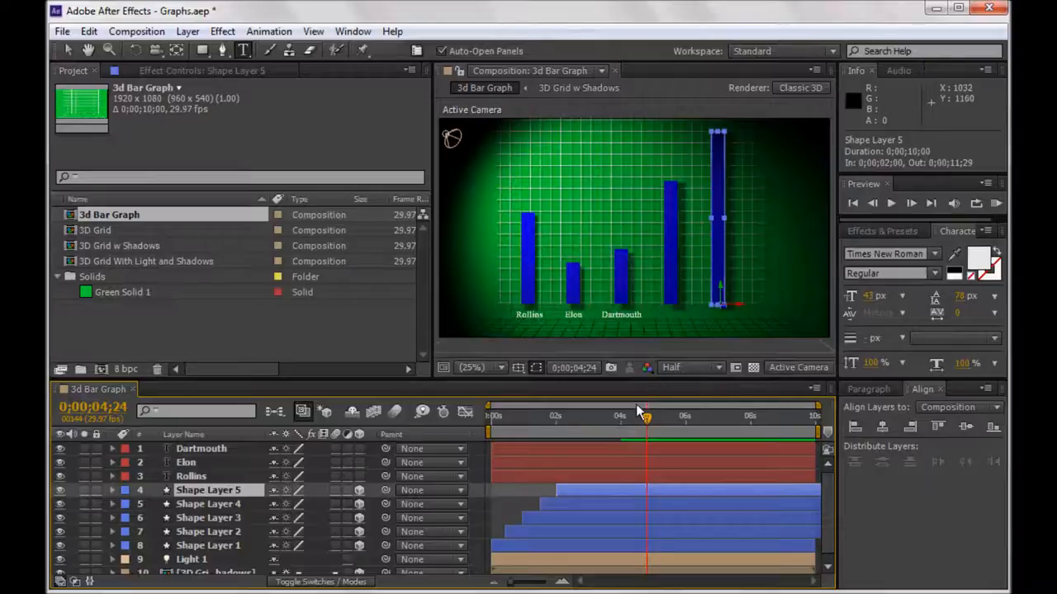
mouse_move(647, 421)
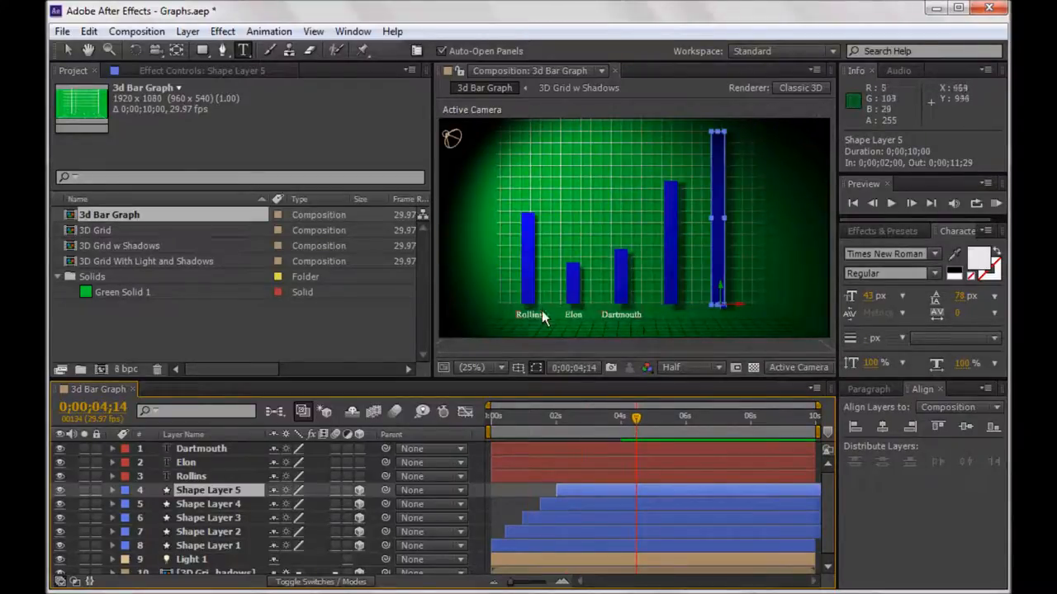
mouse_move(525, 204)
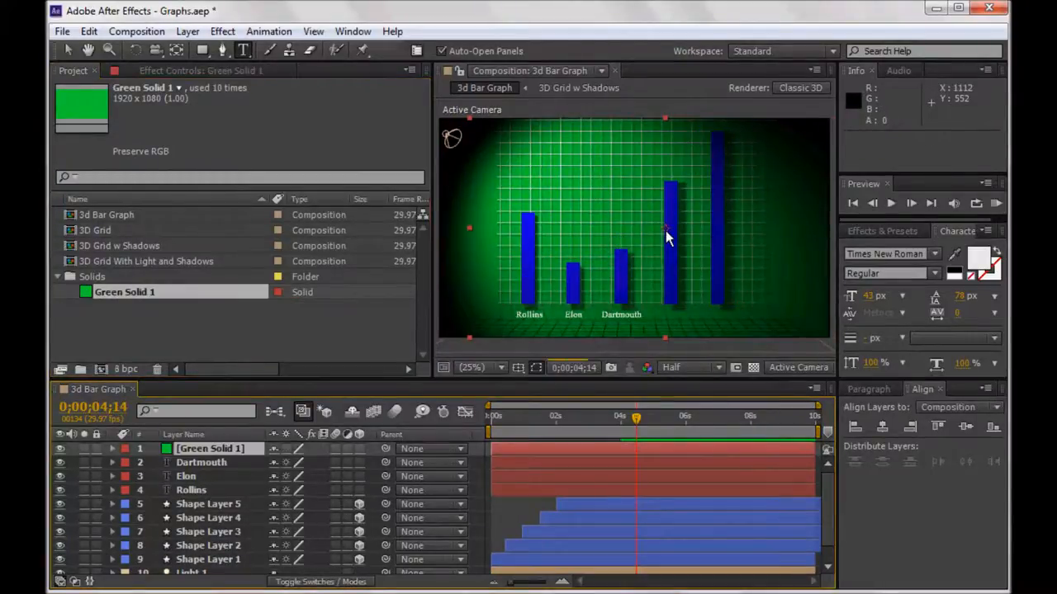
Apply the Numbers effect to the new solid with the number centre-aligned.
left_click(223, 31)
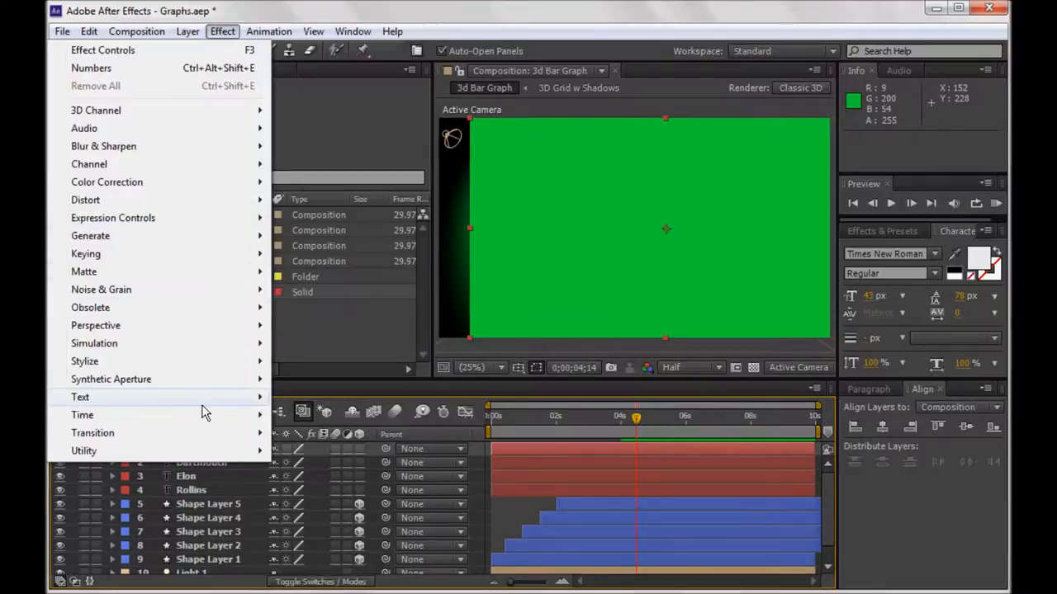
left_click(91, 67)
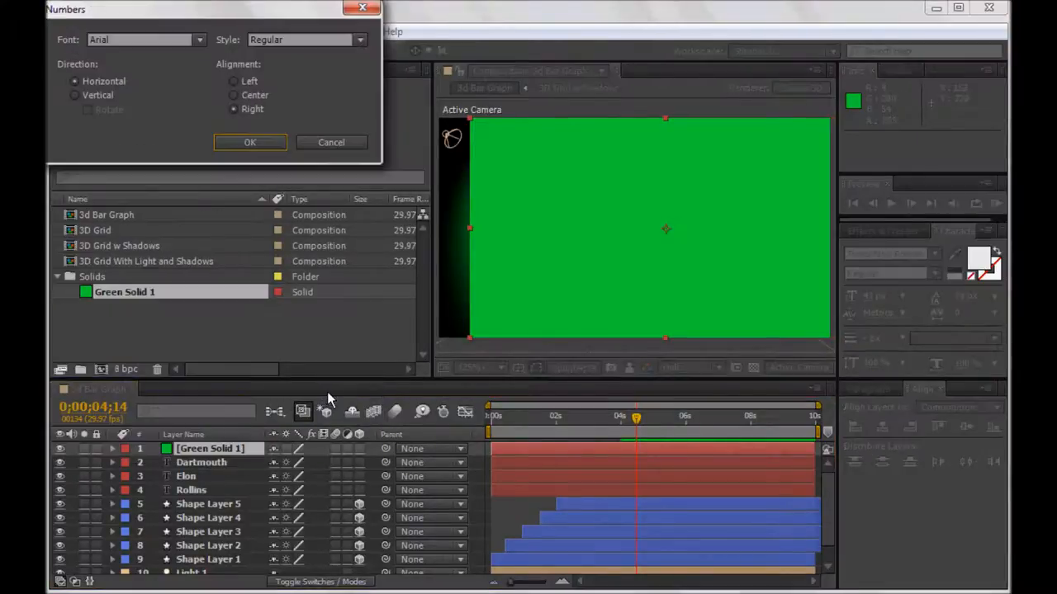
left_click(235, 94)
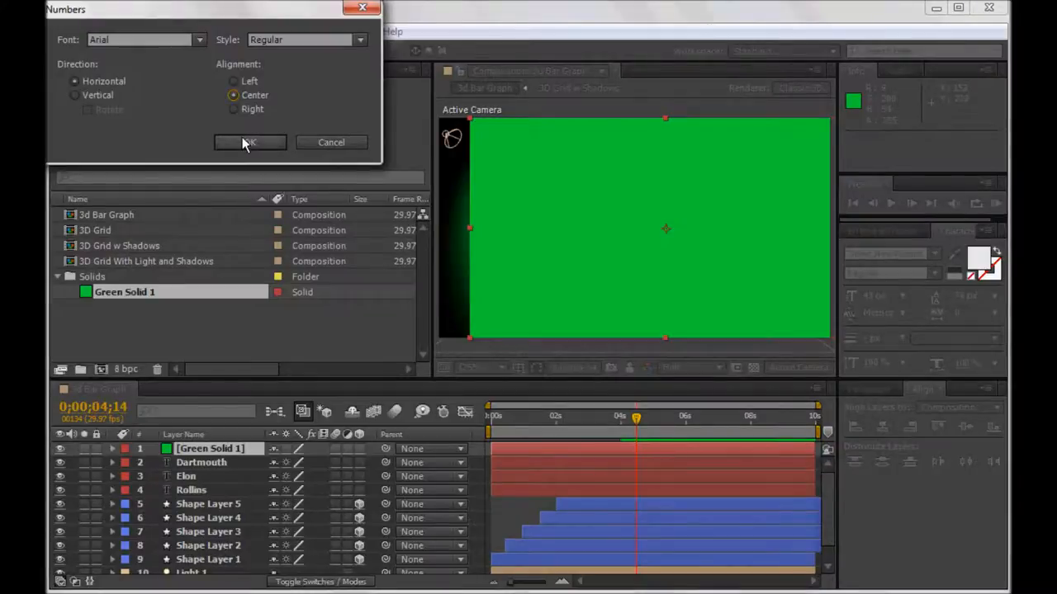
left_click(251, 142)
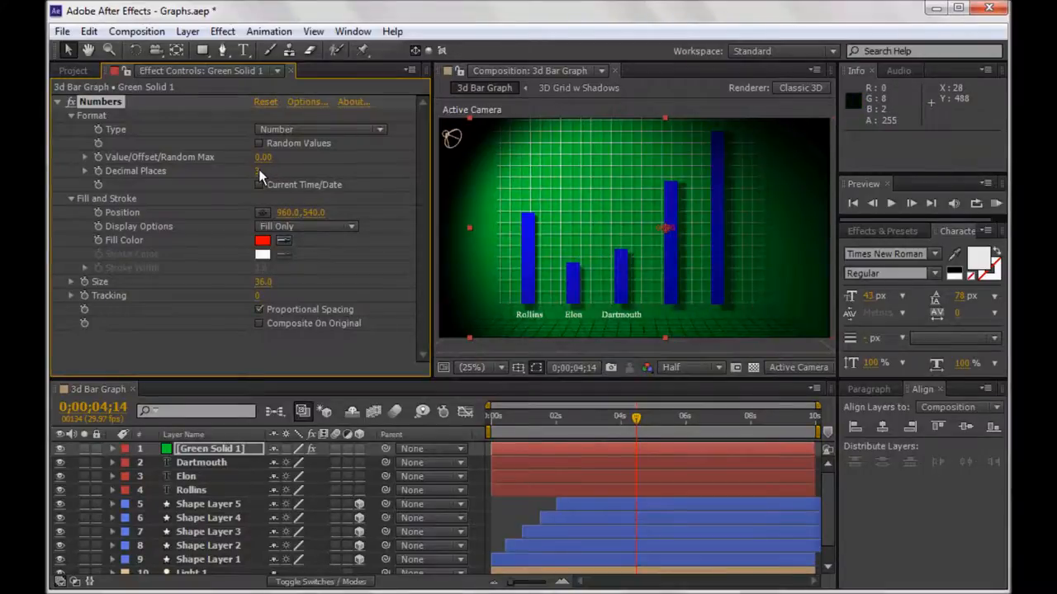
Adjust the decimal places and change the number's fill colour from red to white.
left_click(267, 170)
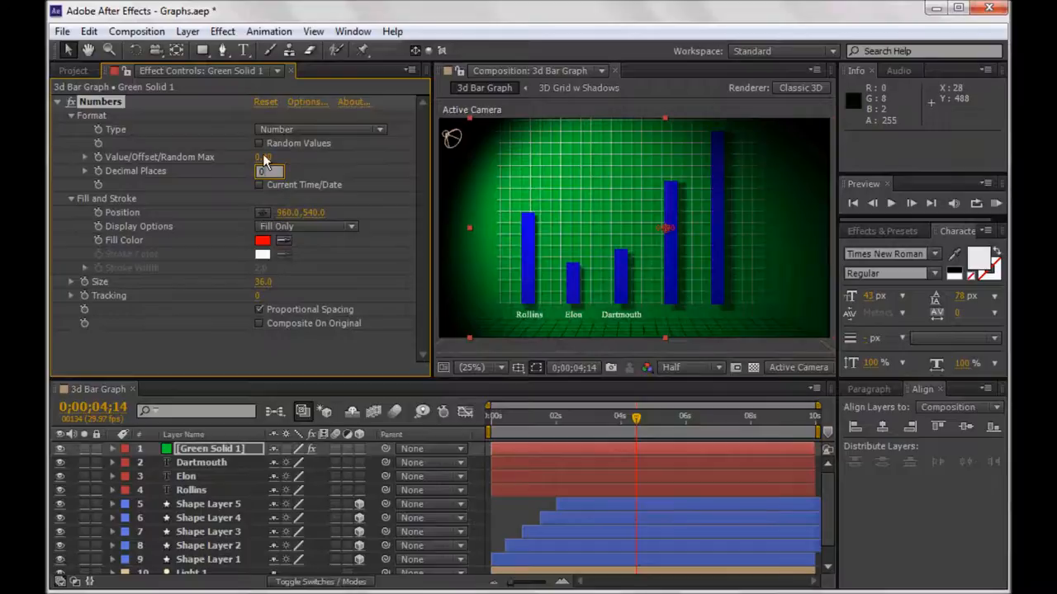
left_click(269, 156)
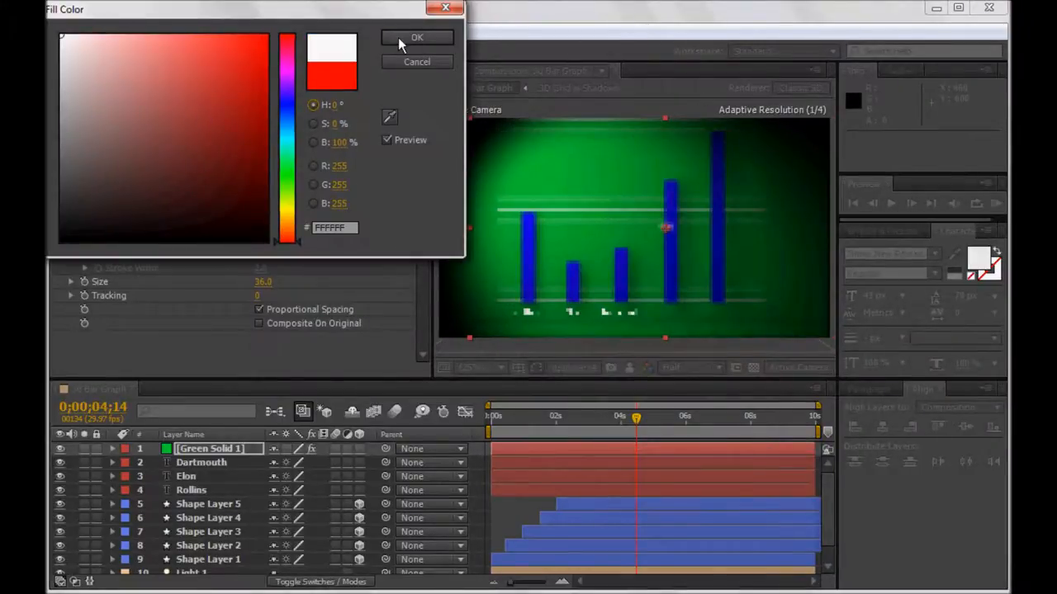
left_click(416, 36)
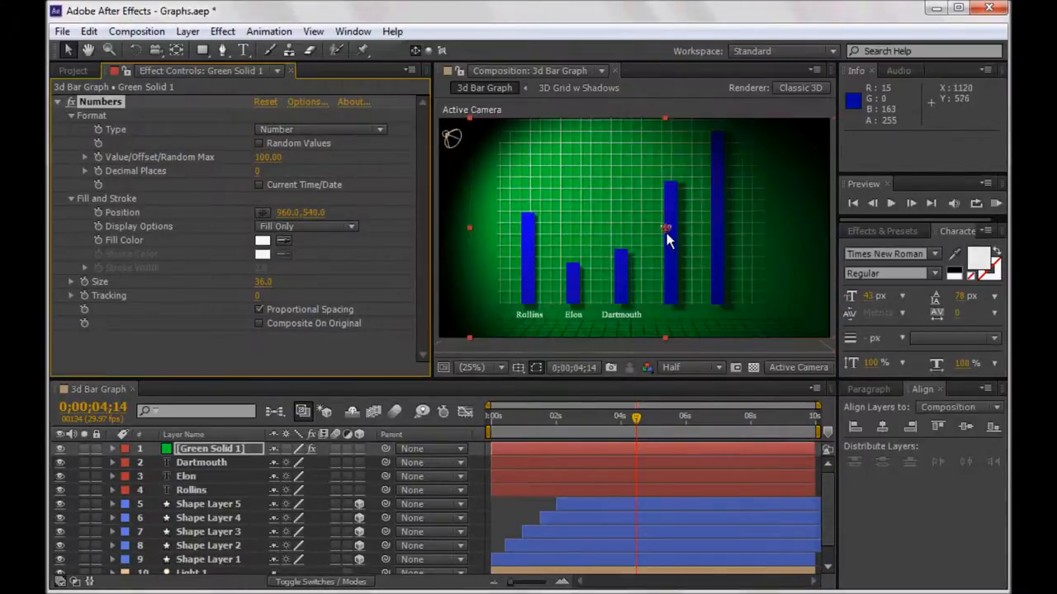
Place the white 100 above the Rollins bar and view the composition at 100% magnification.
left_click_drag(667, 228, 537, 215)
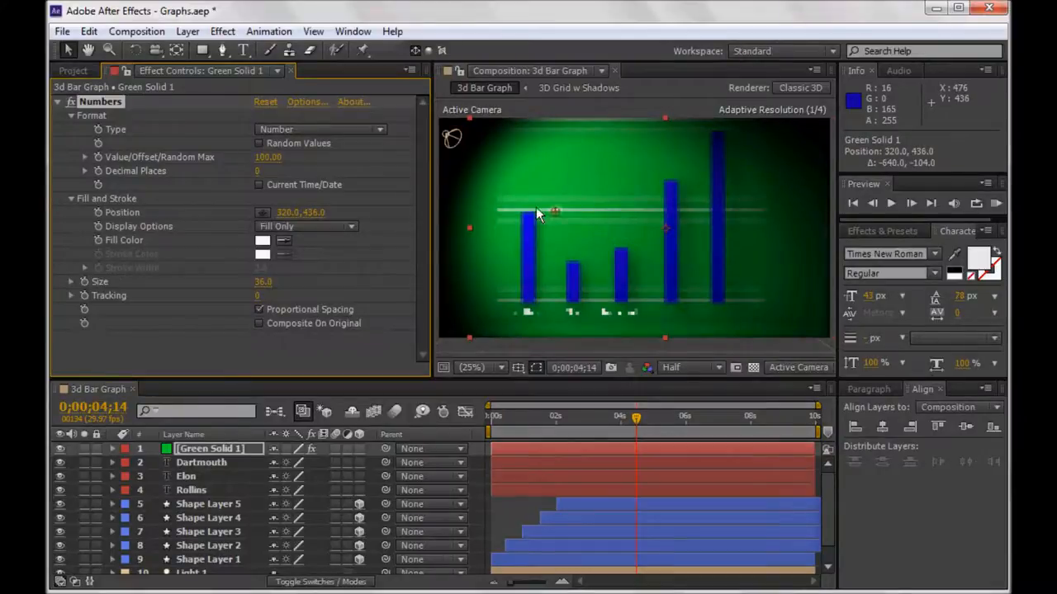
left_click_drag(555, 212, 528, 205)
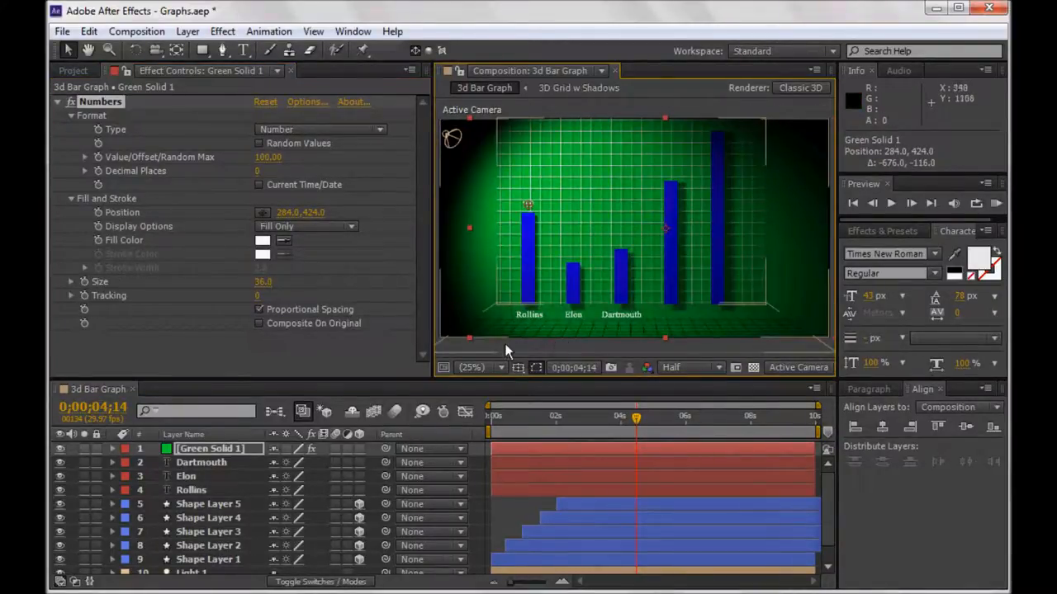
left_click(472, 366)
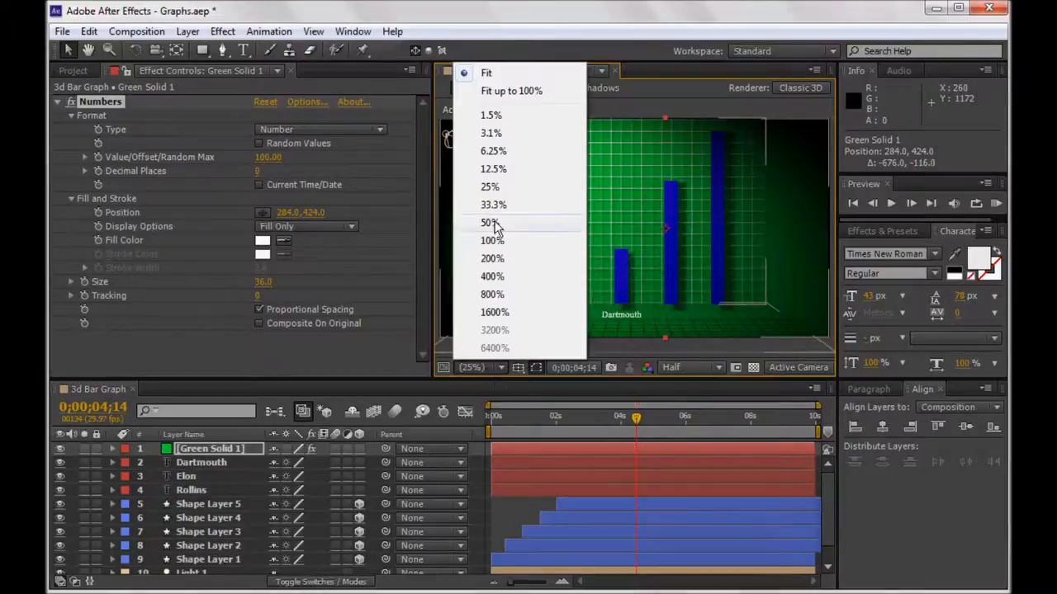
left_click(488, 221)
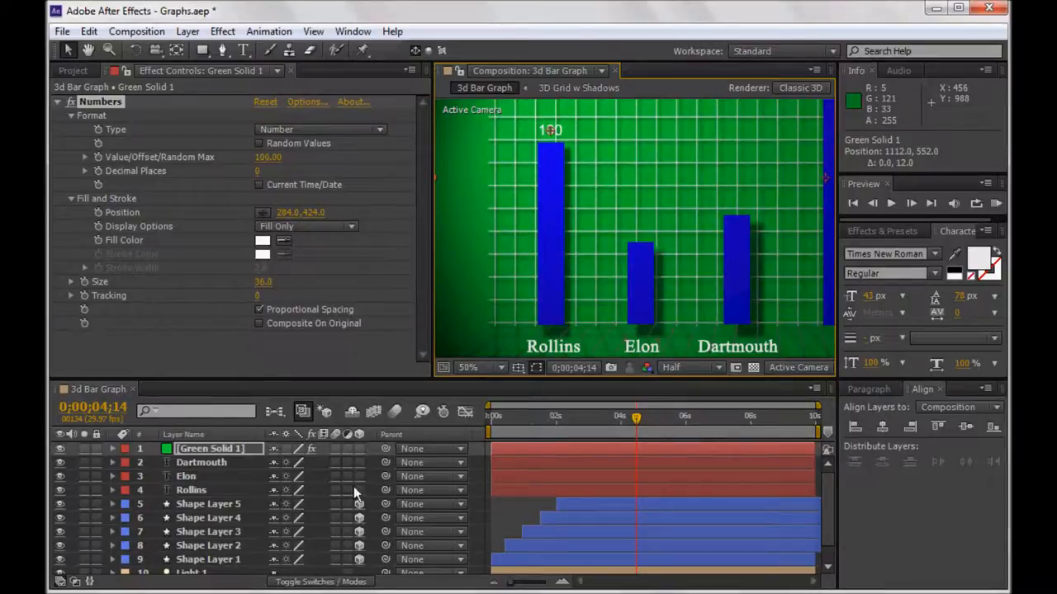
Reveal Shape Layer 1's scale keyframes and move to the two-second mark.
left_click(208, 560)
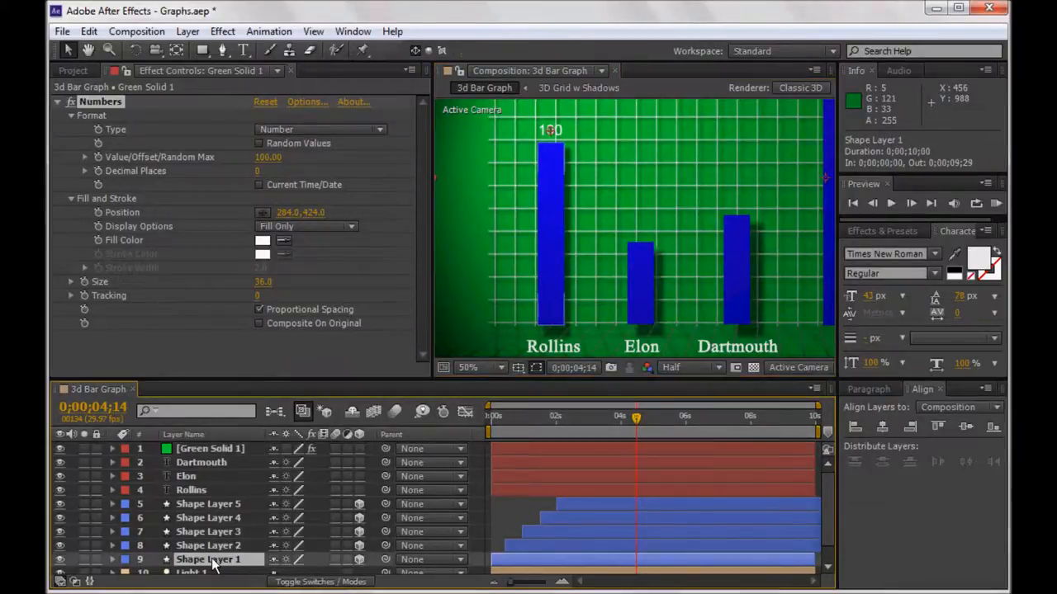
left_click(208, 558)
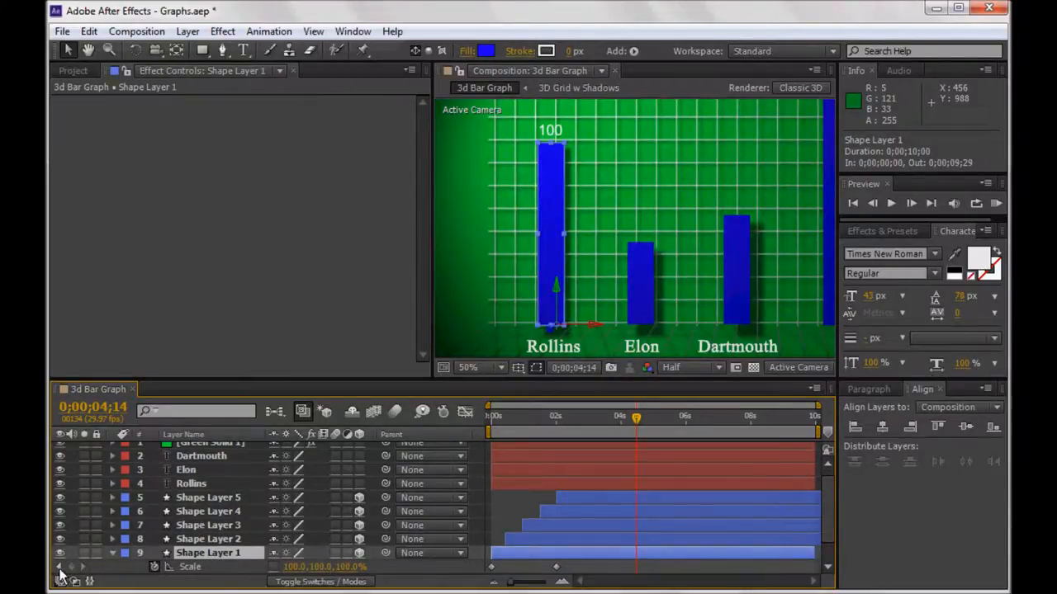
left_click_drag(636, 416, 555, 416)
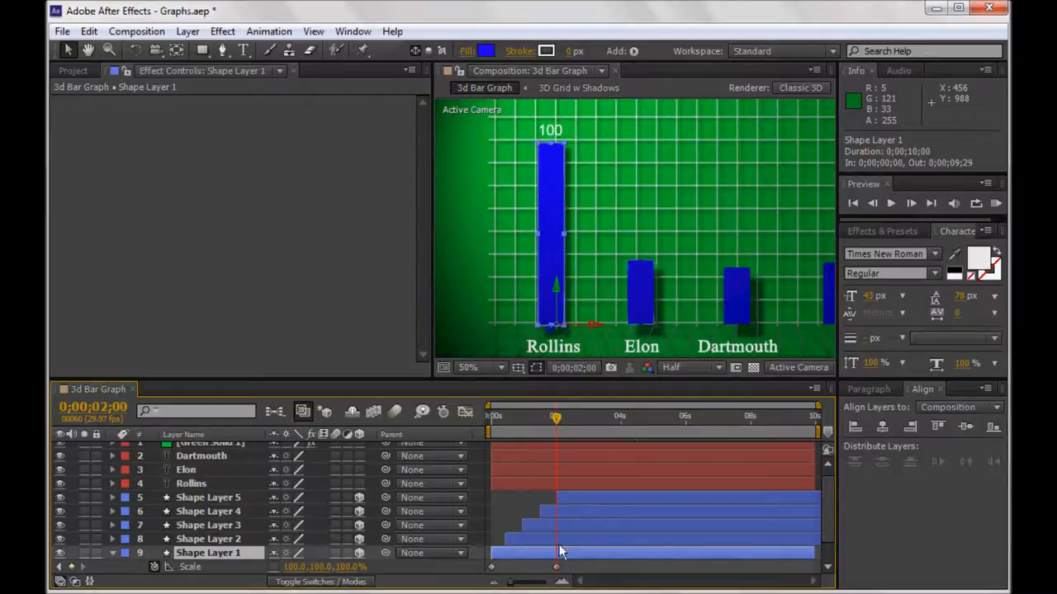
mouse_move(751, 302)
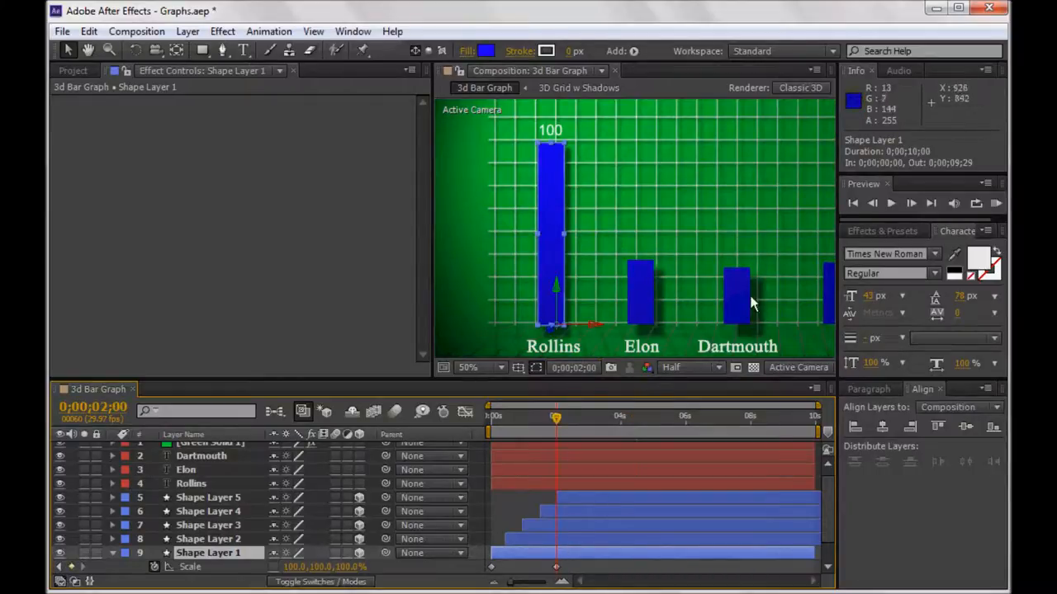
mouse_move(611, 301)
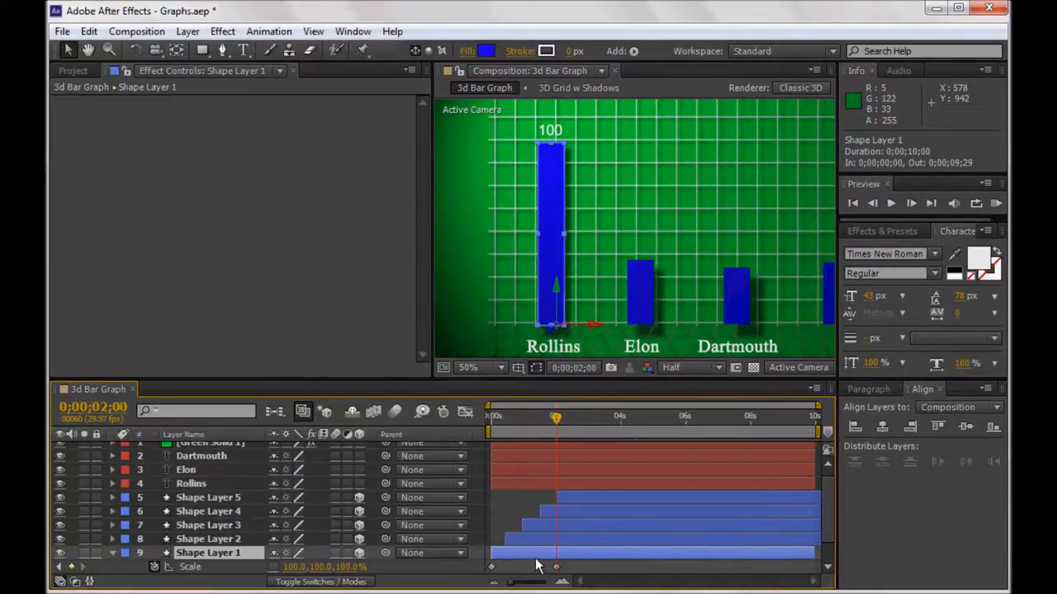
scroll("up", 3)
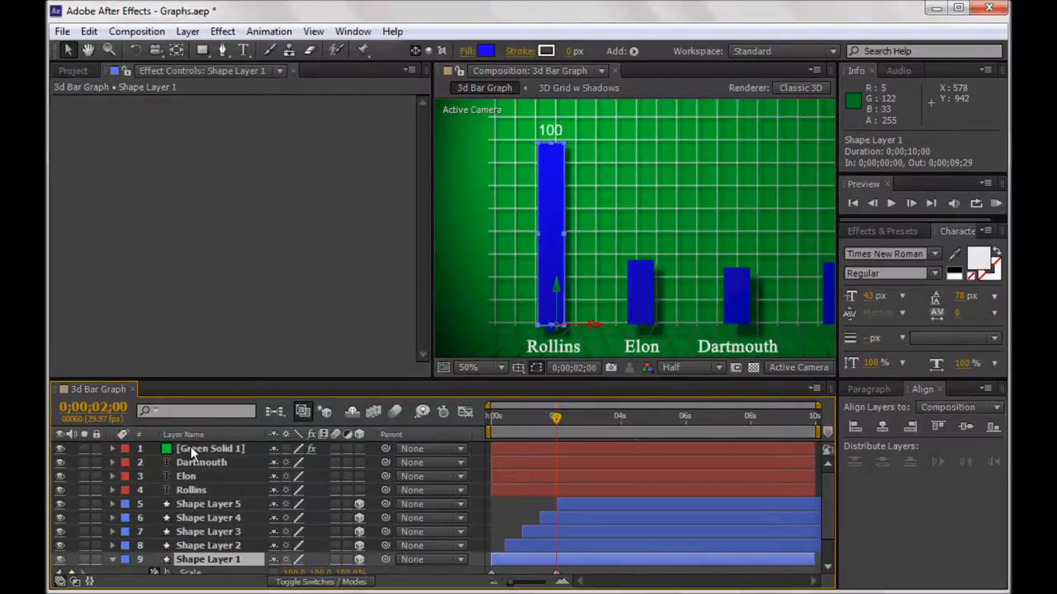
Enable Position keyframing on Green Solid 1 so the number follows the bar's top.
left_click(210, 449)
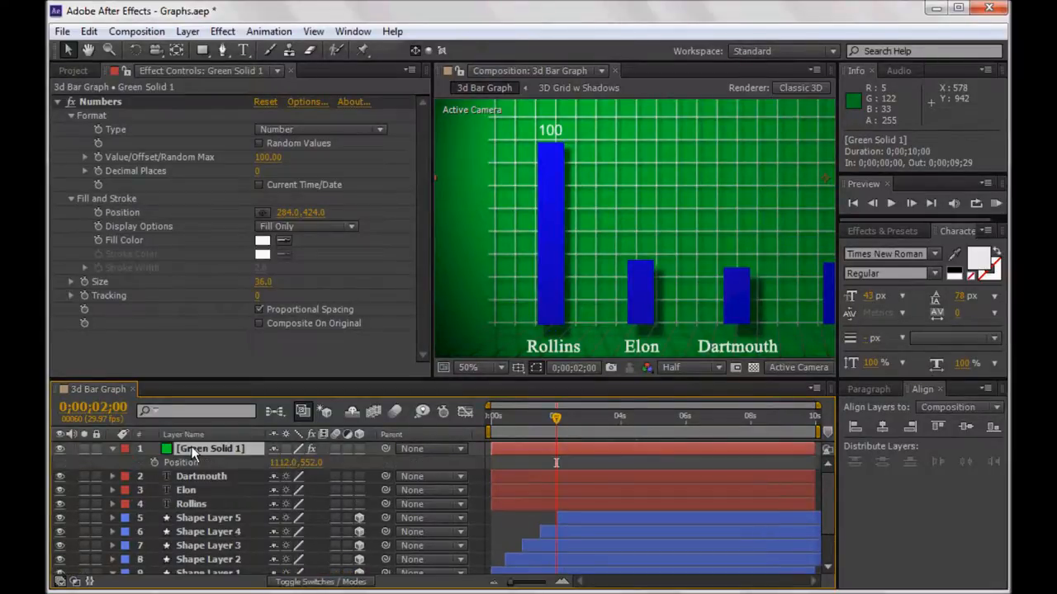
left_click(98, 462)
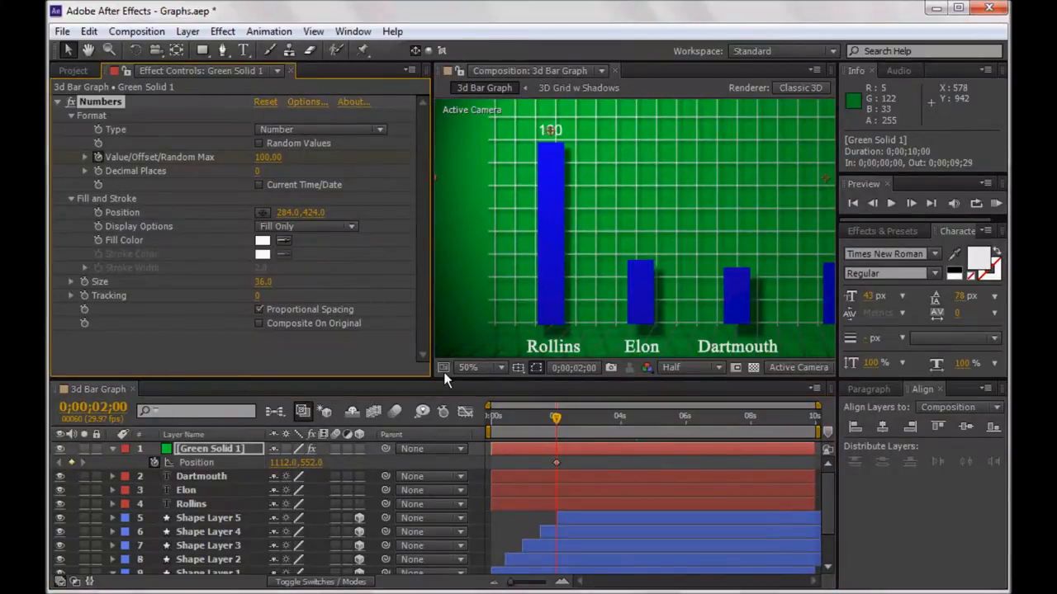
left_click(466, 412)
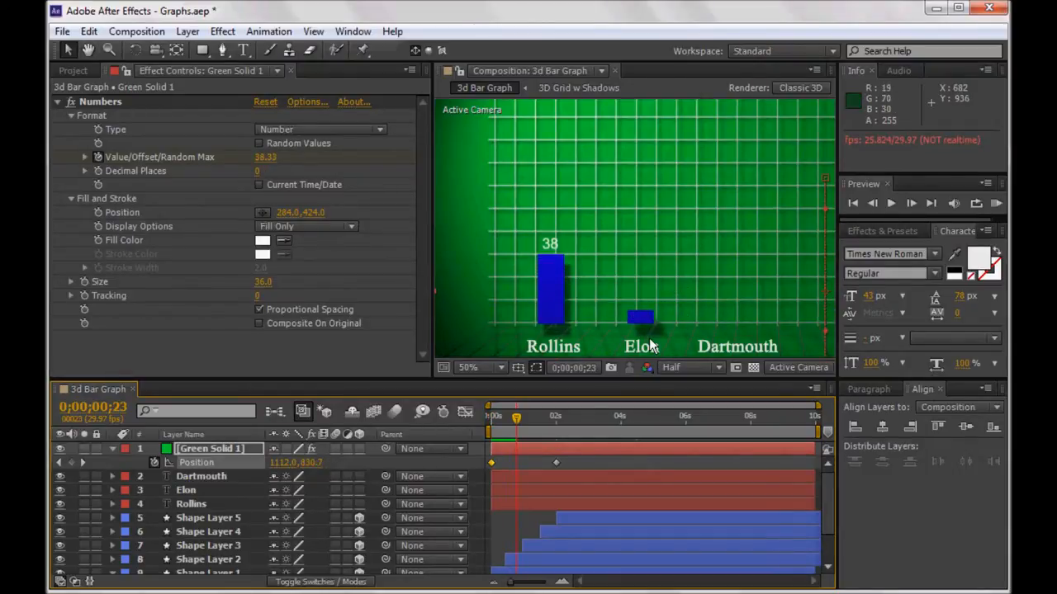
left_click(469, 366)
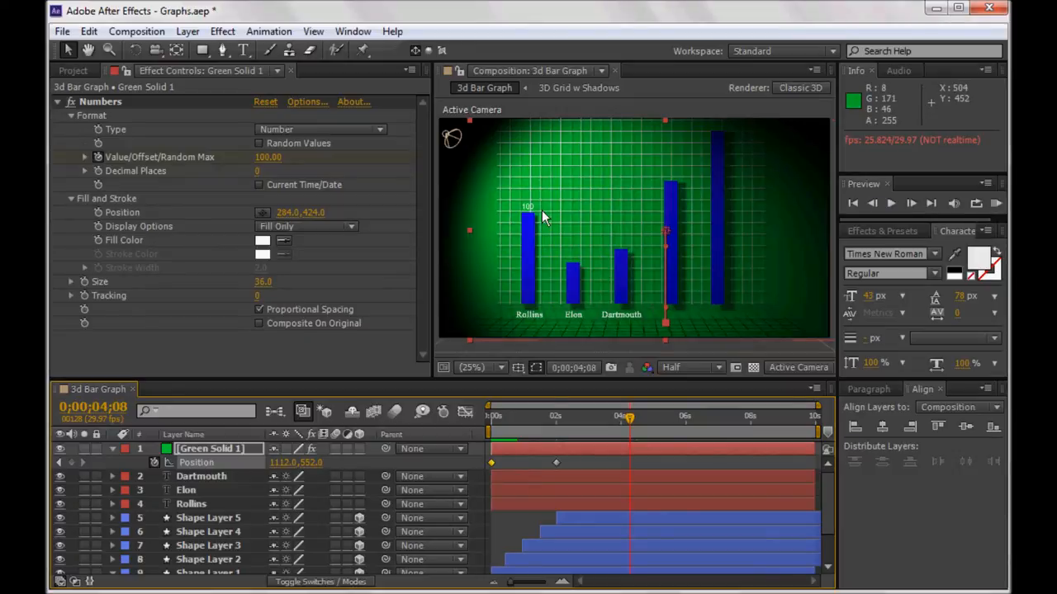
mouse_move(537, 289)
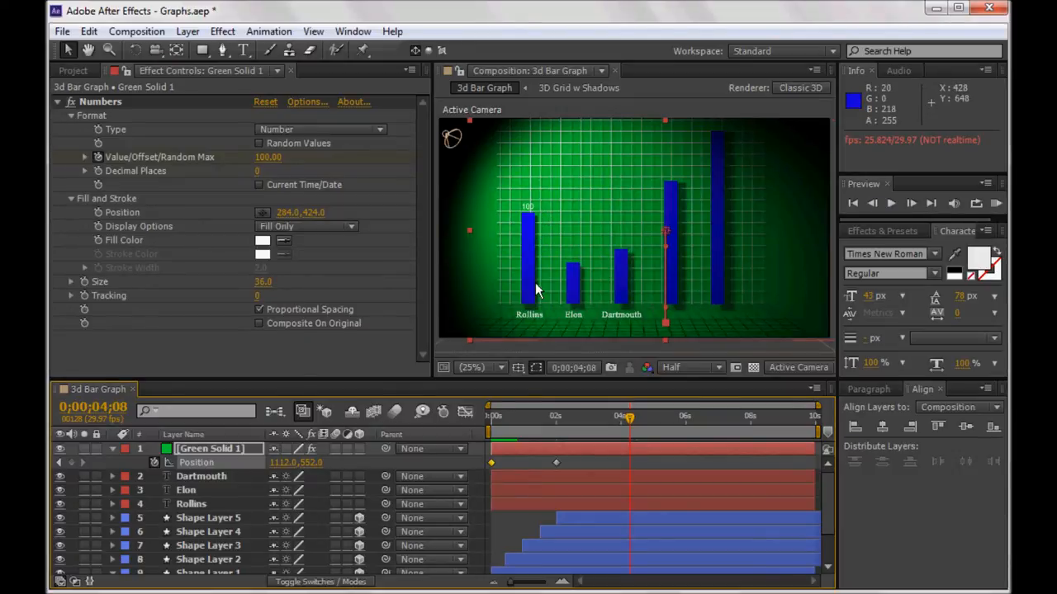
mouse_move(539, 241)
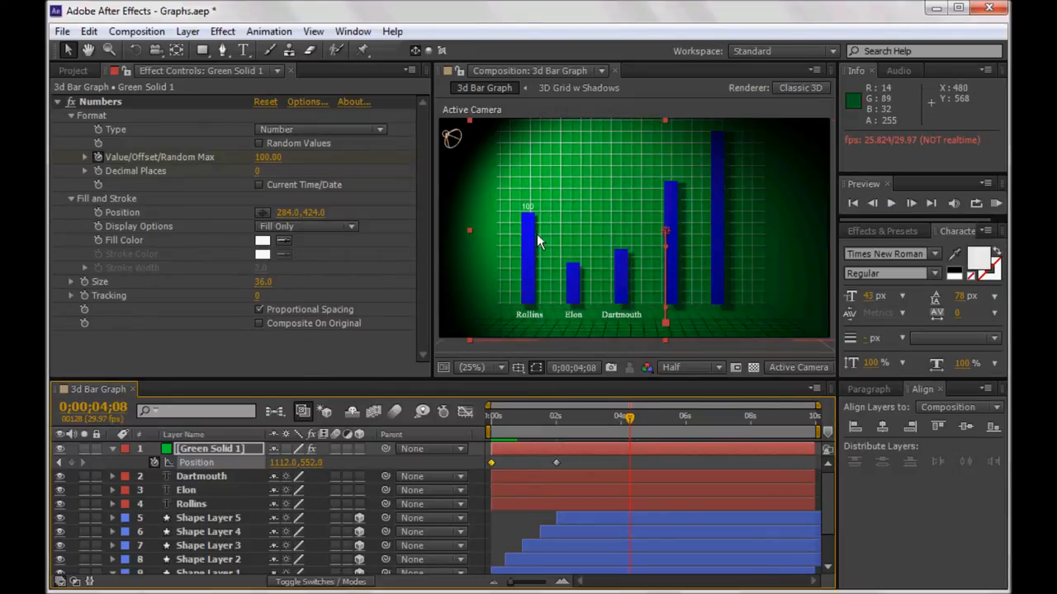
mouse_move(551, 241)
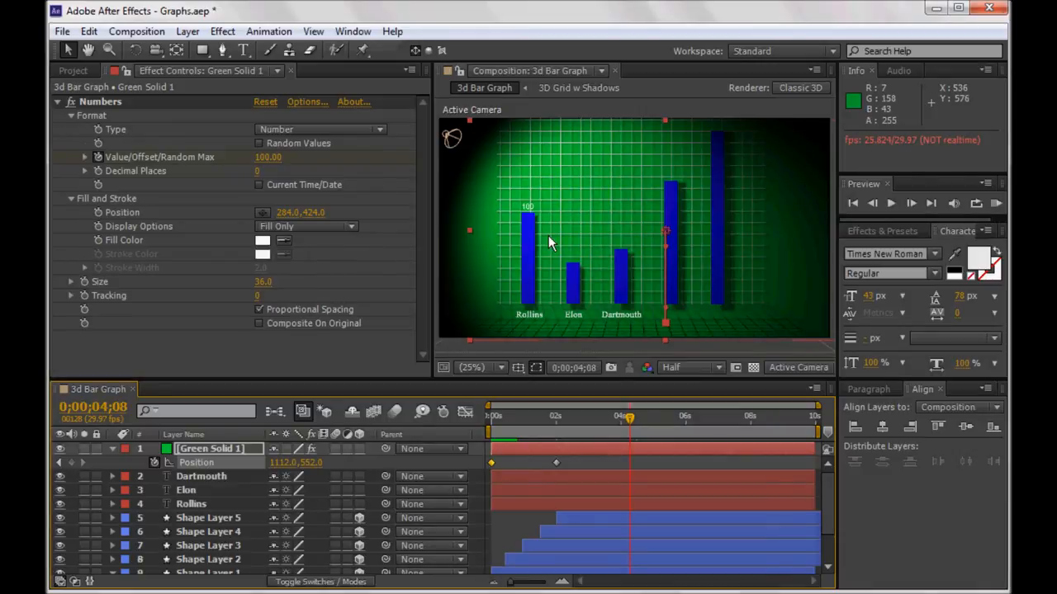